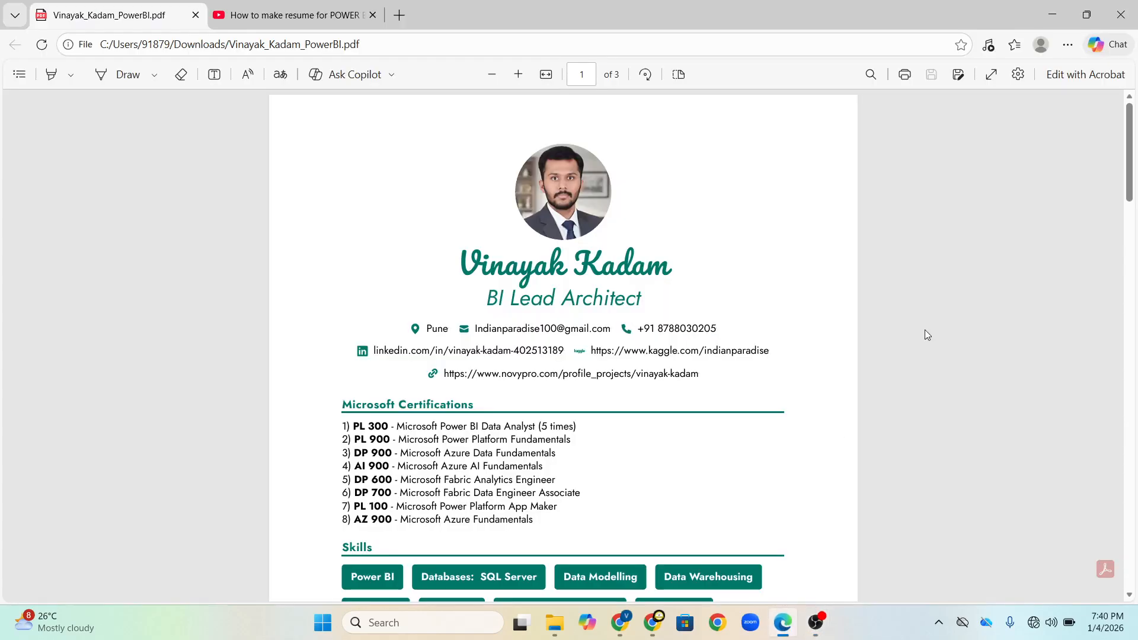
mouse_move(1008, 301)
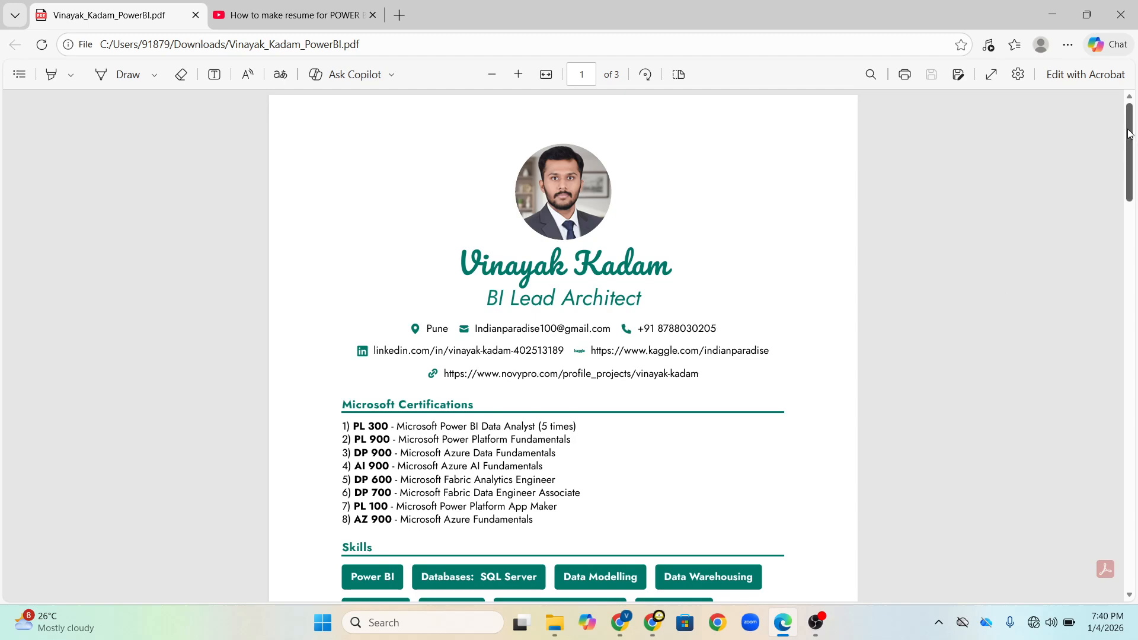
Step: Scroll through pages 1–3 of the resume until the closing Declaration on page 3 appears
scroll("down", 3)
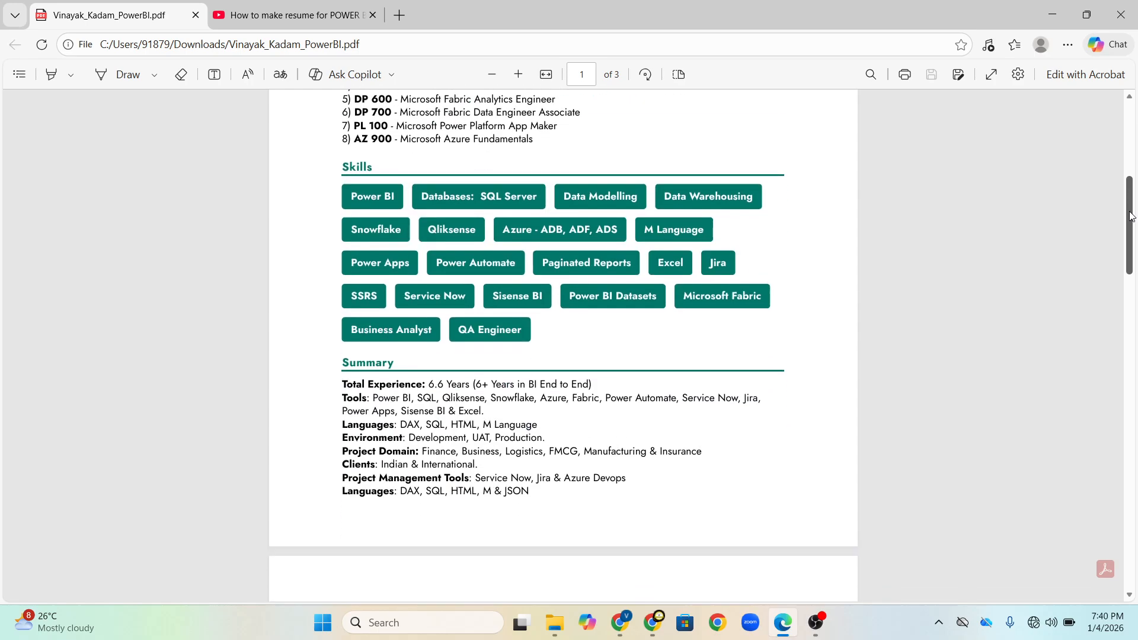
scroll("down", 3)
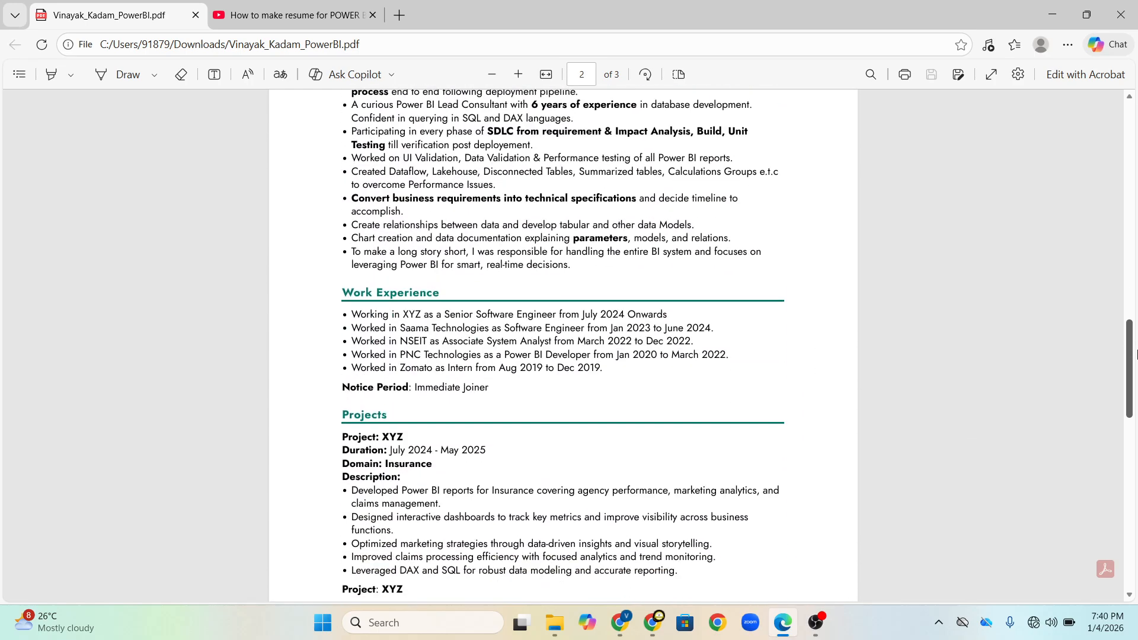
scroll("down", 3)
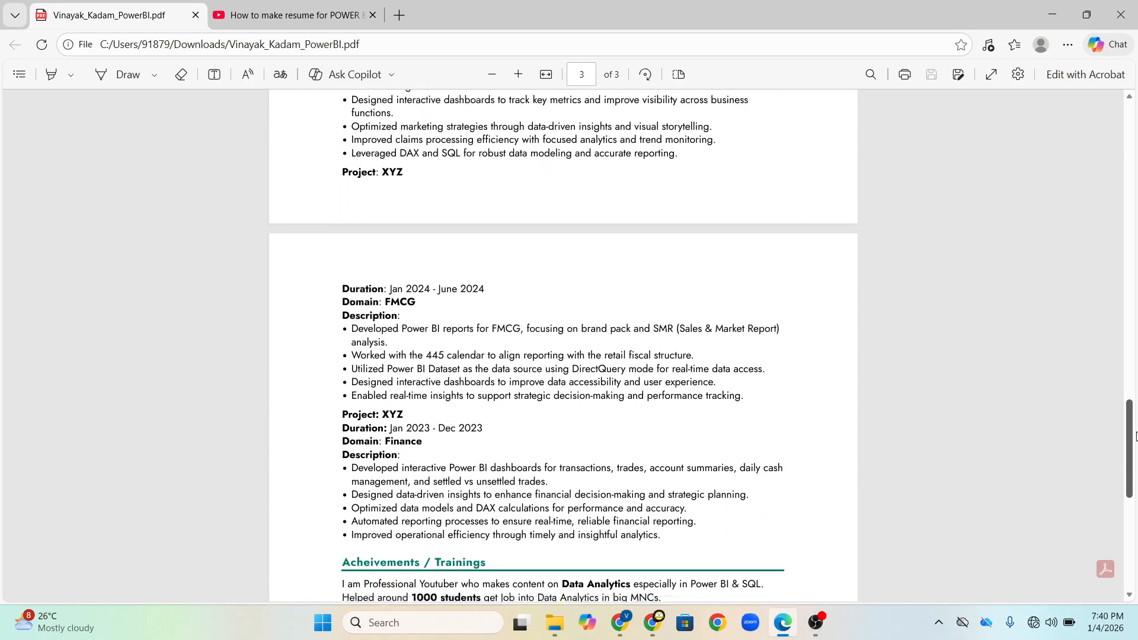
scroll("down", 3)
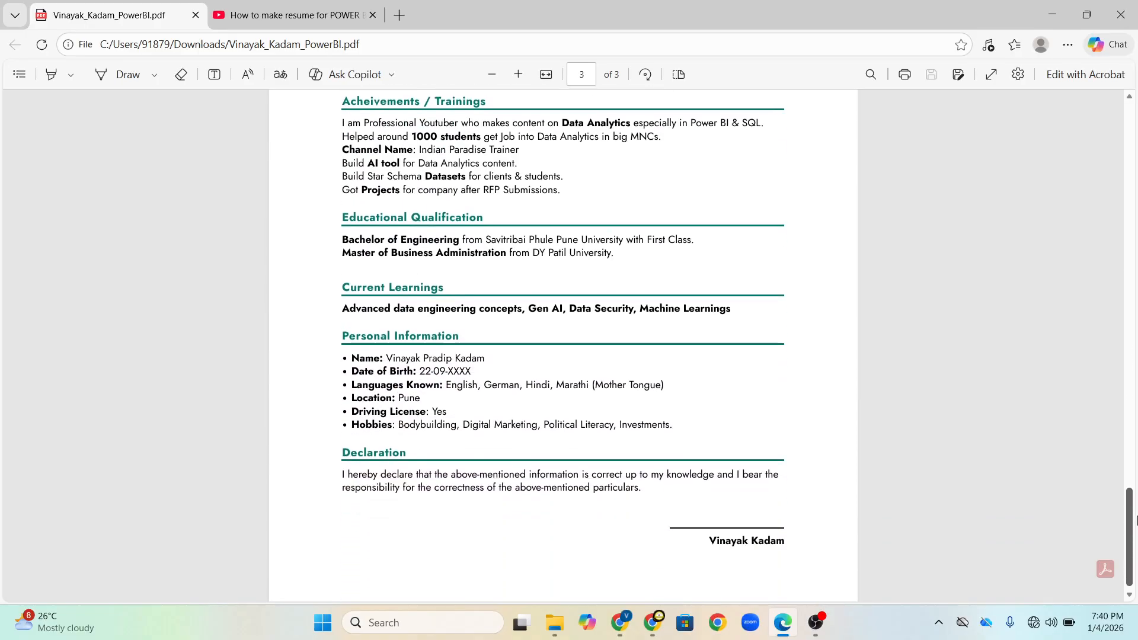
scroll("down", 3)
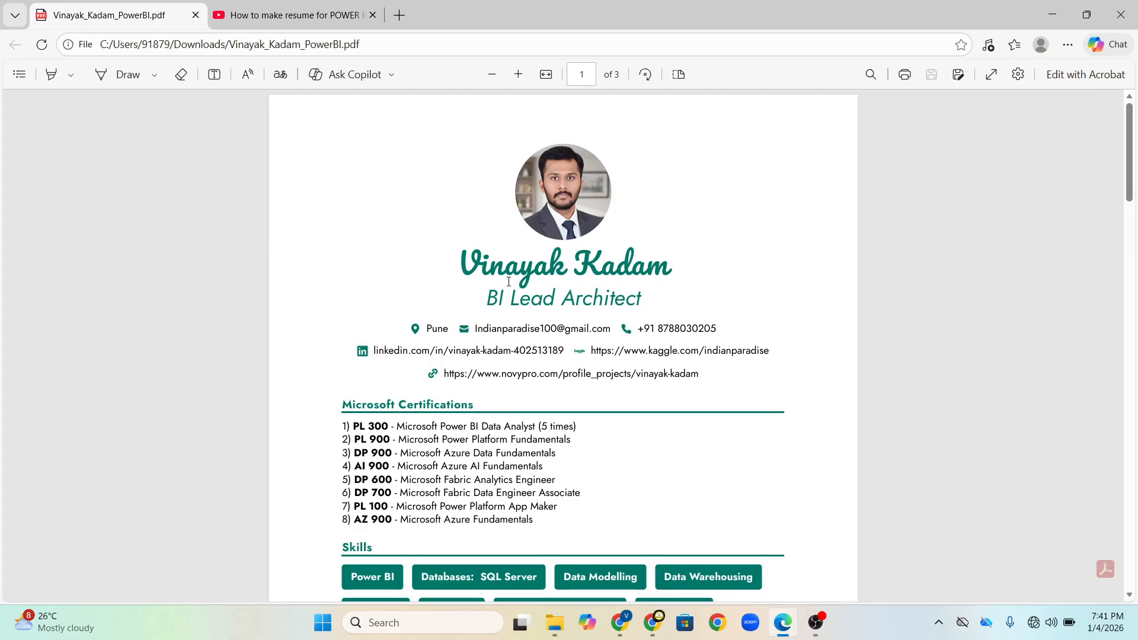
mouse_move(538, 330)
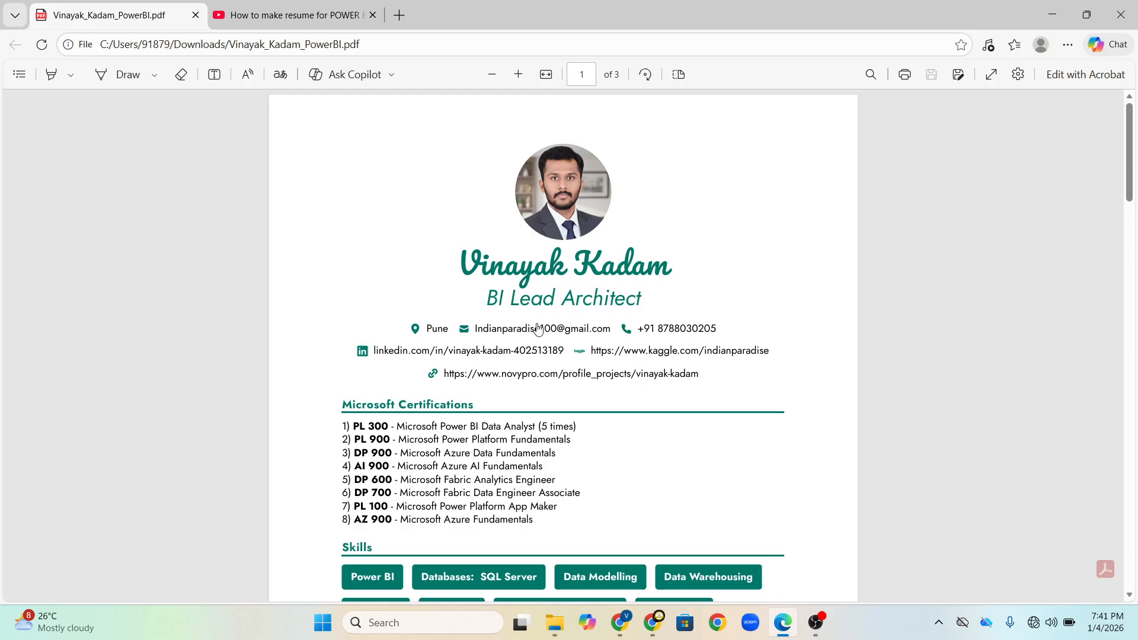
mouse_move(560, 336)
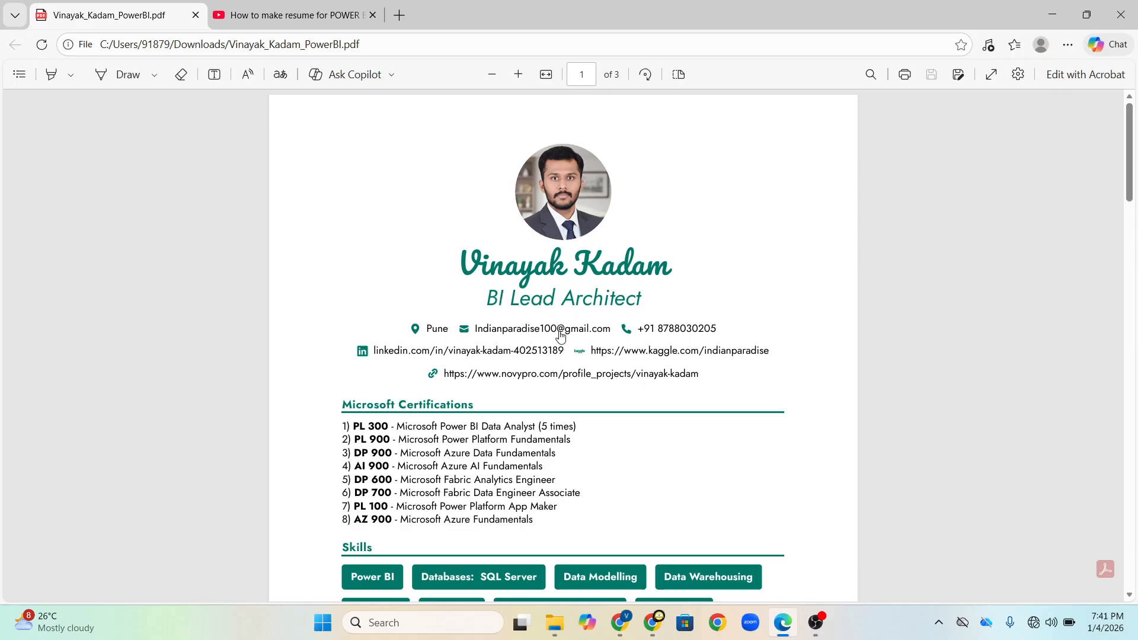
mouse_move(638, 334)
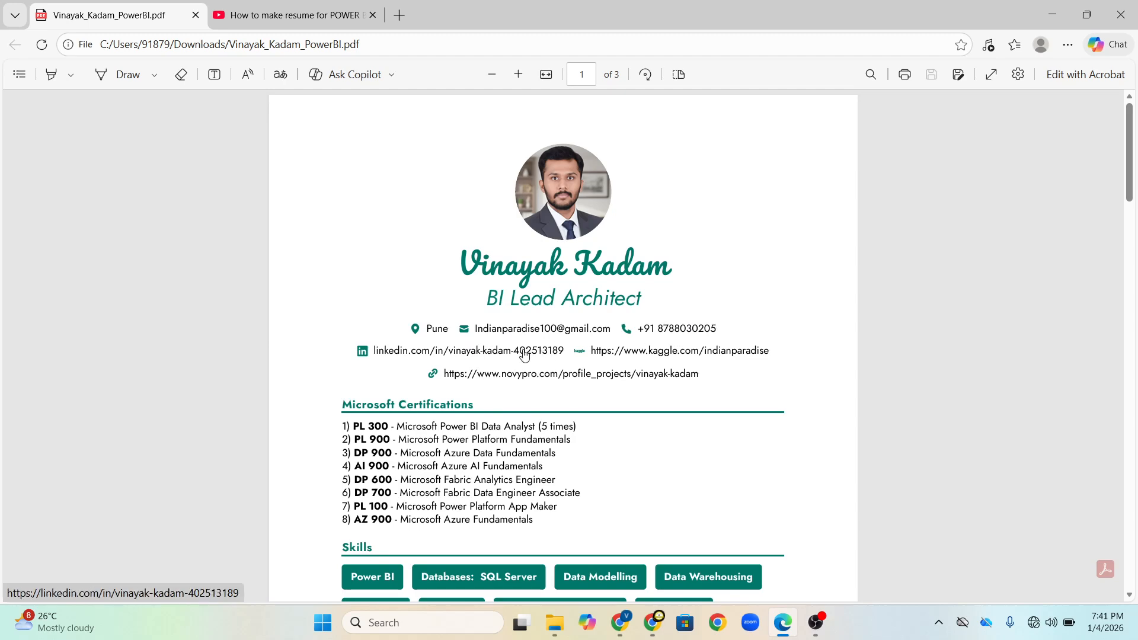
mouse_move(575, 196)
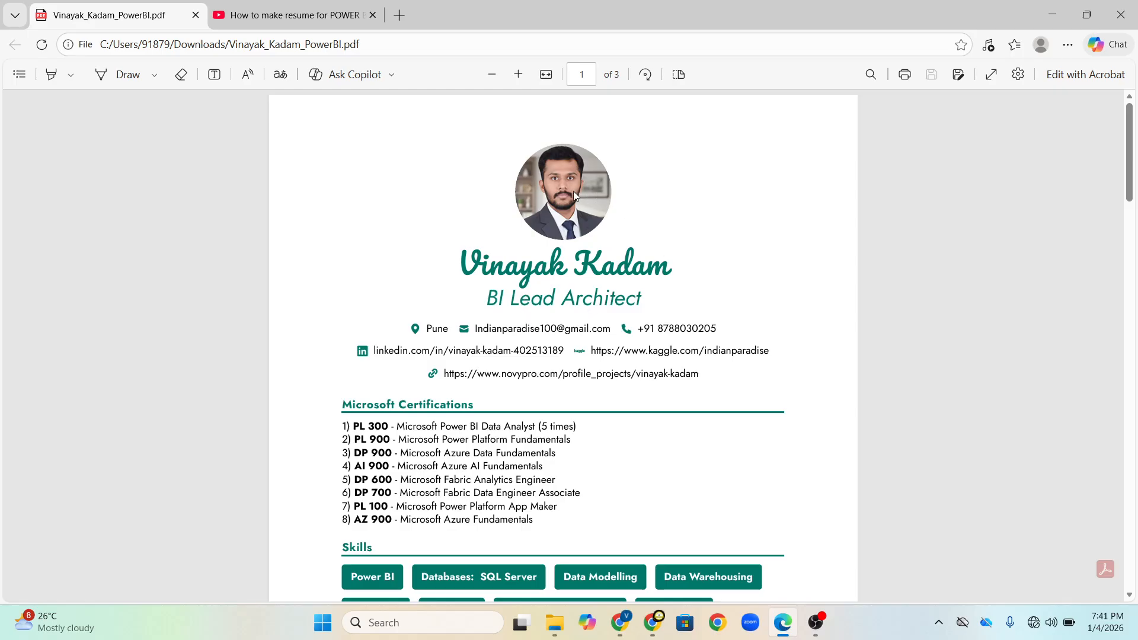
mouse_move(467, 395)
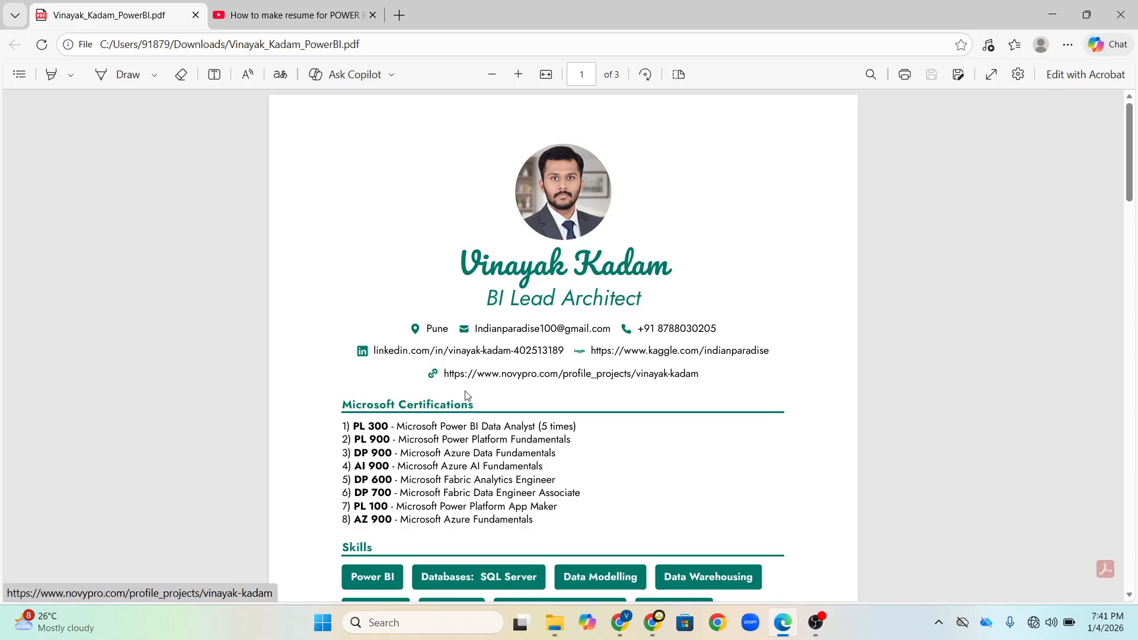
mouse_move(520, 382)
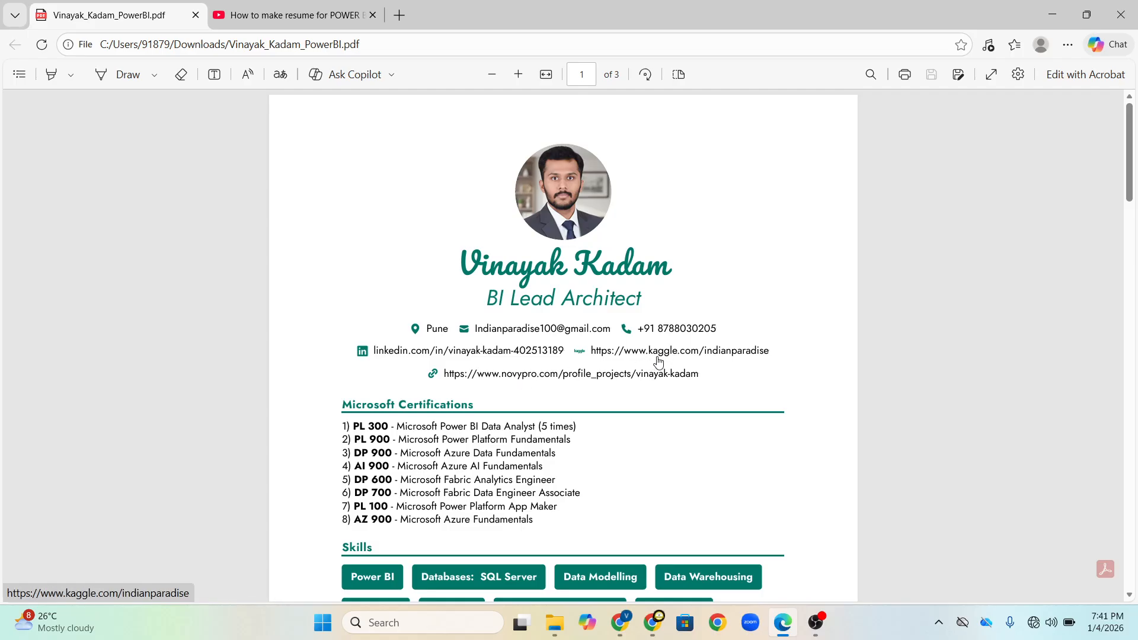
mouse_move(683, 360)
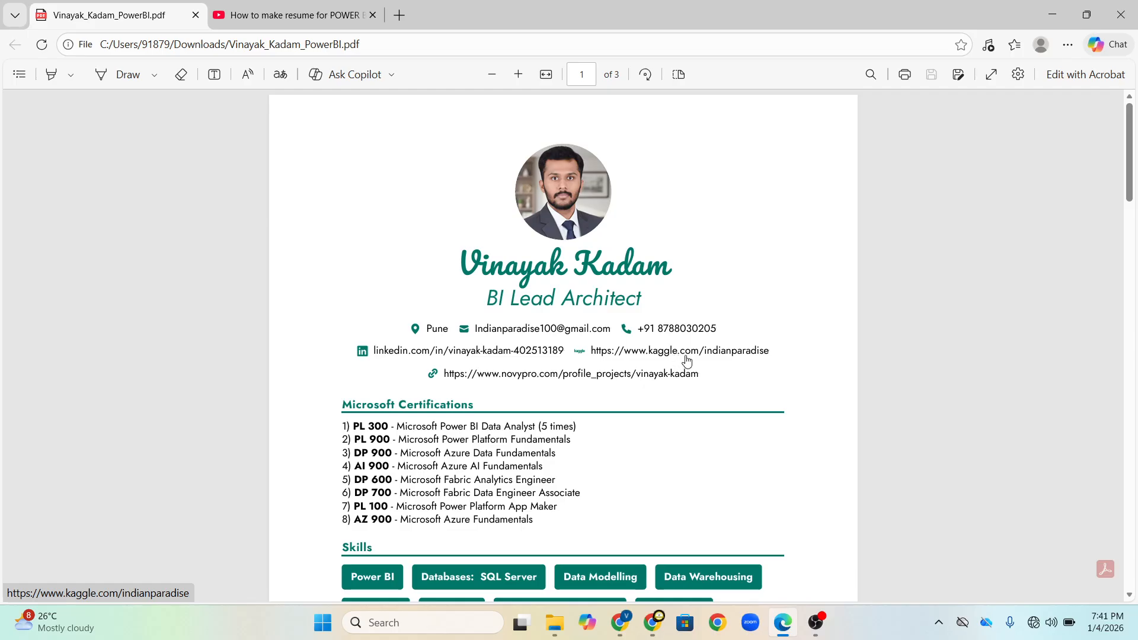
mouse_move(718, 363)
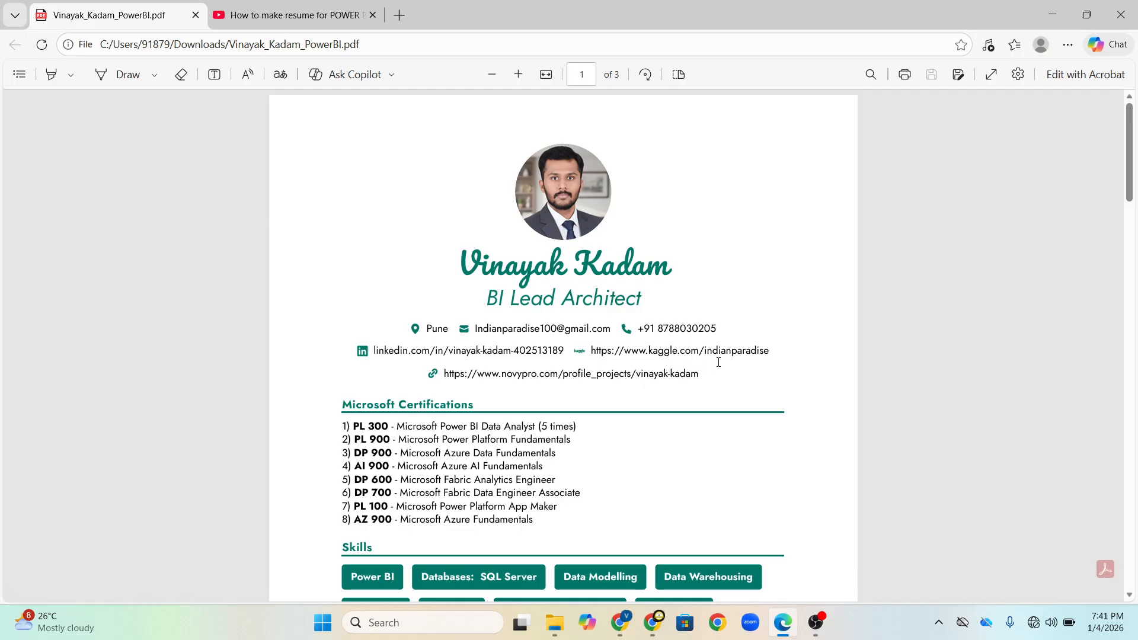
mouse_move(667, 360)
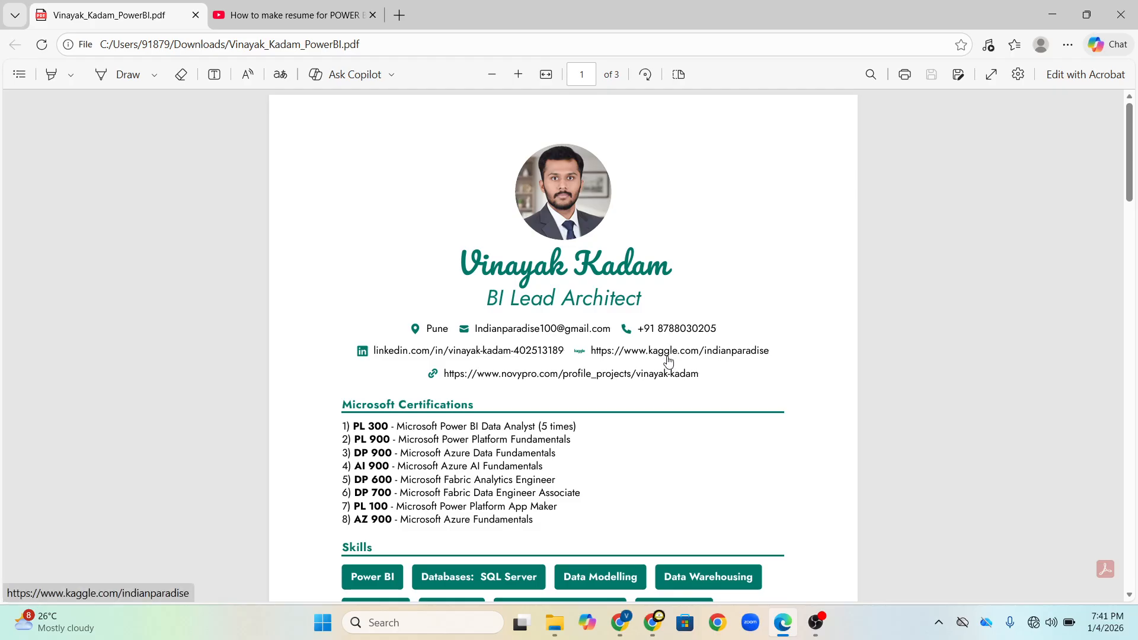
mouse_move(633, 338)
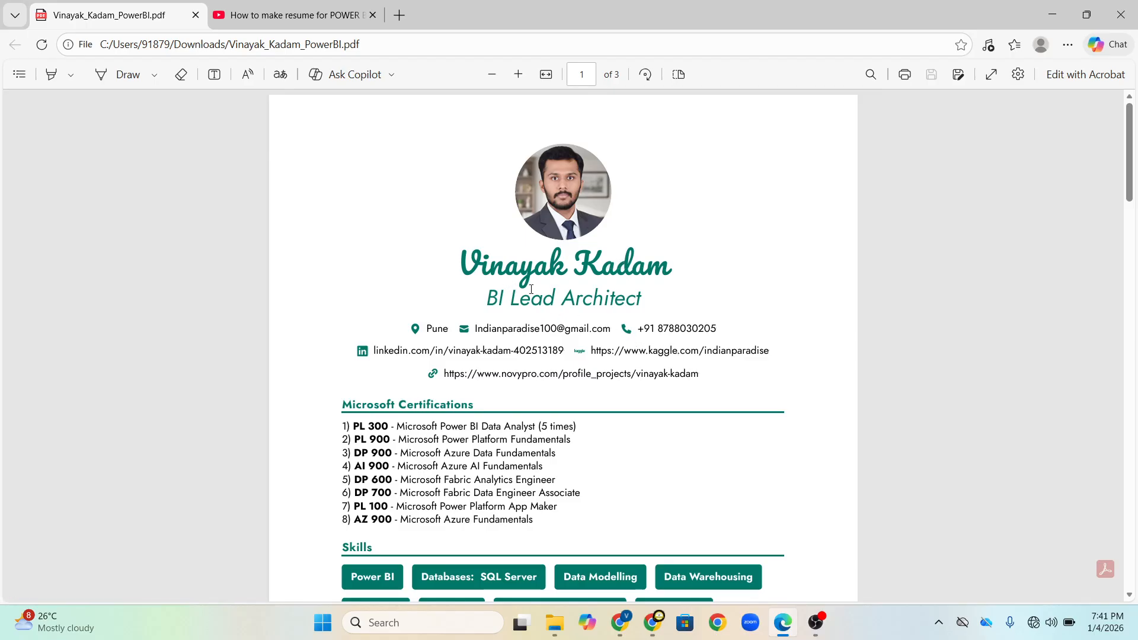
mouse_move(434, 328)
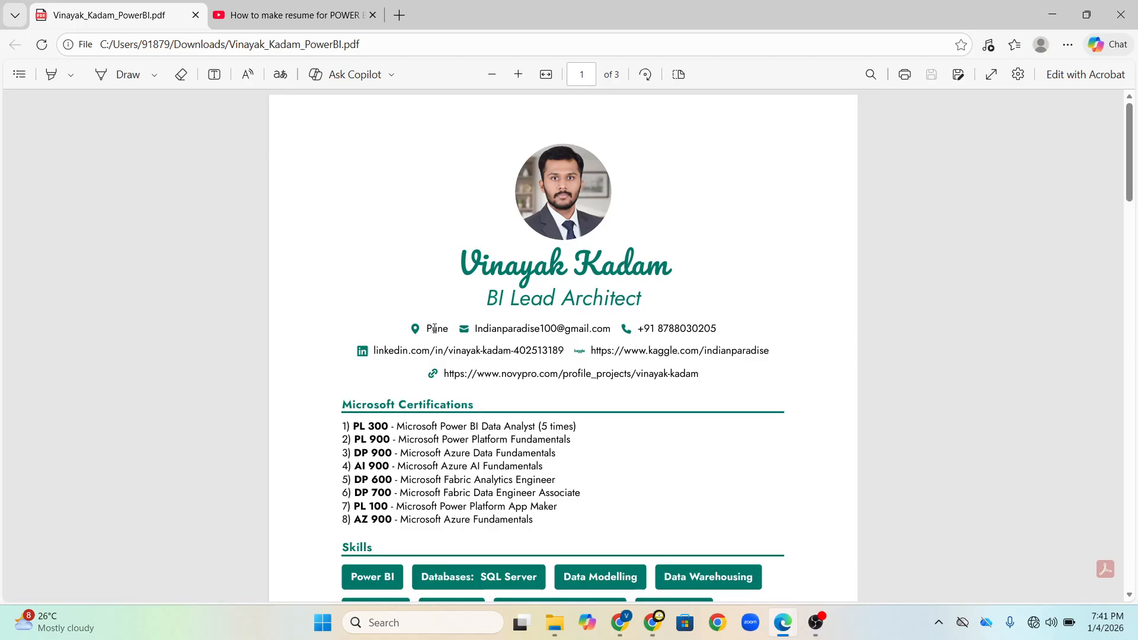
mouse_move(530, 333)
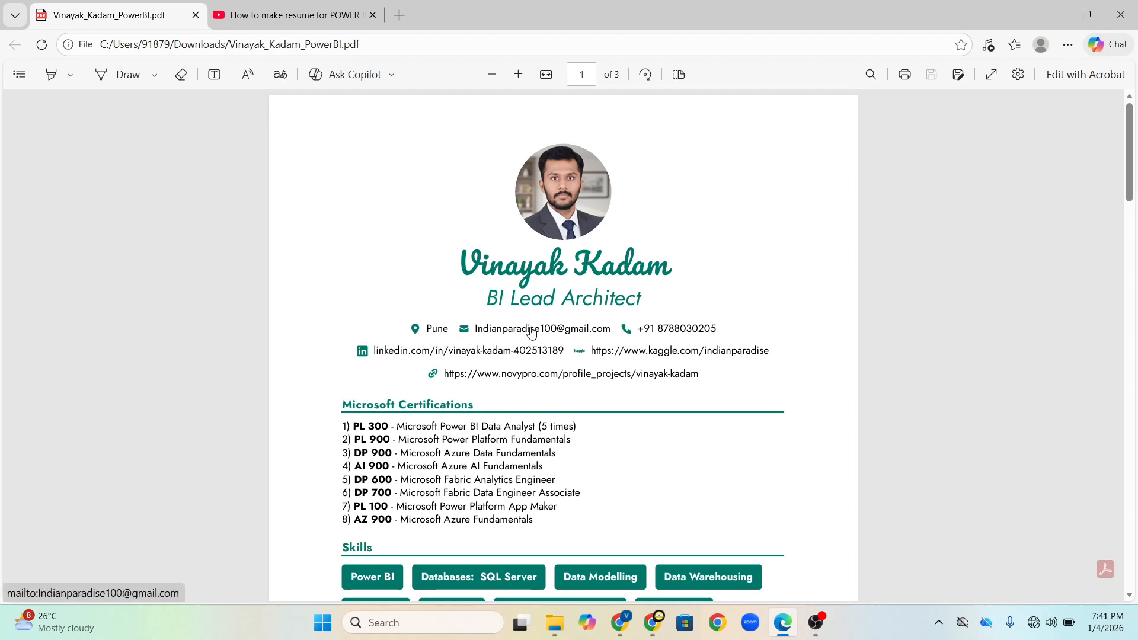
mouse_move(474, 355)
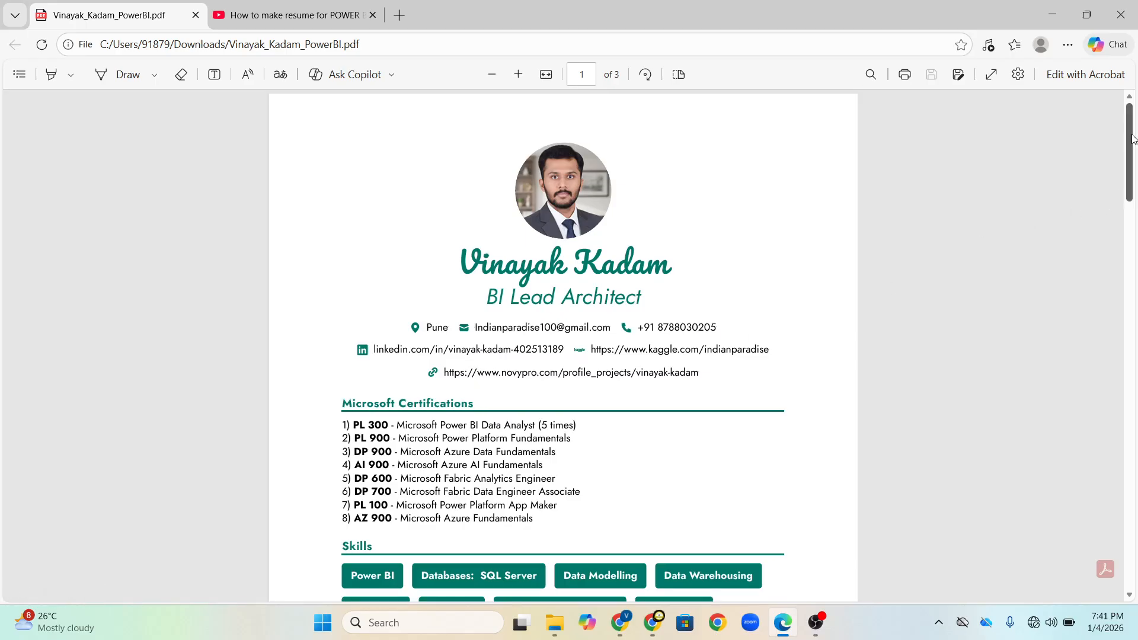
Step: Position page one so the header, Microsoft Certifications list and Skills tags are on screen
scroll("down", 3)
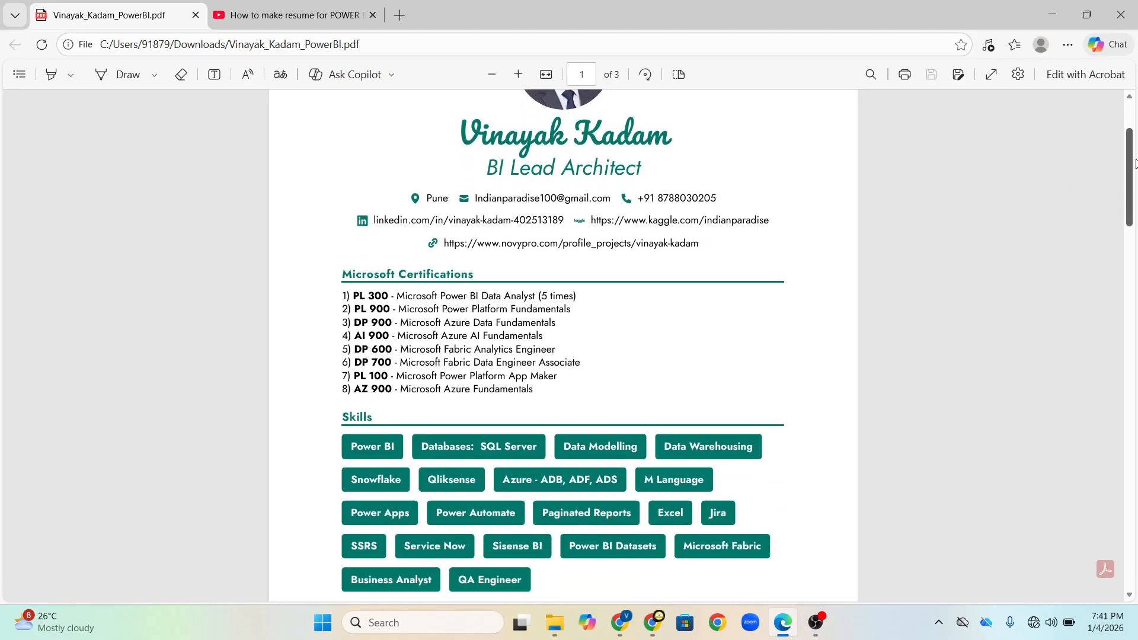
scroll("up", 3)
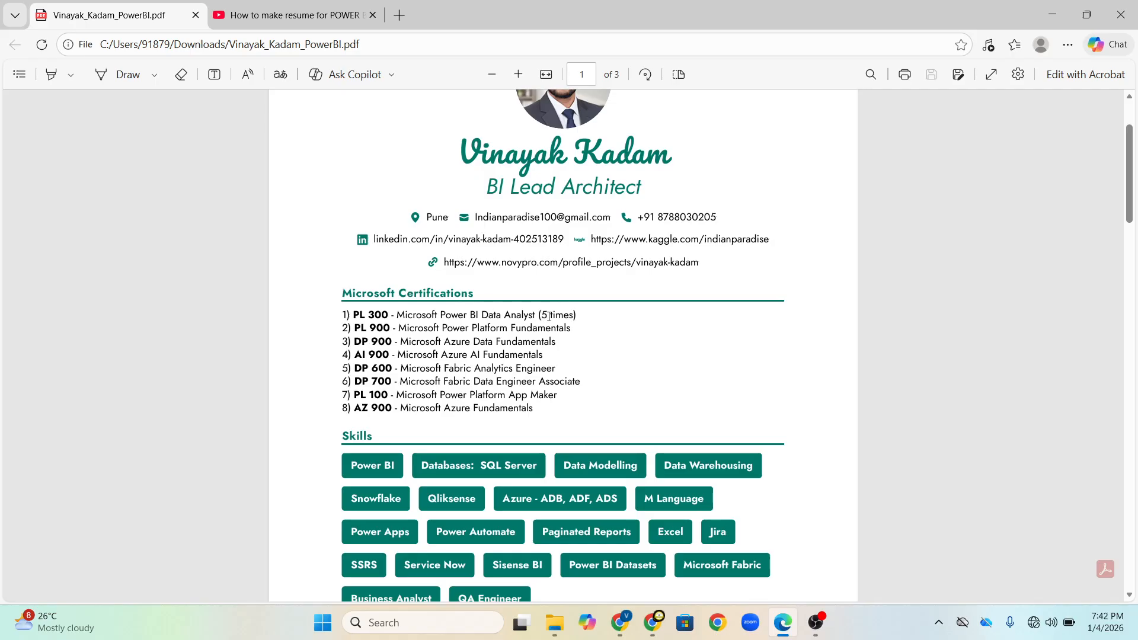
mouse_move(552, 315)
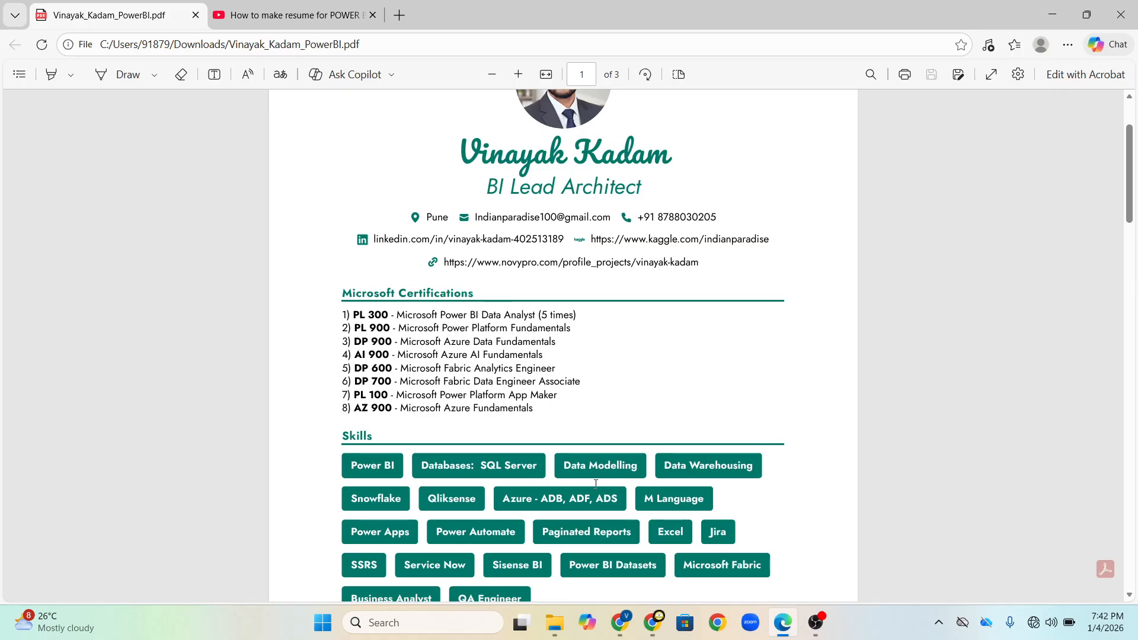
mouse_move(627, 422)
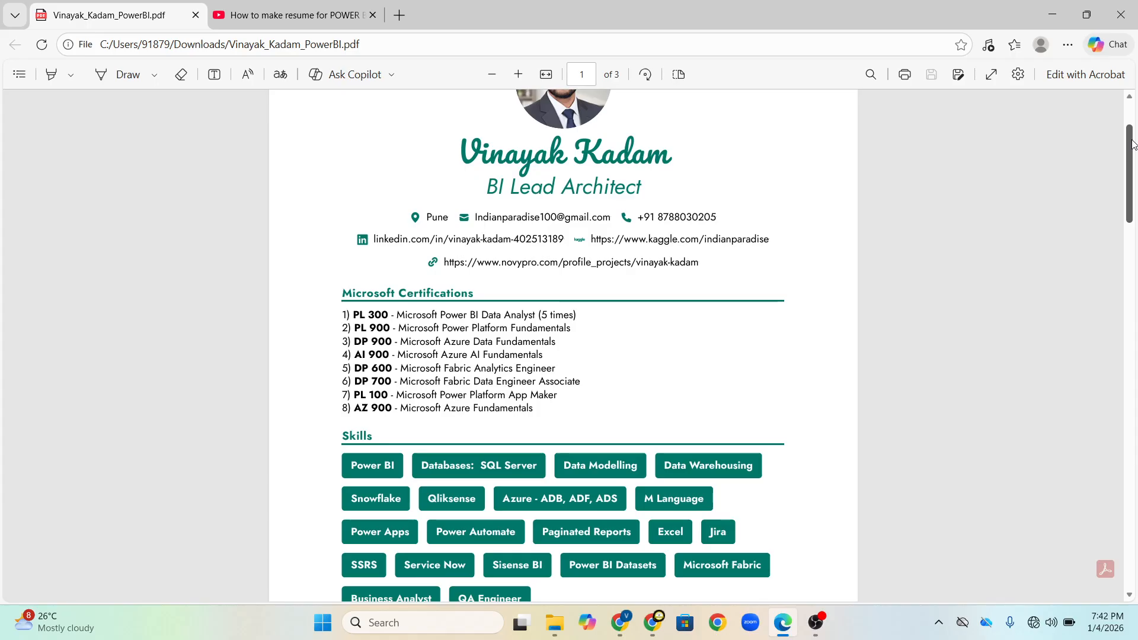
scroll("up", 3)
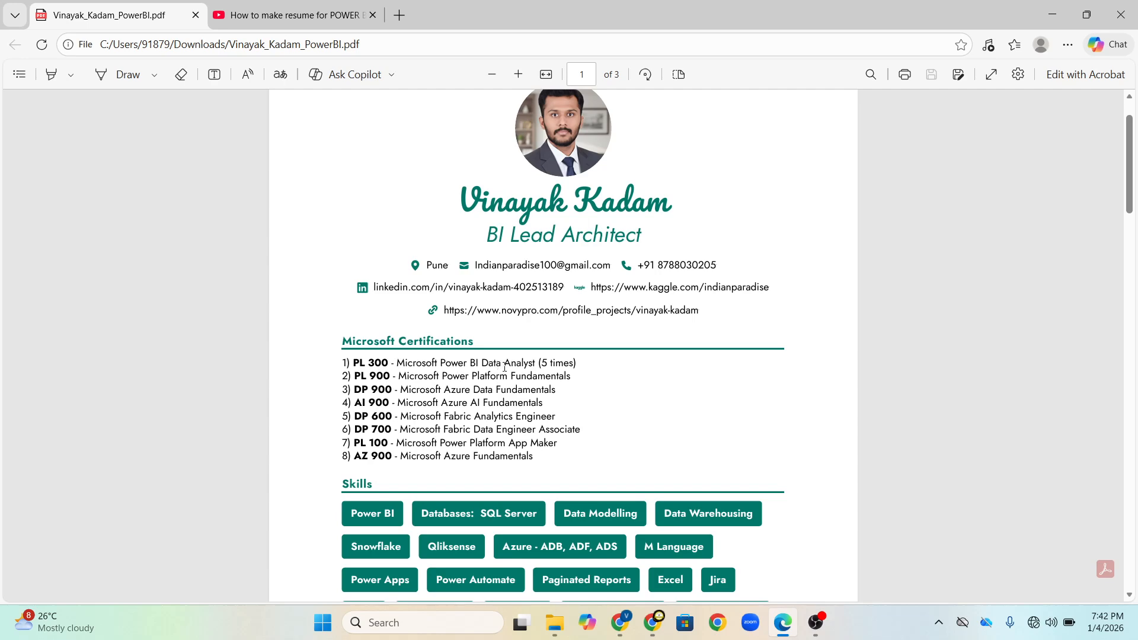
mouse_move(524, 363)
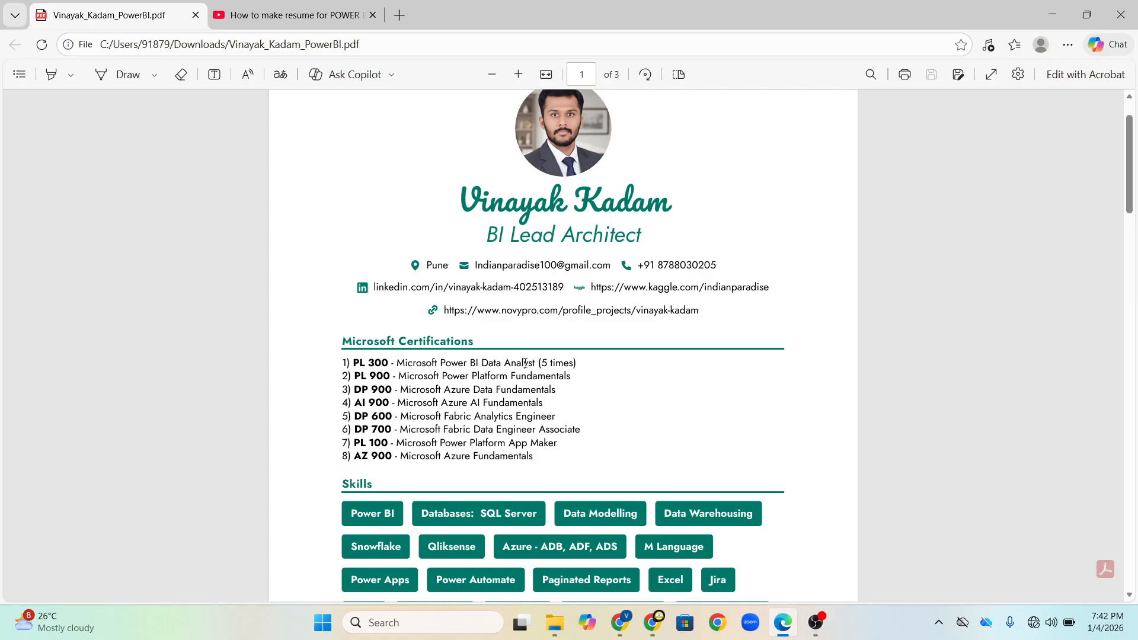
mouse_move(1120, 192)
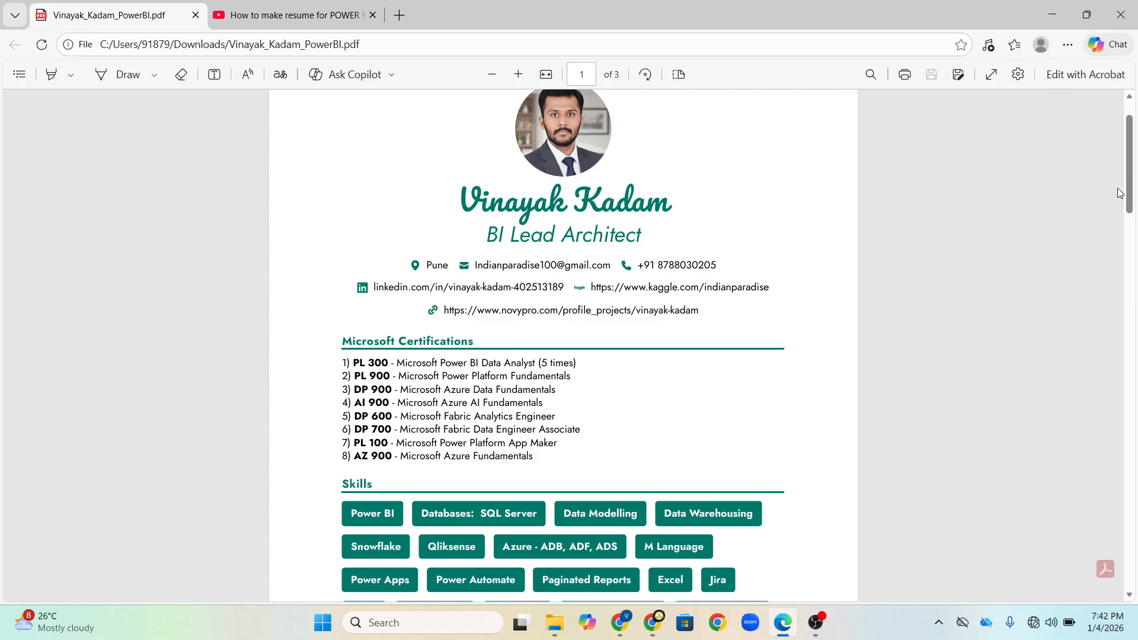
scroll("down", 3)
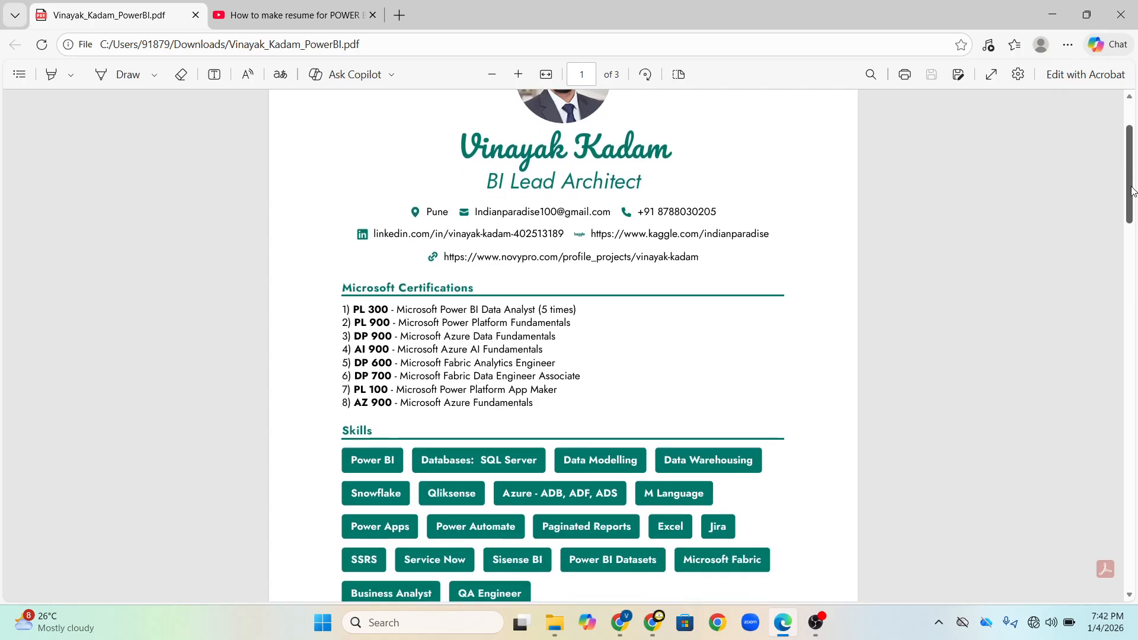
scroll("down", 3)
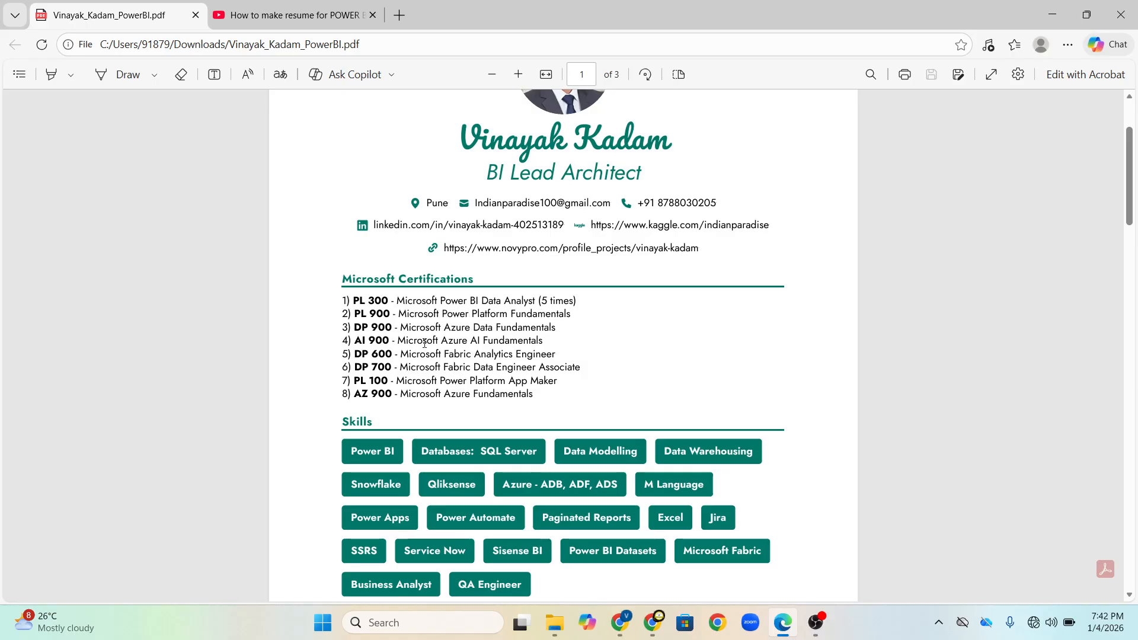
mouse_move(480, 344)
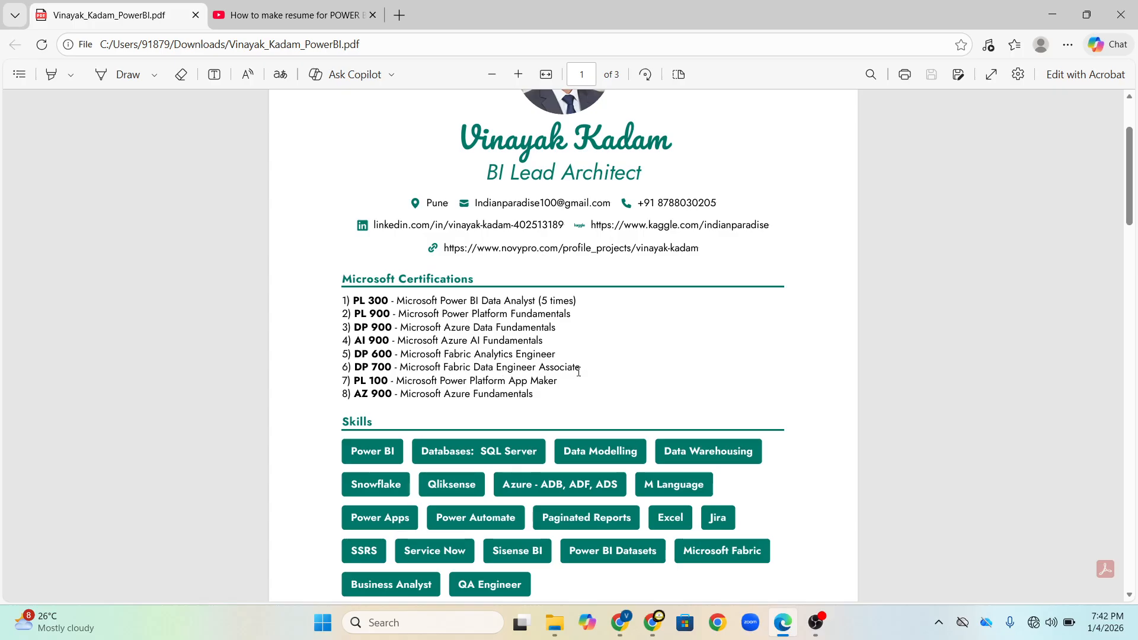
Step: Scroll past Skills to the Summary heading, then switch to the YouTube Power BI resume tutorial
scroll("down", 3)
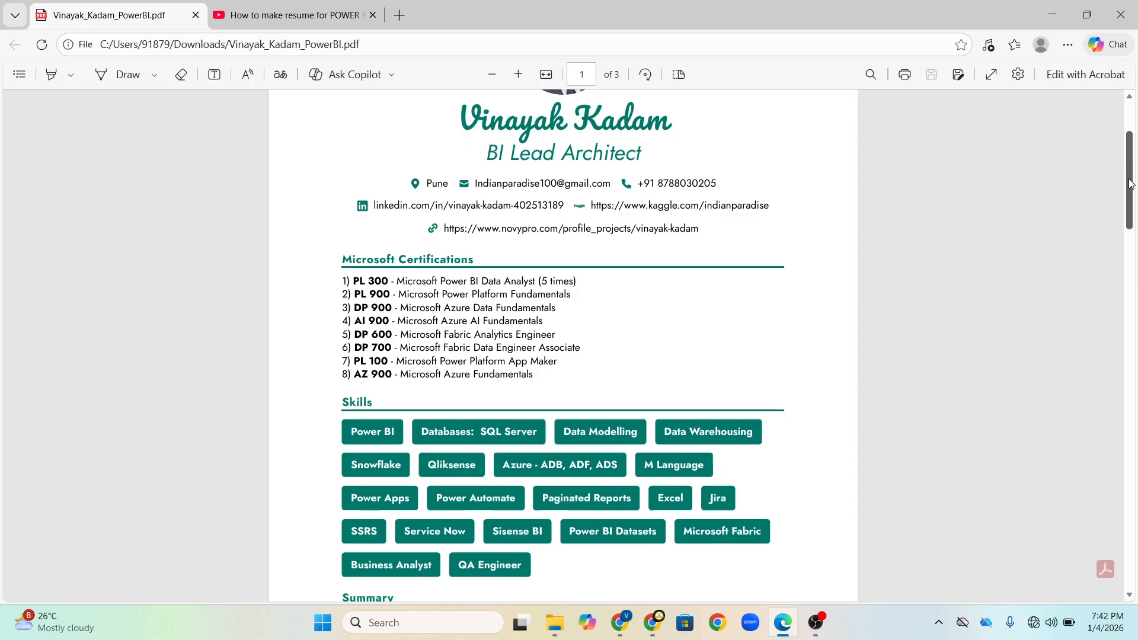
scroll("down", 3)
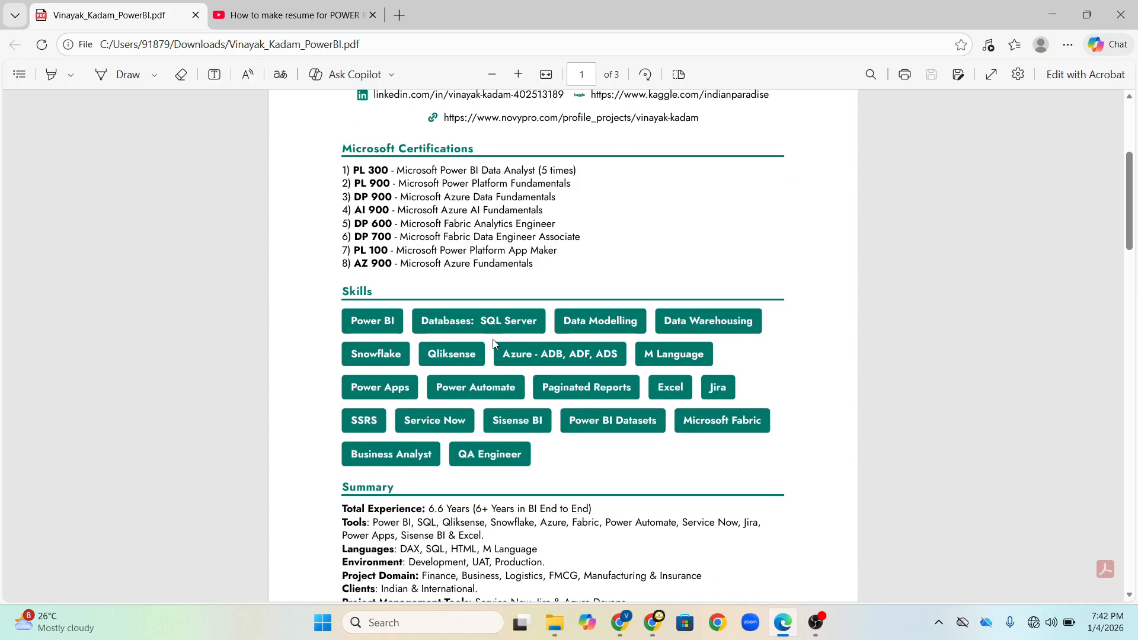
mouse_move(403, 349)
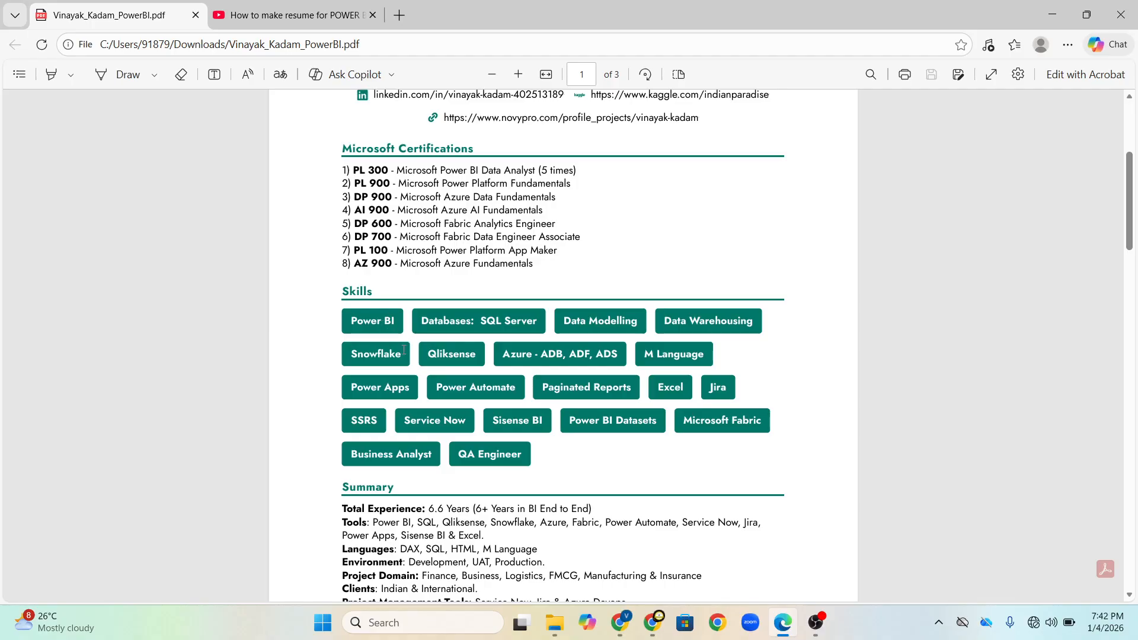
mouse_move(416, 348)
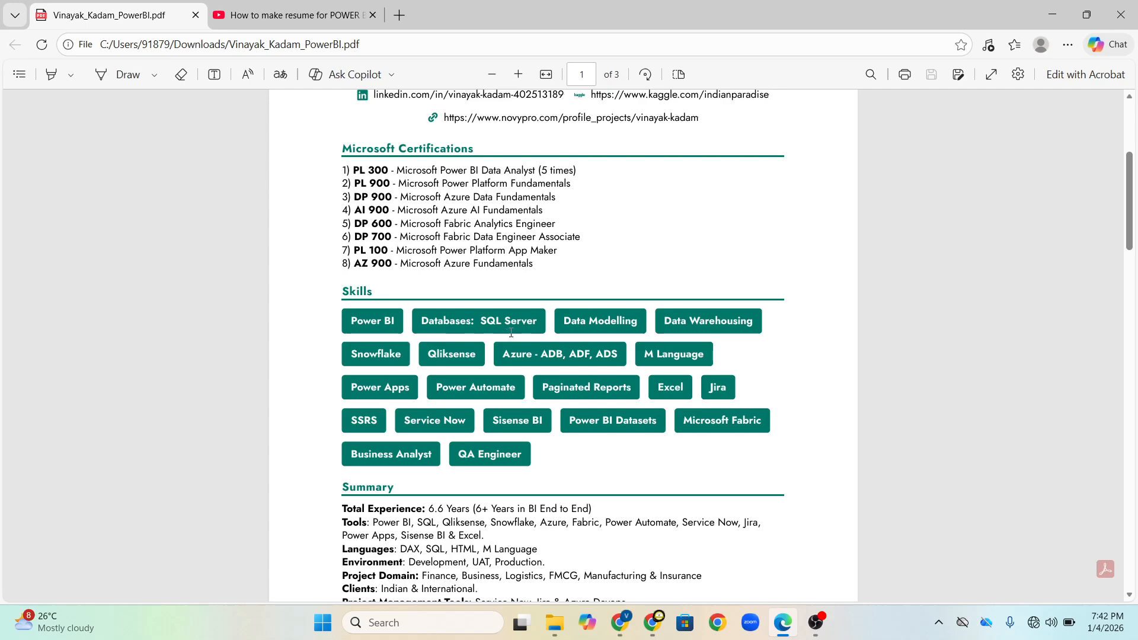
mouse_move(526, 356)
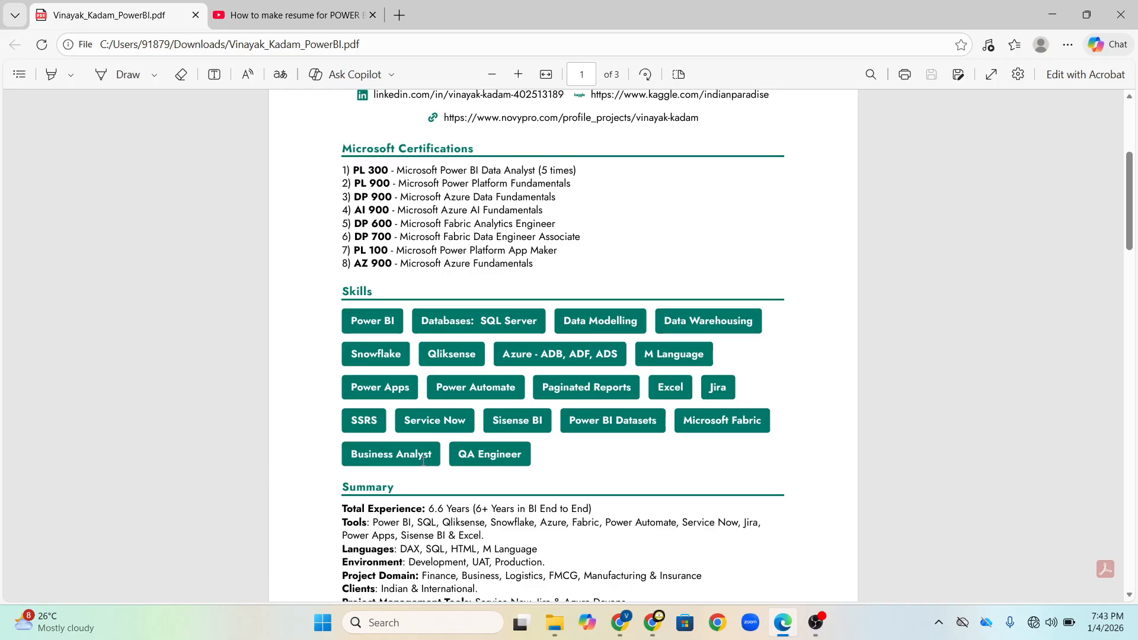
mouse_move(492, 457)
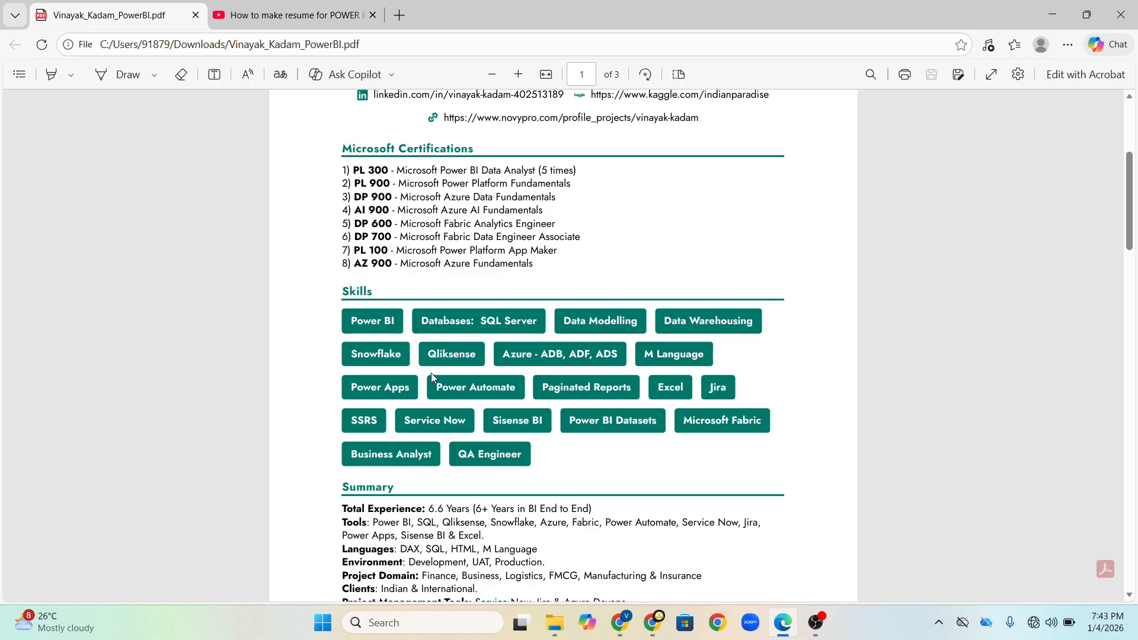
mouse_move(505, 328)
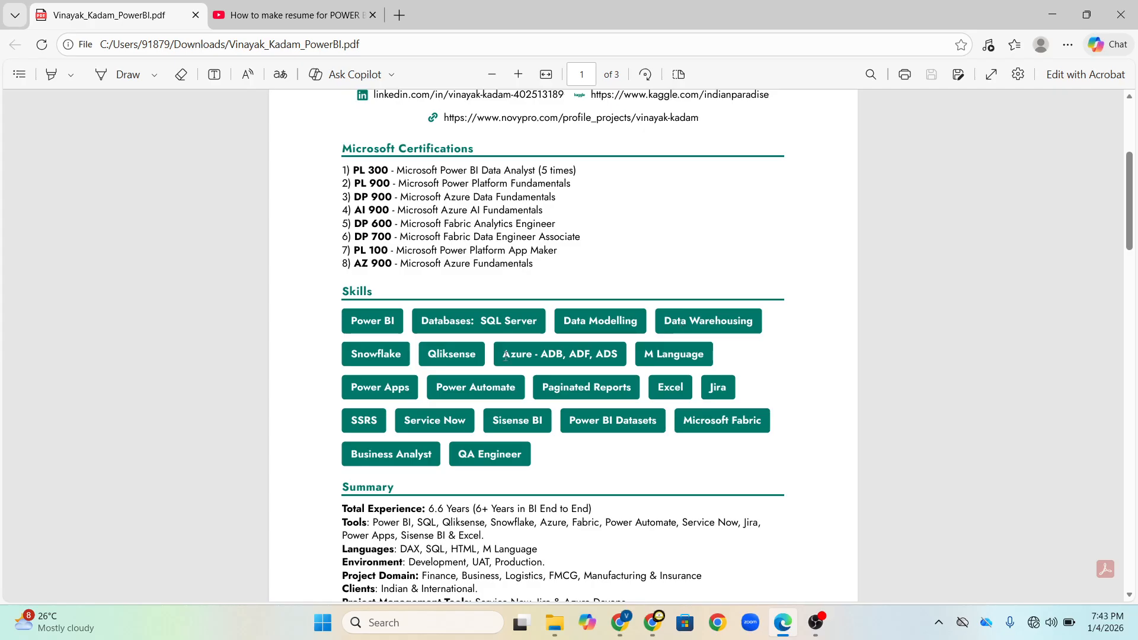
mouse_move(586, 353)
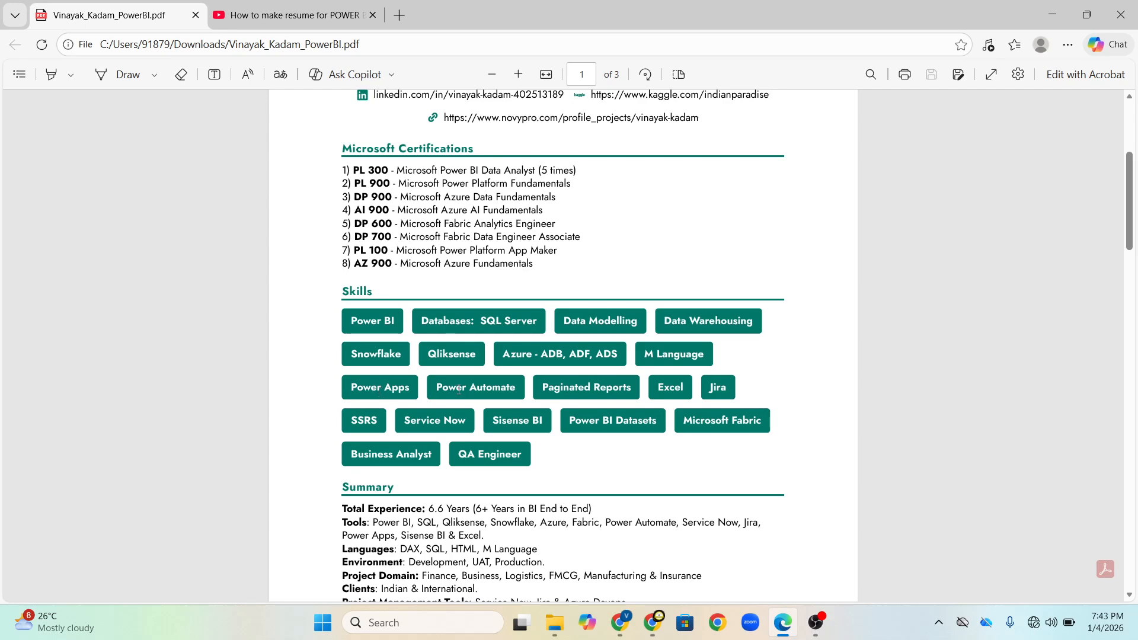
mouse_move(457, 436)
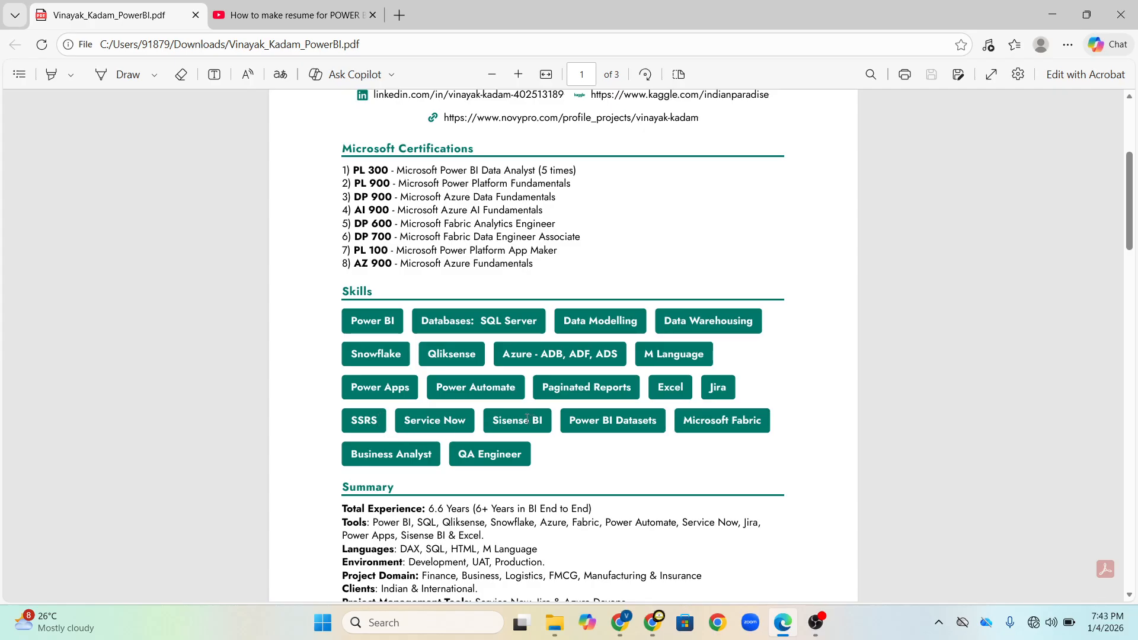
mouse_move(625, 427)
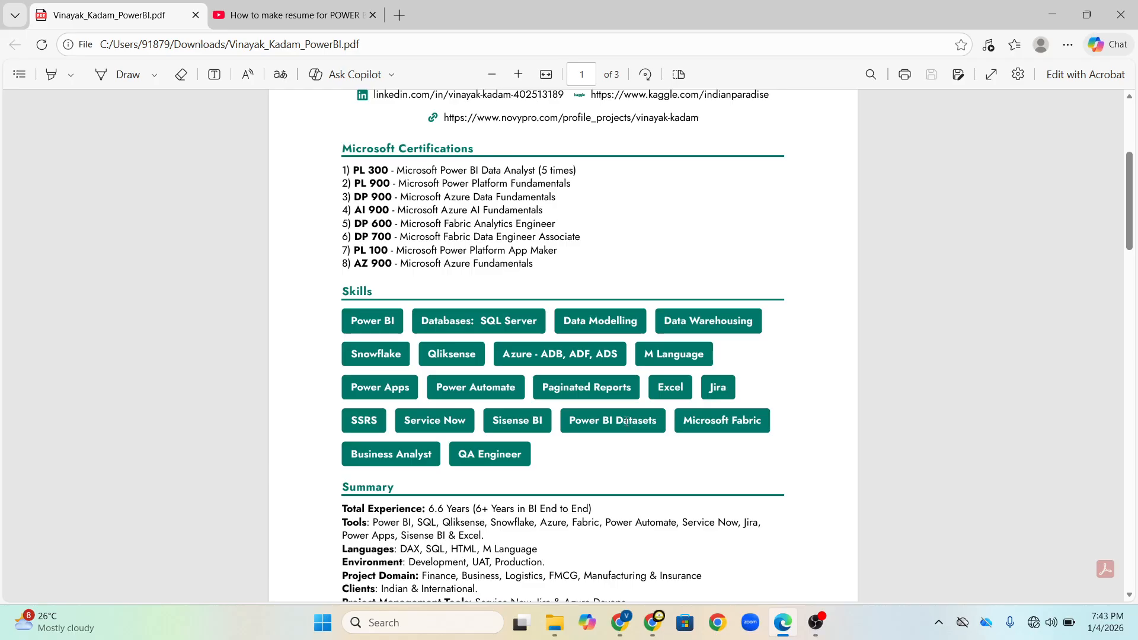
mouse_move(739, 435)
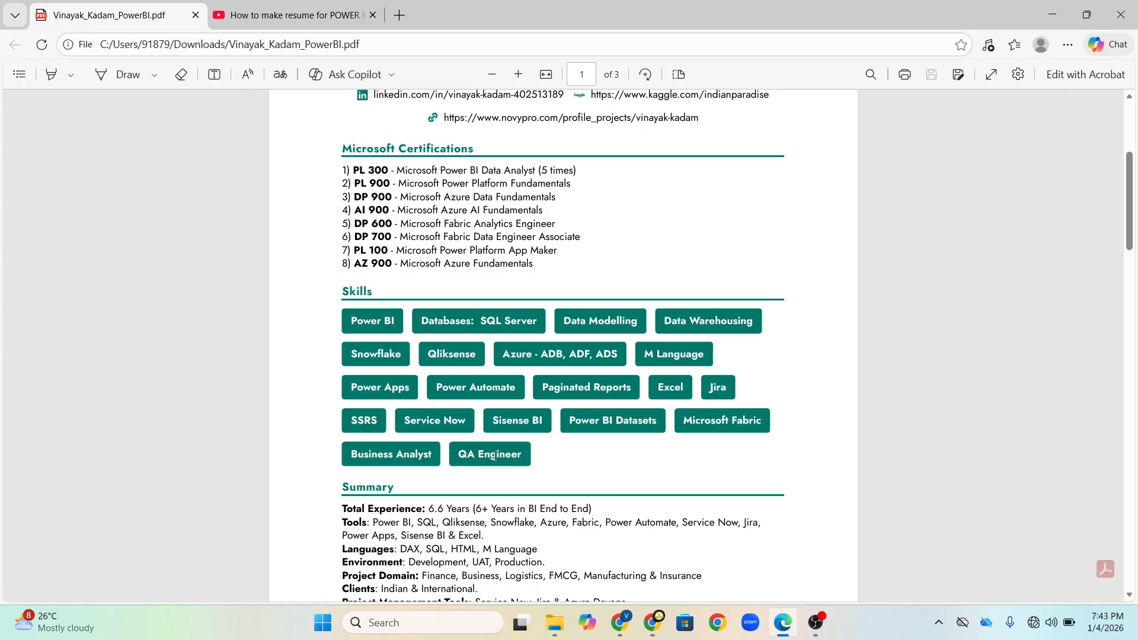
mouse_move(496, 455)
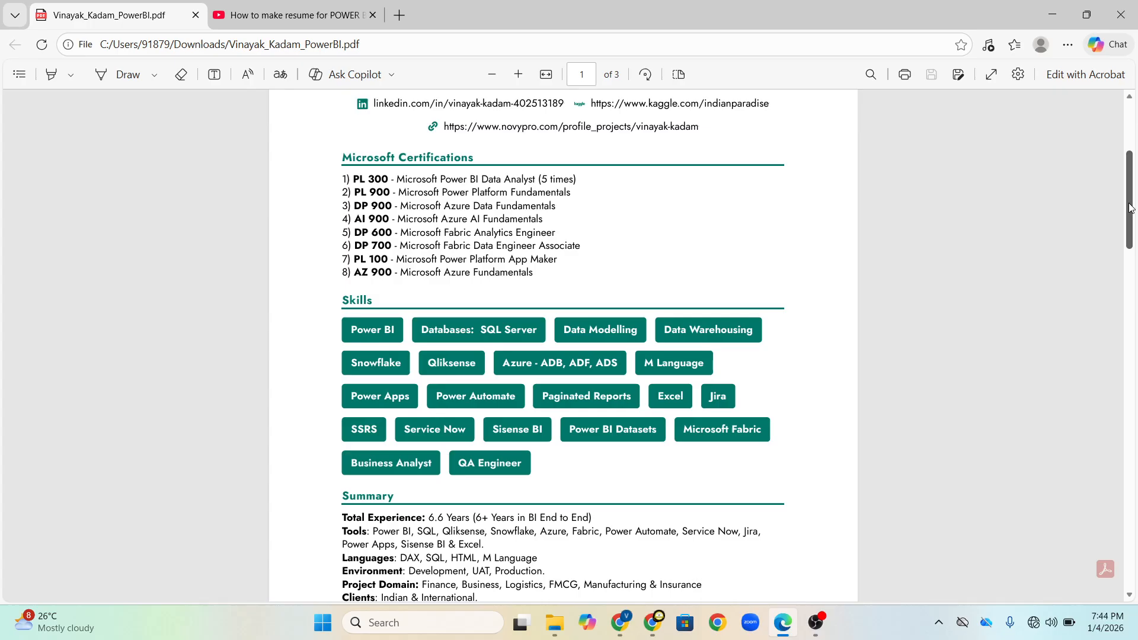
scroll("down", 3)
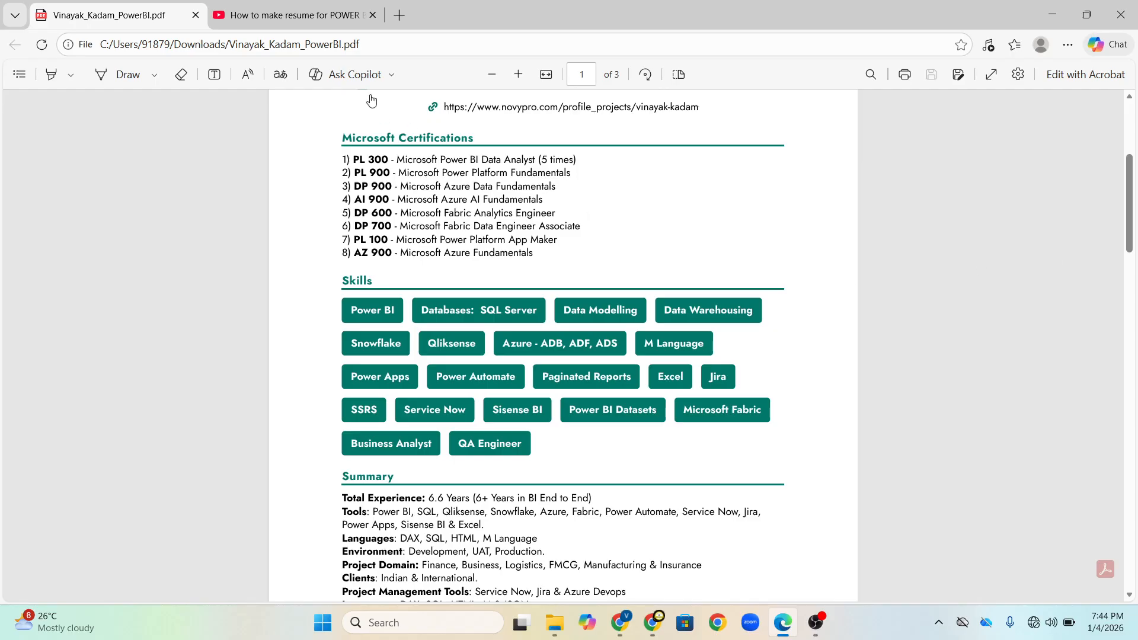
left_click(294, 15)
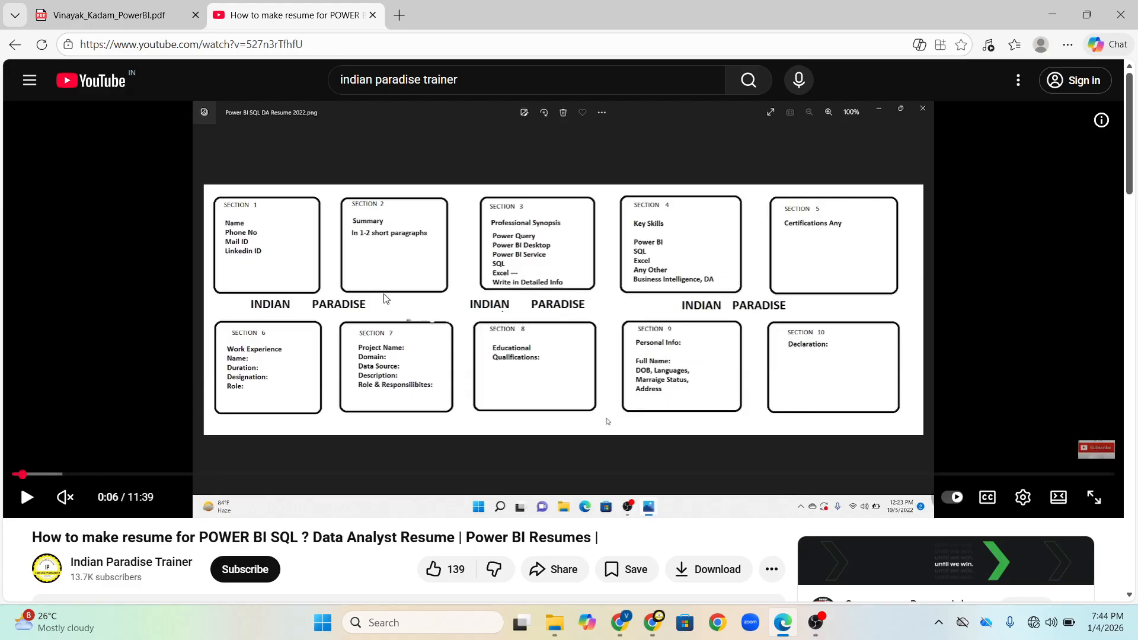
mouse_move(696, 369)
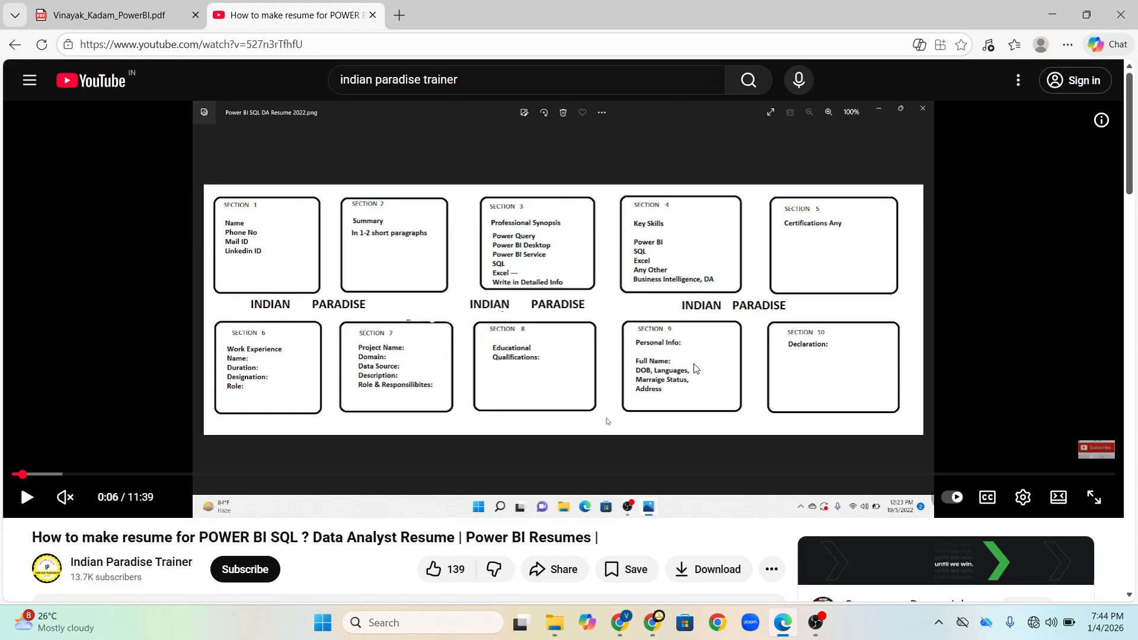
mouse_move(168, 111)
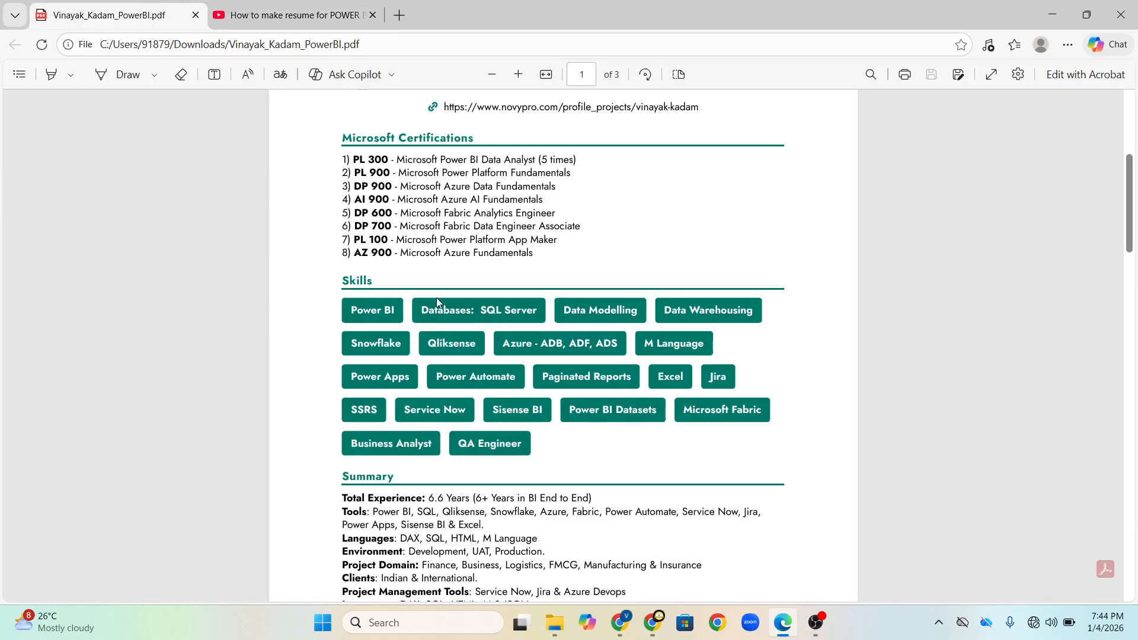
mouse_move(322, 109)
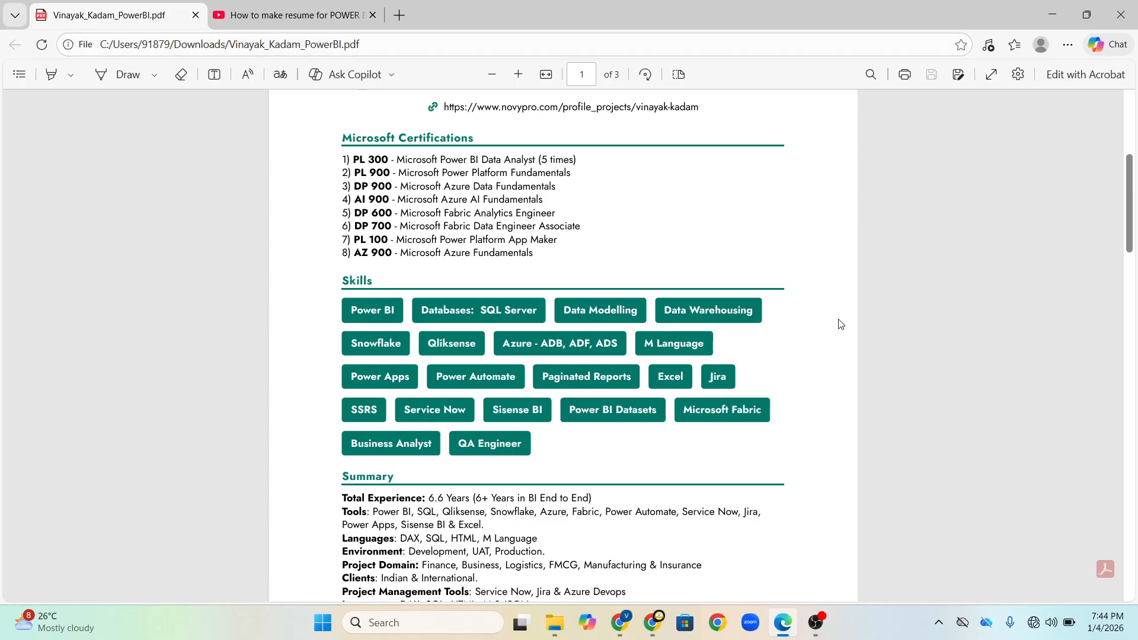
mouse_move(1119, 244)
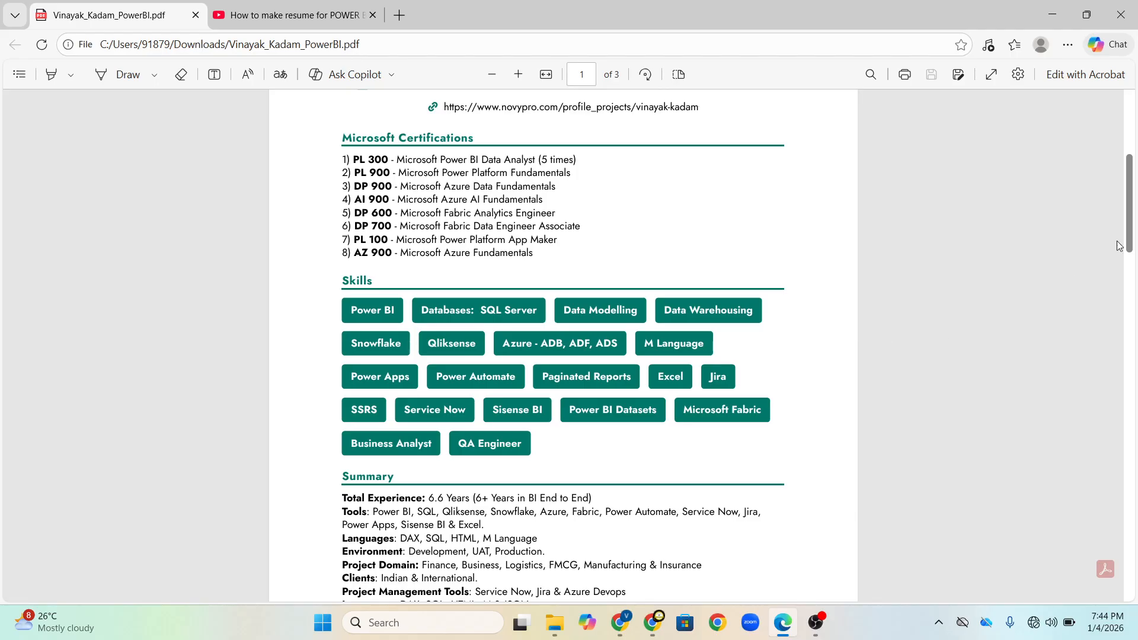
Step: Scroll page one to the LinkedIn and Kaggle links above the certifications, skills and summary
scroll("down", 3)
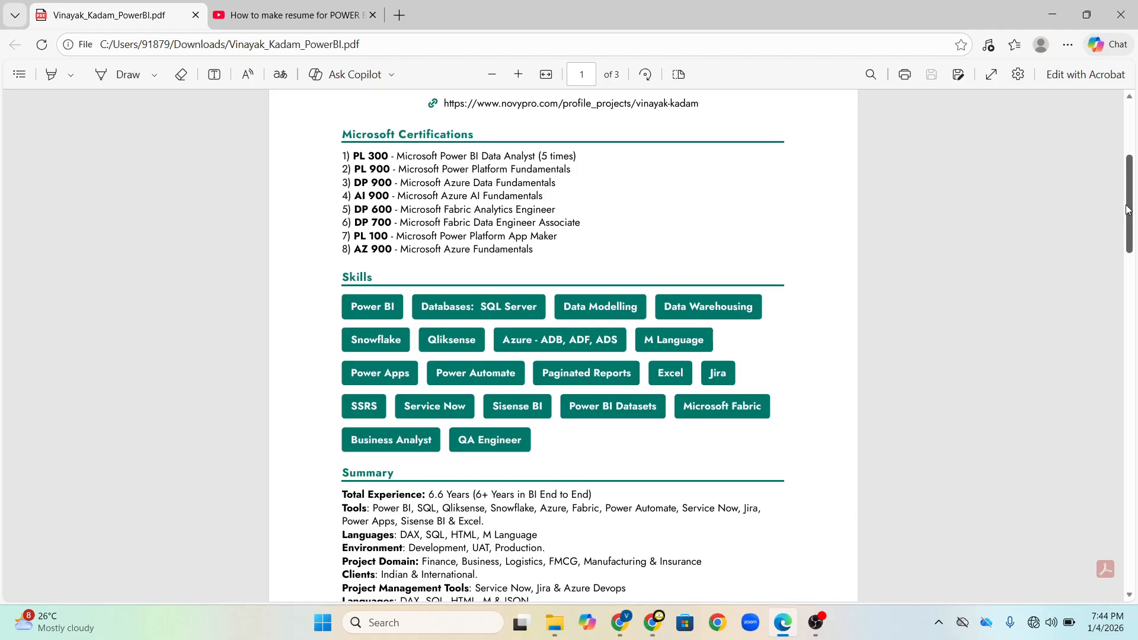
scroll("down", 3)
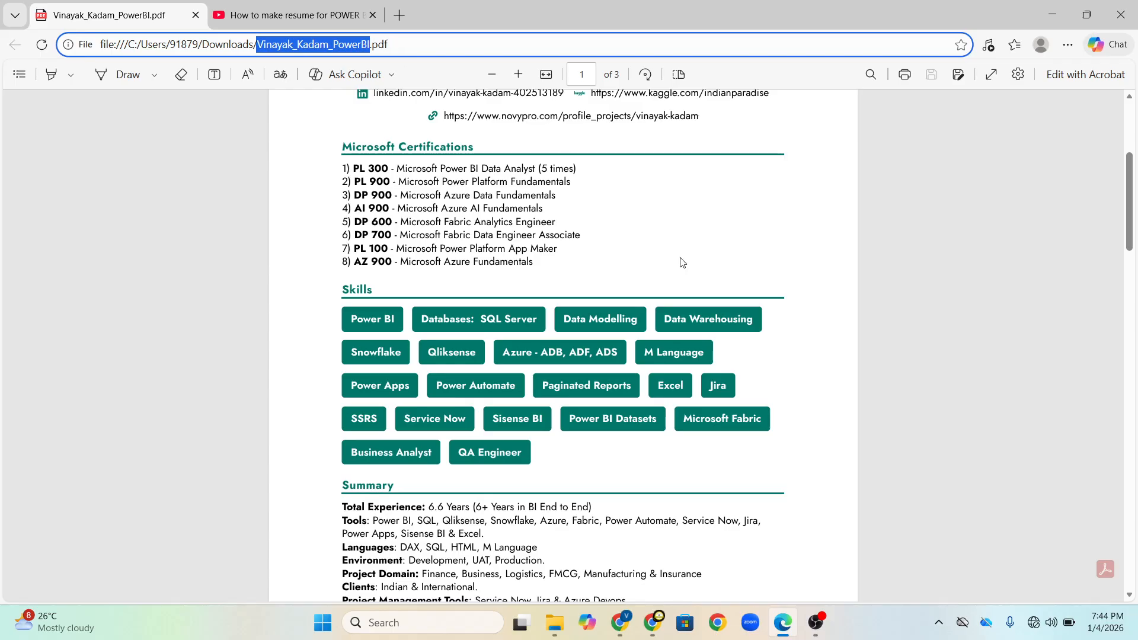
mouse_move(946, 342)
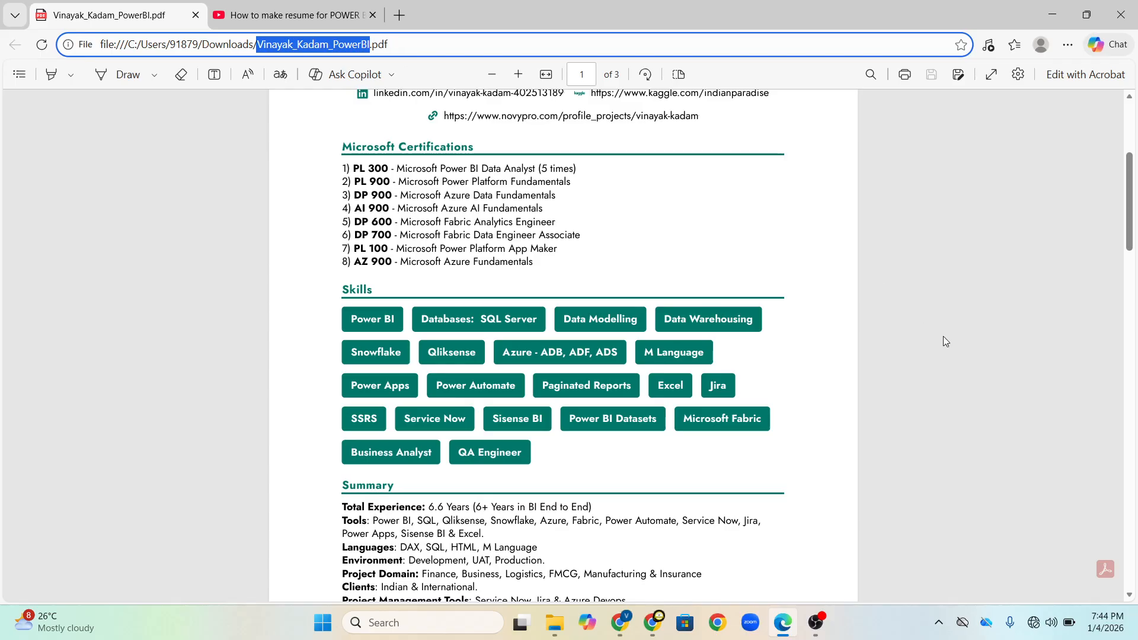
mouse_move(271, 59)
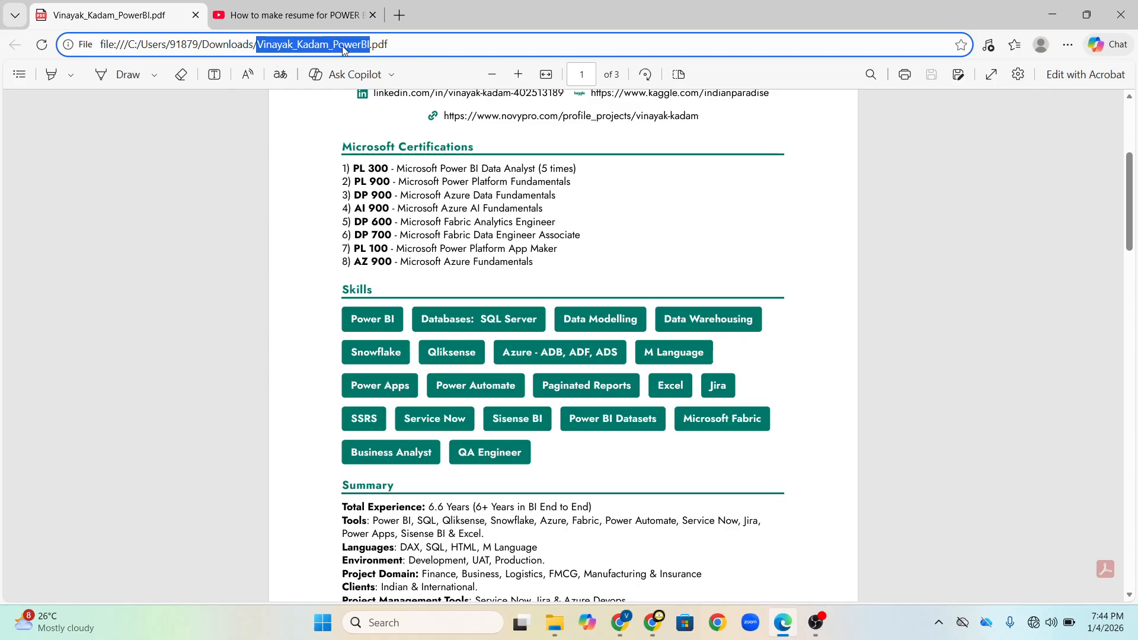
mouse_move(271, 61)
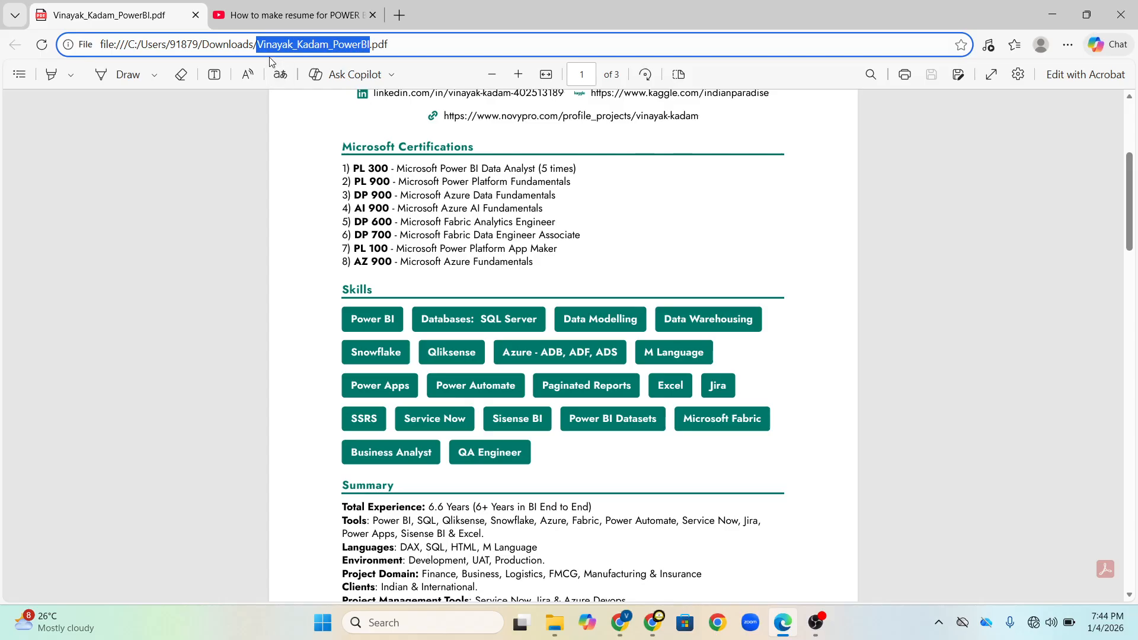
mouse_move(686, 333)
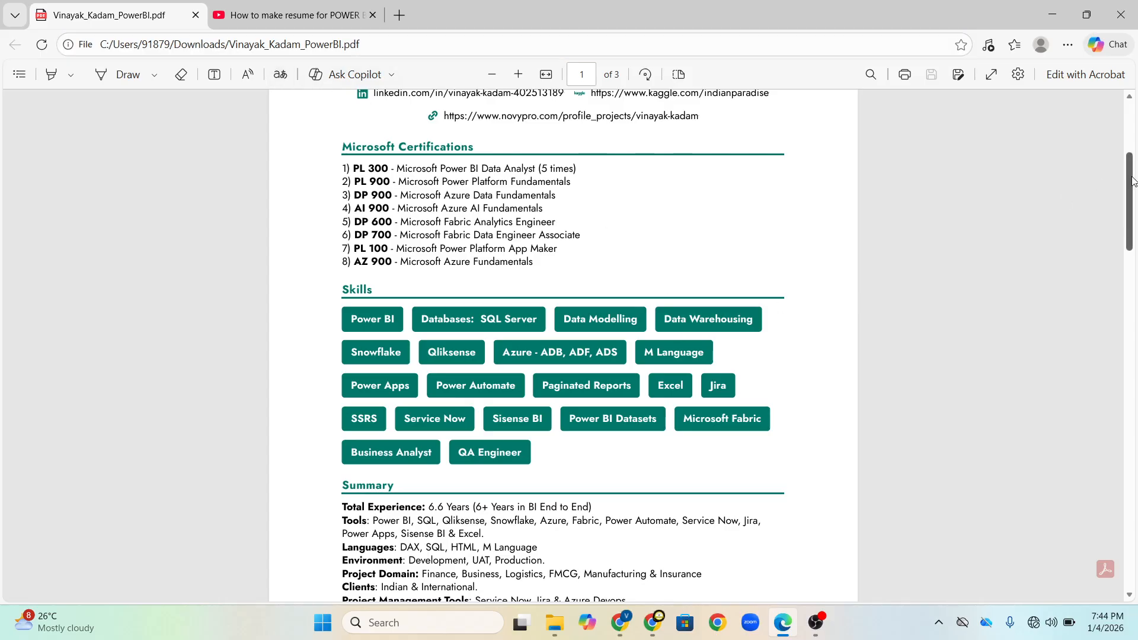
Step: Scroll down to the Summary section and the Connectivity Modes lines opening page 2
scroll("down", 3)
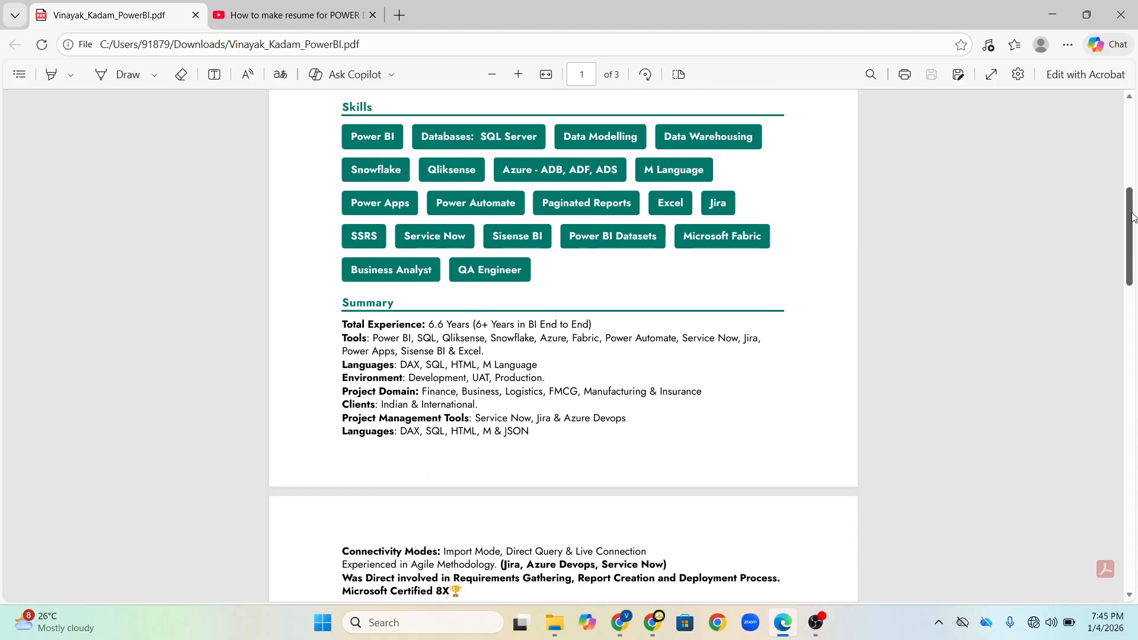
scroll("down", 3)
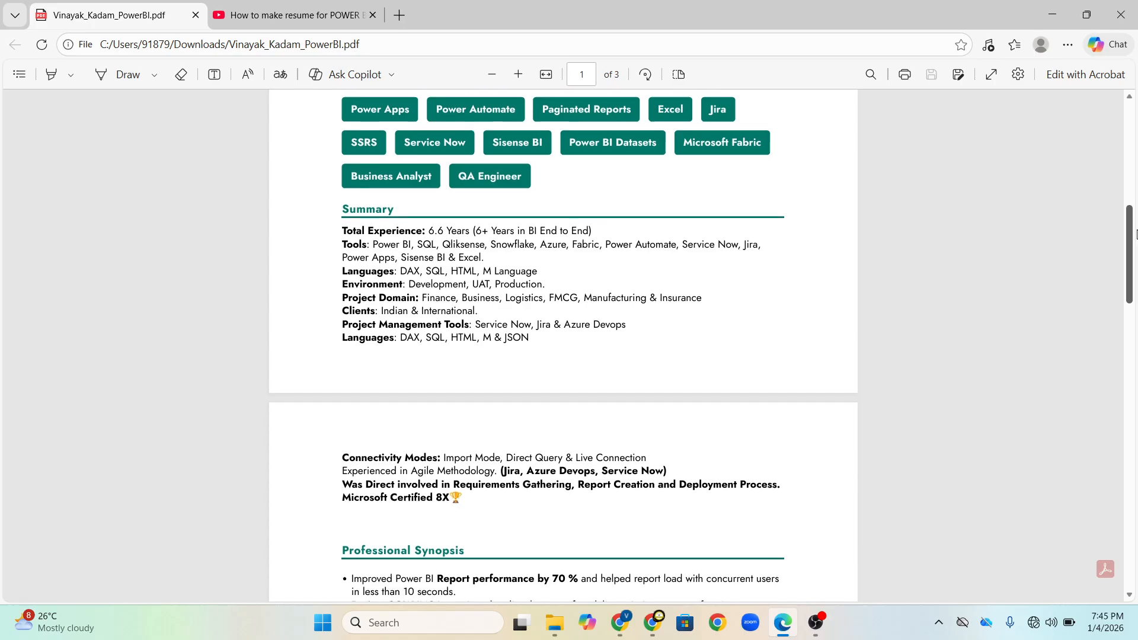
scroll("down", 3)
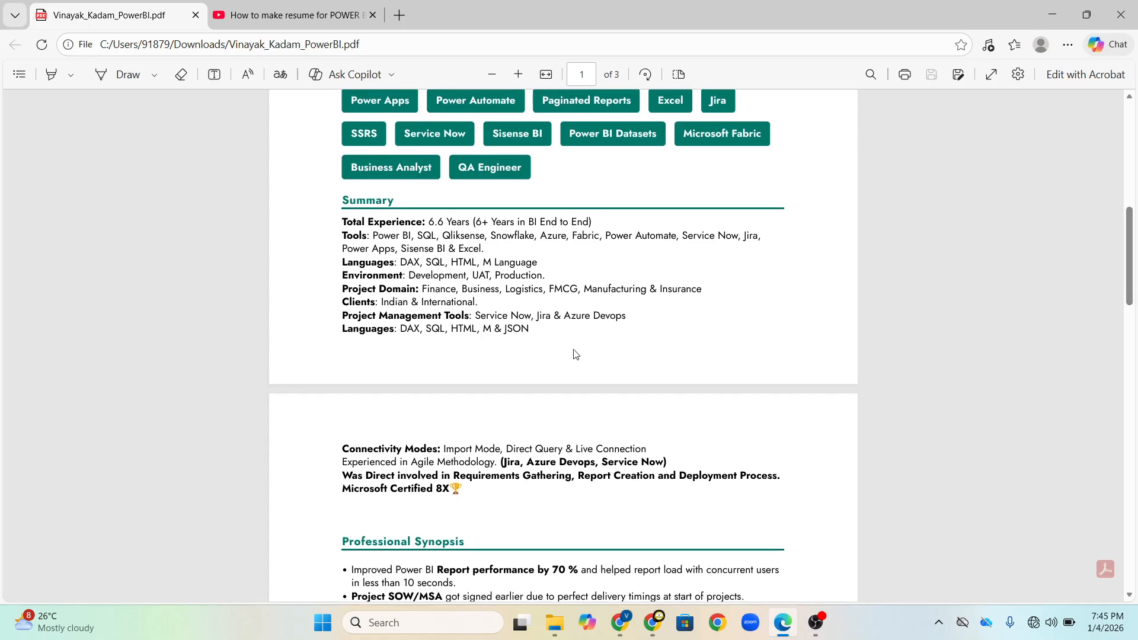
mouse_move(699, 339)
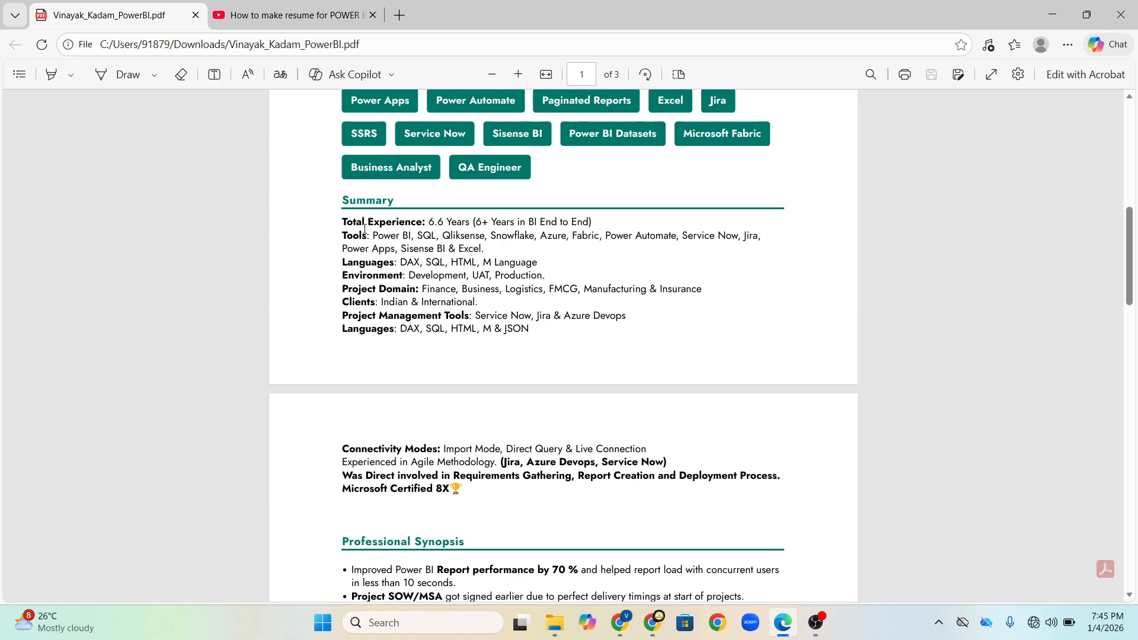
mouse_move(390, 275)
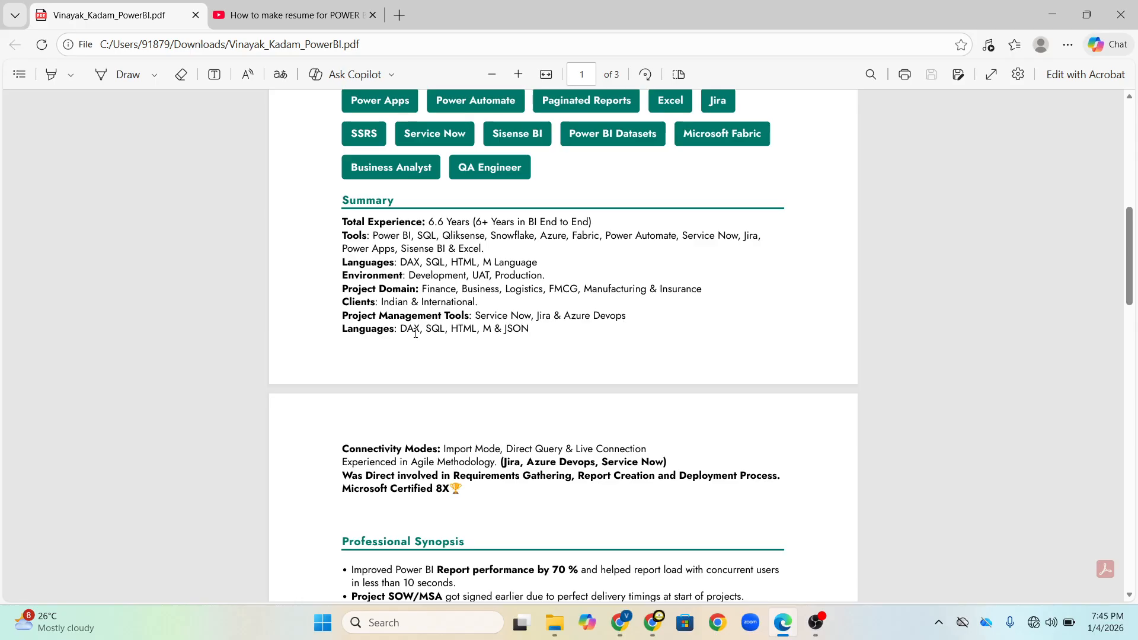
mouse_move(1129, 245)
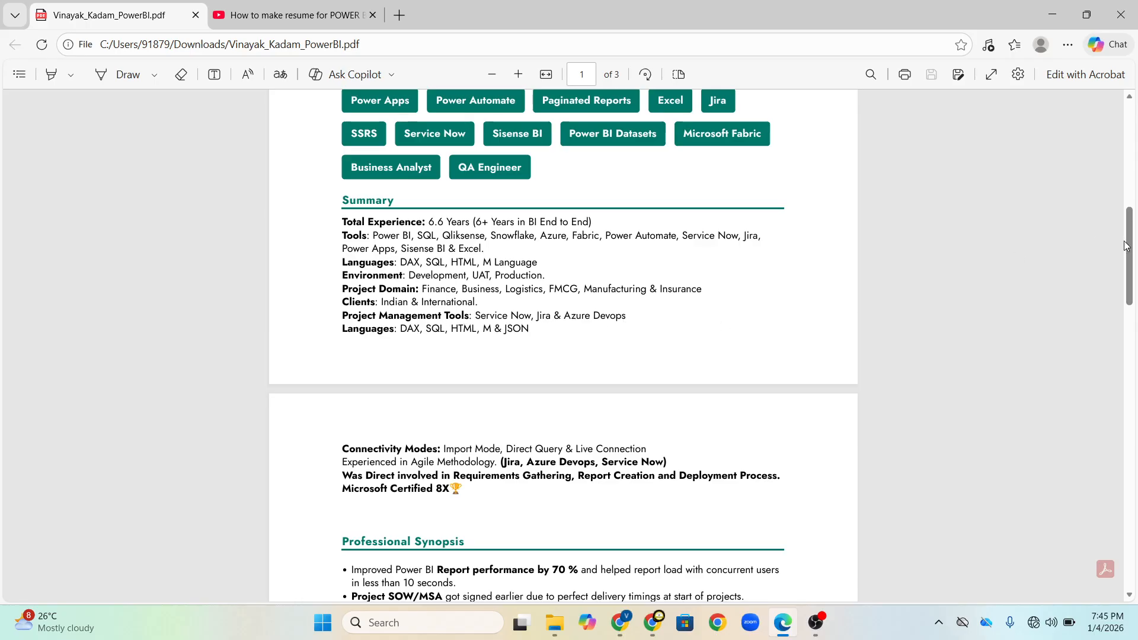
scroll("down", 3)
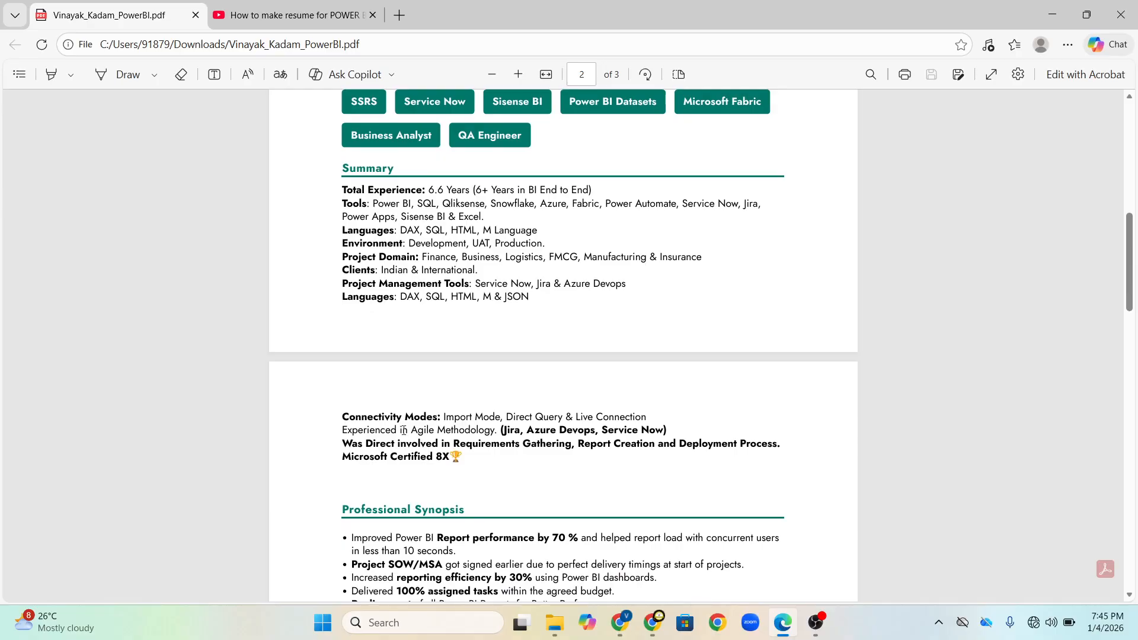
mouse_move(477, 417)
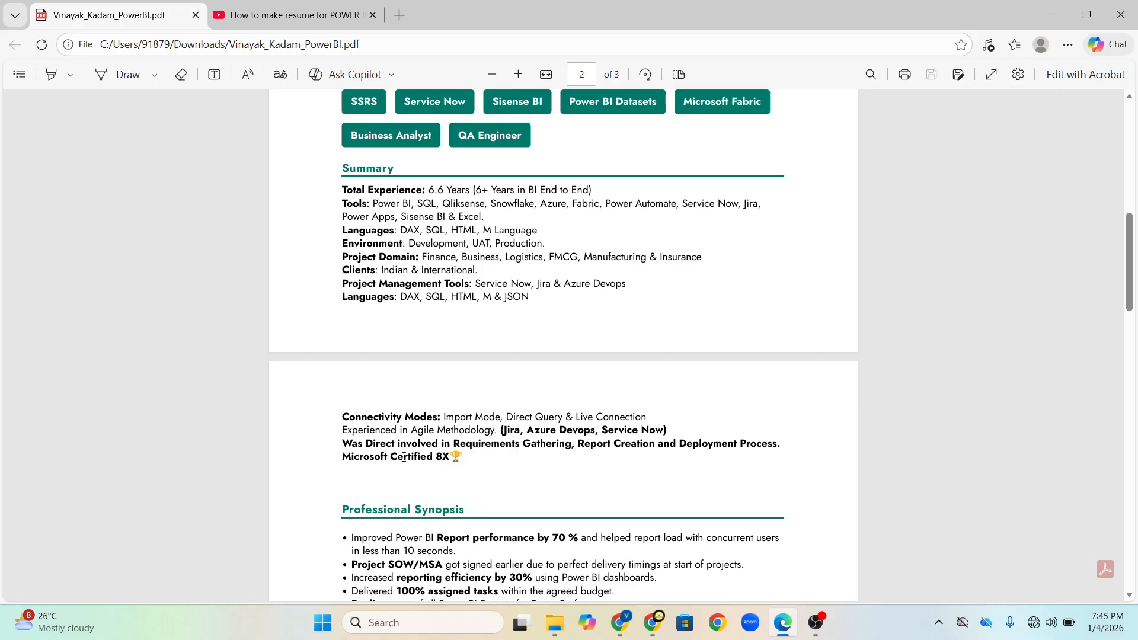
left_click_drag(342, 444, 576, 443)
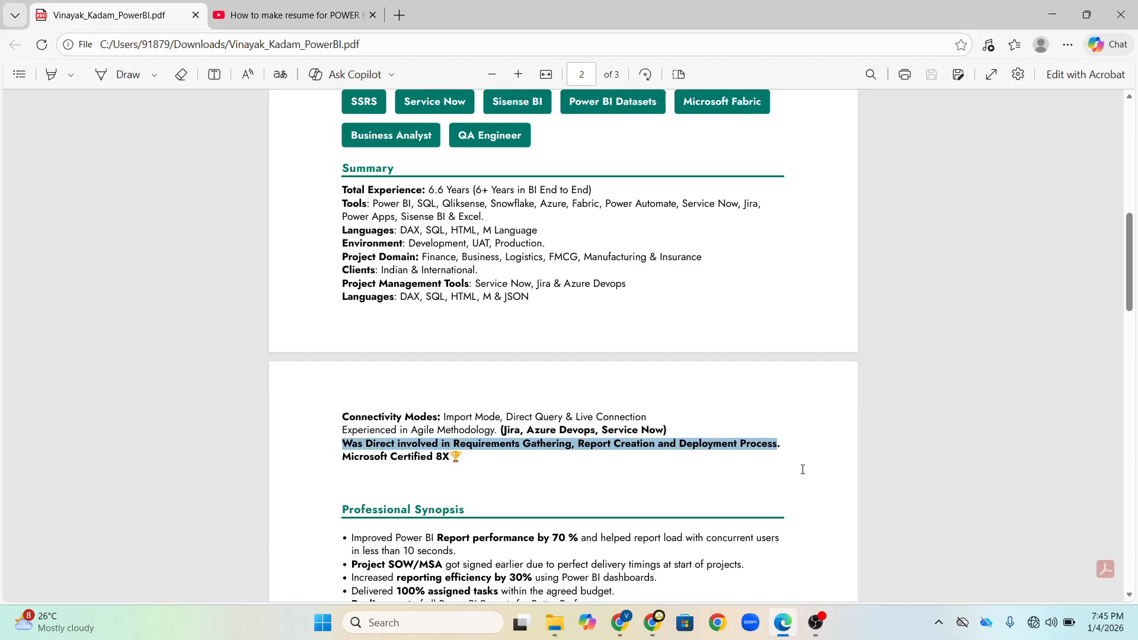
mouse_move(908, 470)
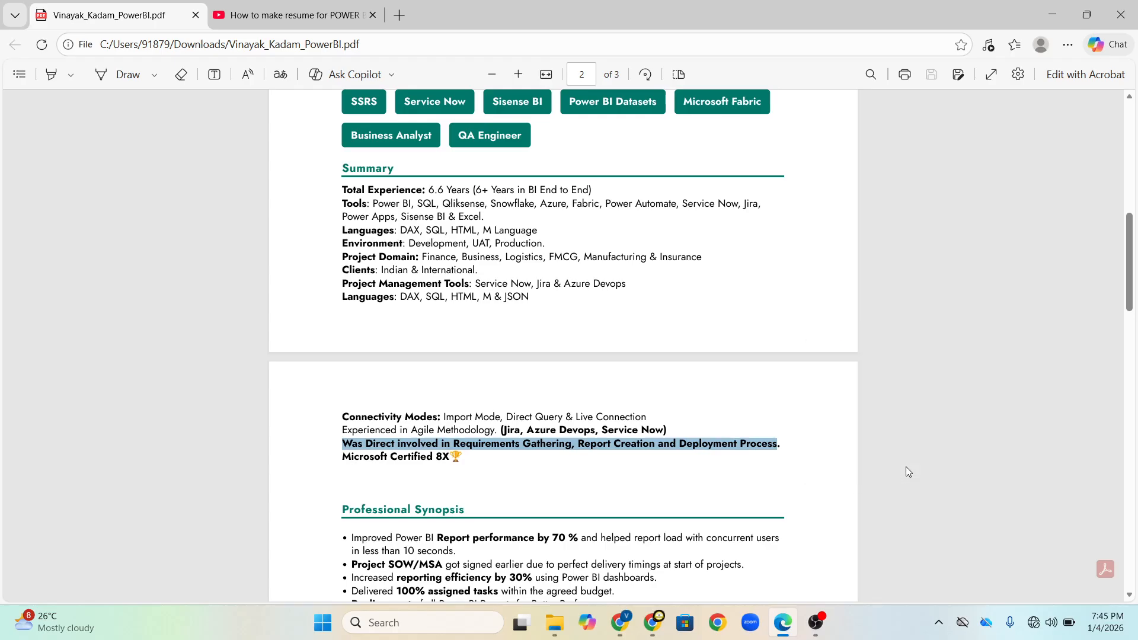
left_click(465, 444)
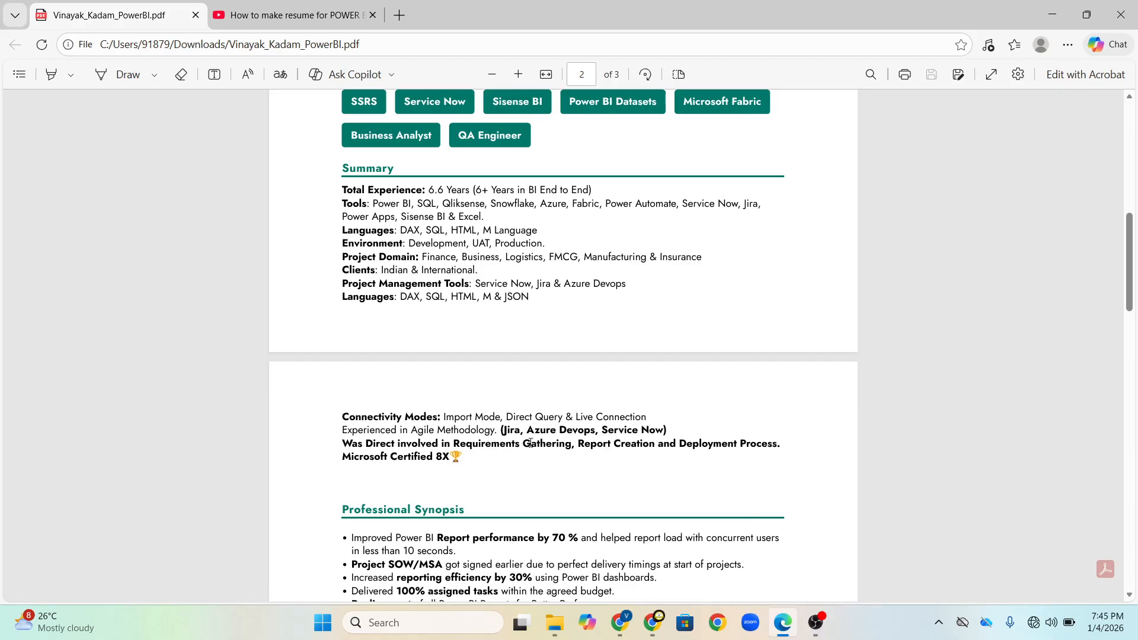
mouse_move(626, 450)
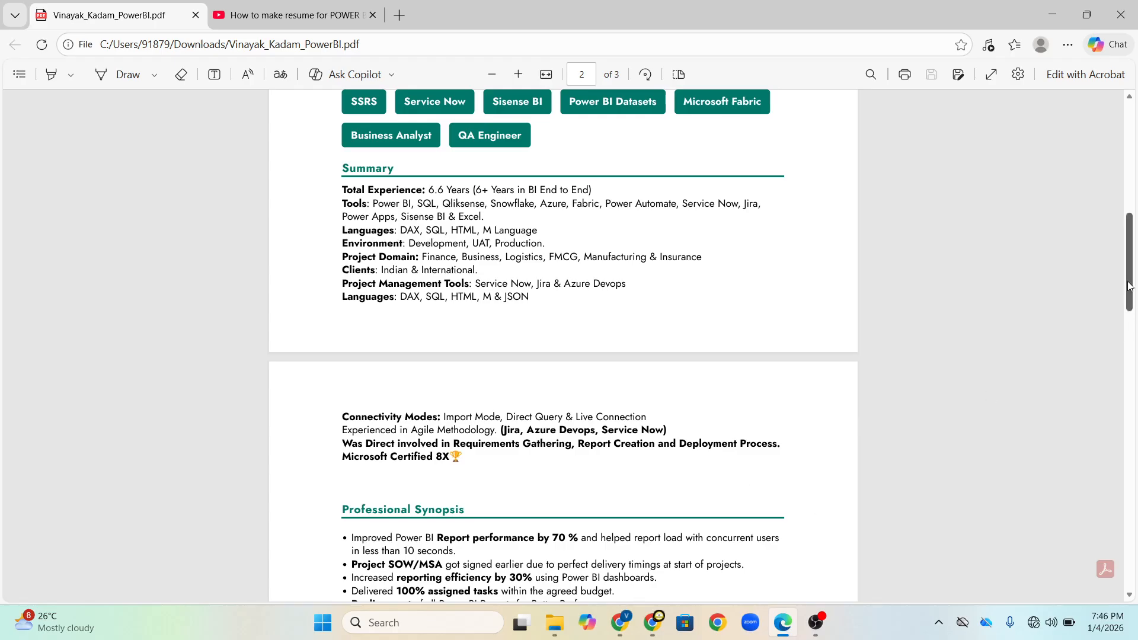
Step: Scroll page 2 so the Professional Synopsis bullets and Work Experience list are in view
scroll("down", 3)
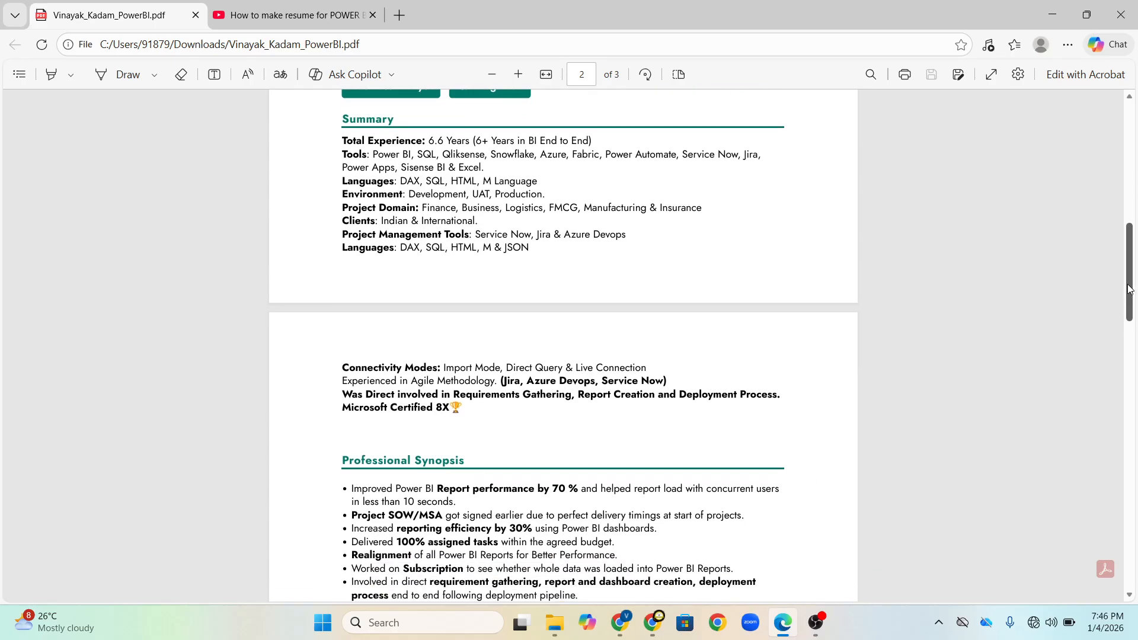
scroll("down", 3)
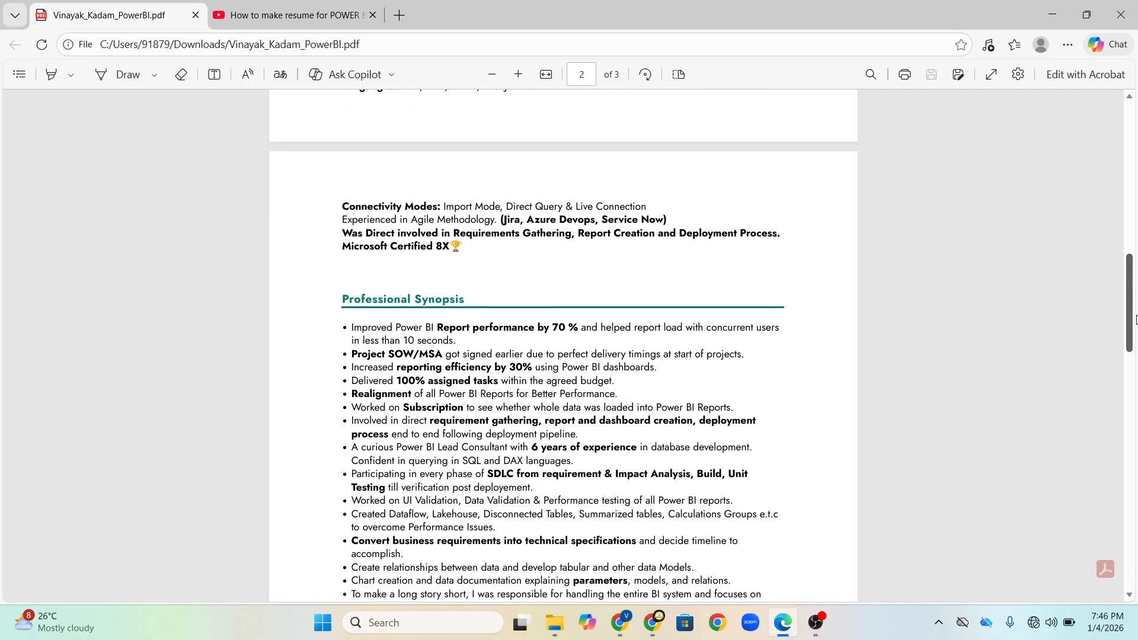
scroll("down", 3)
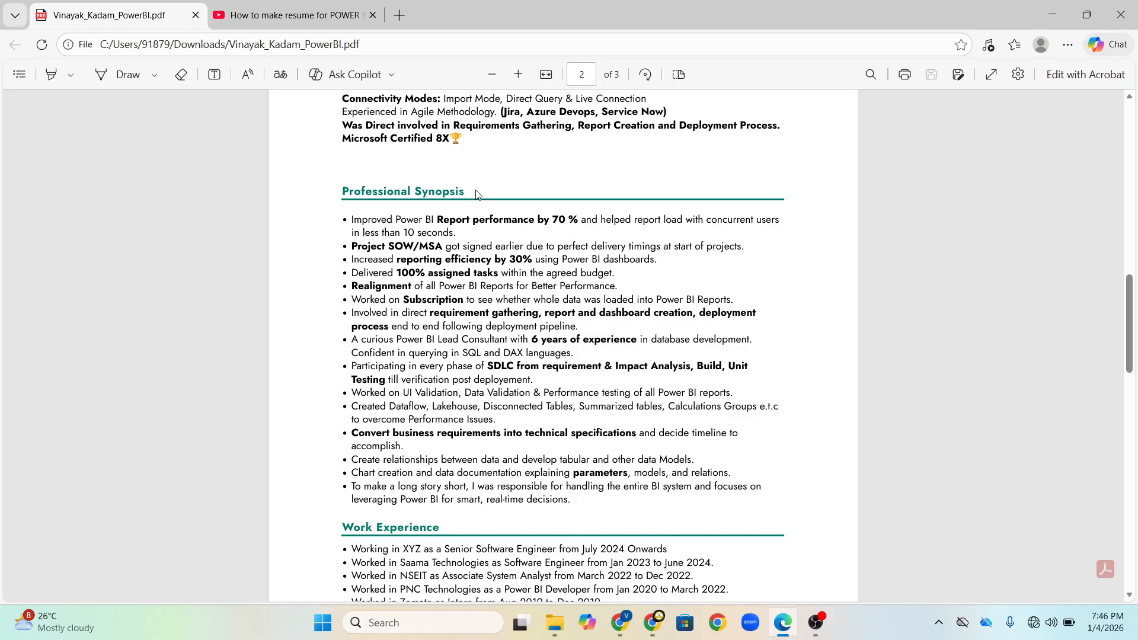
mouse_move(1129, 298)
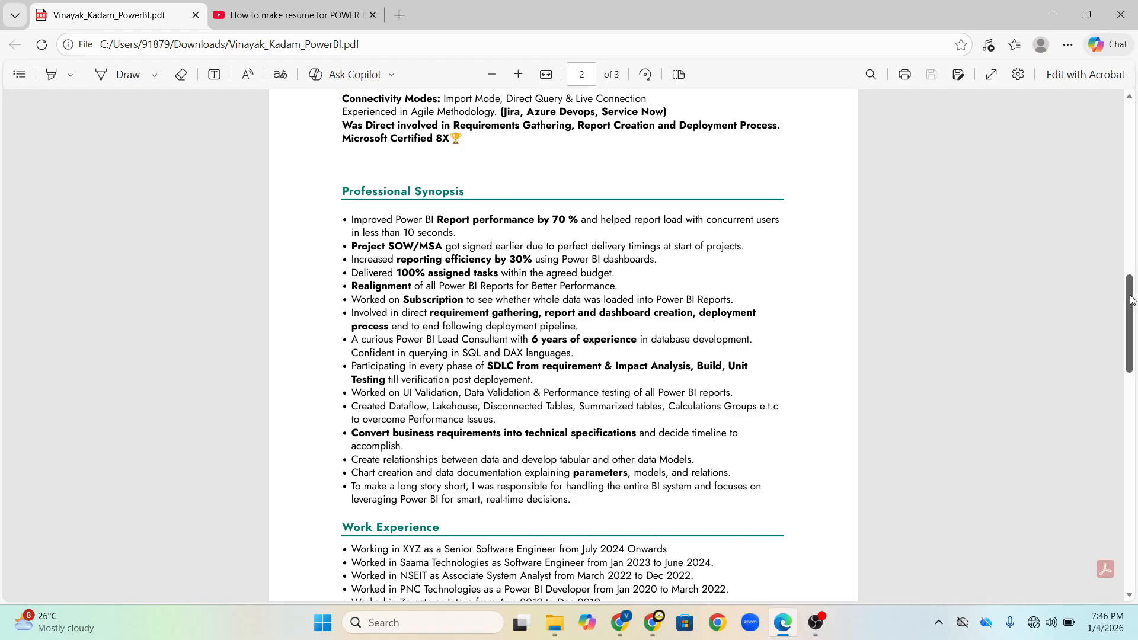
scroll("down", 3)
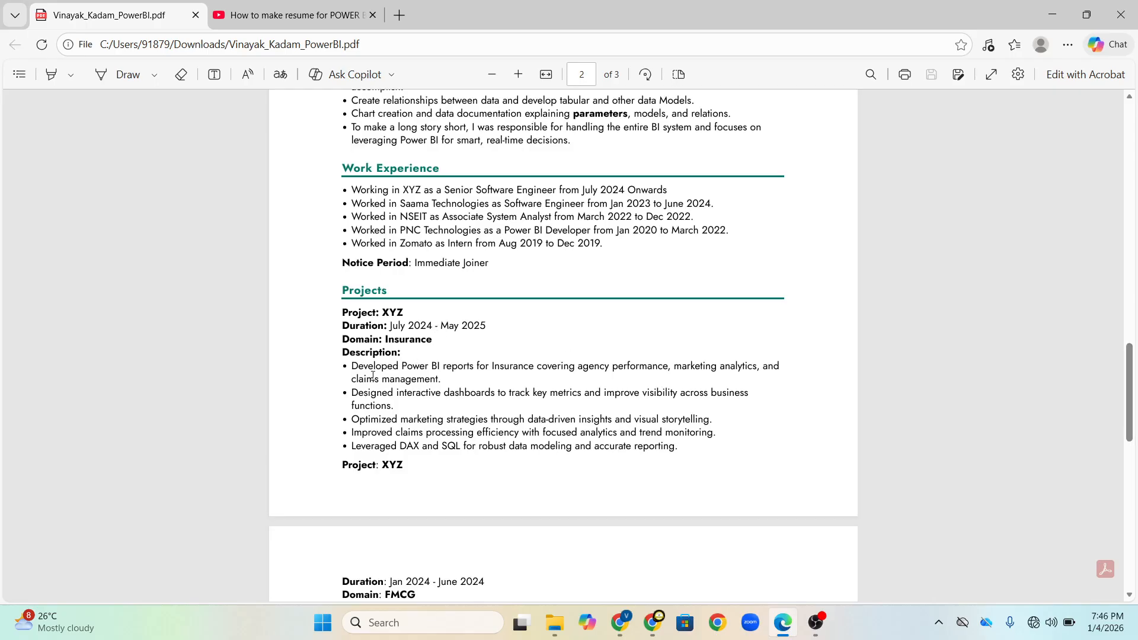
mouse_move(1131, 376)
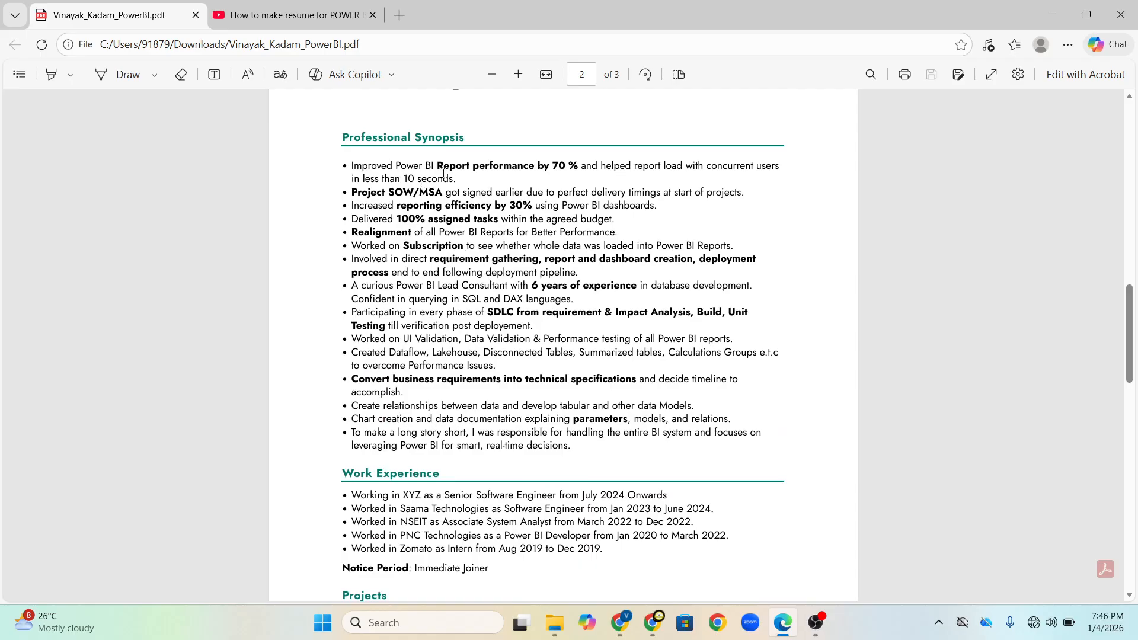
mouse_move(543, 166)
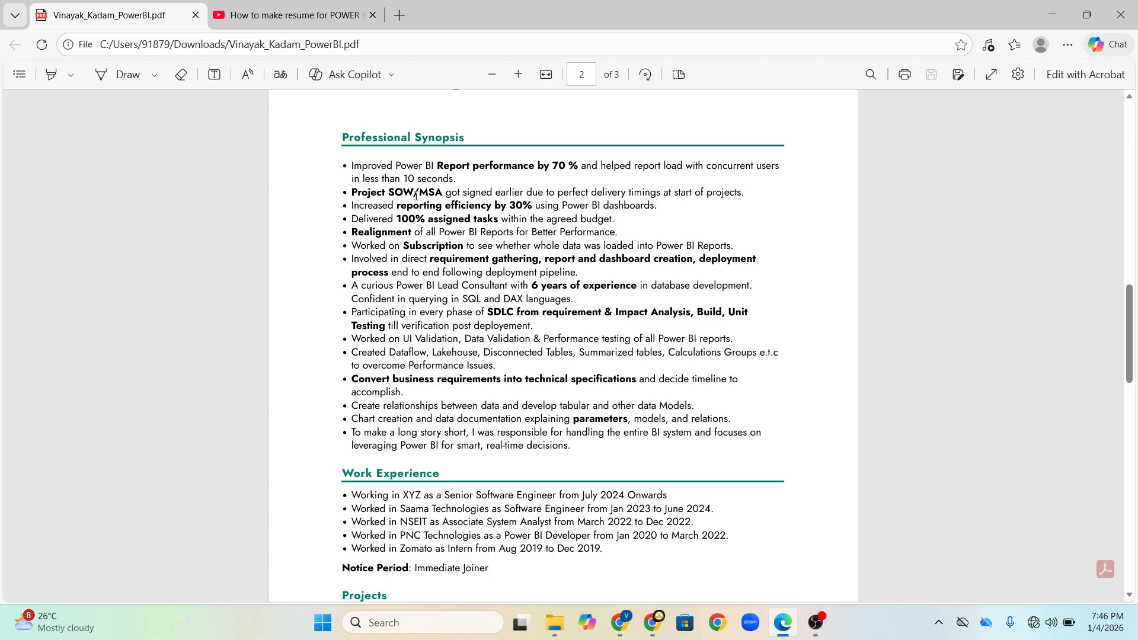
mouse_move(478, 194)
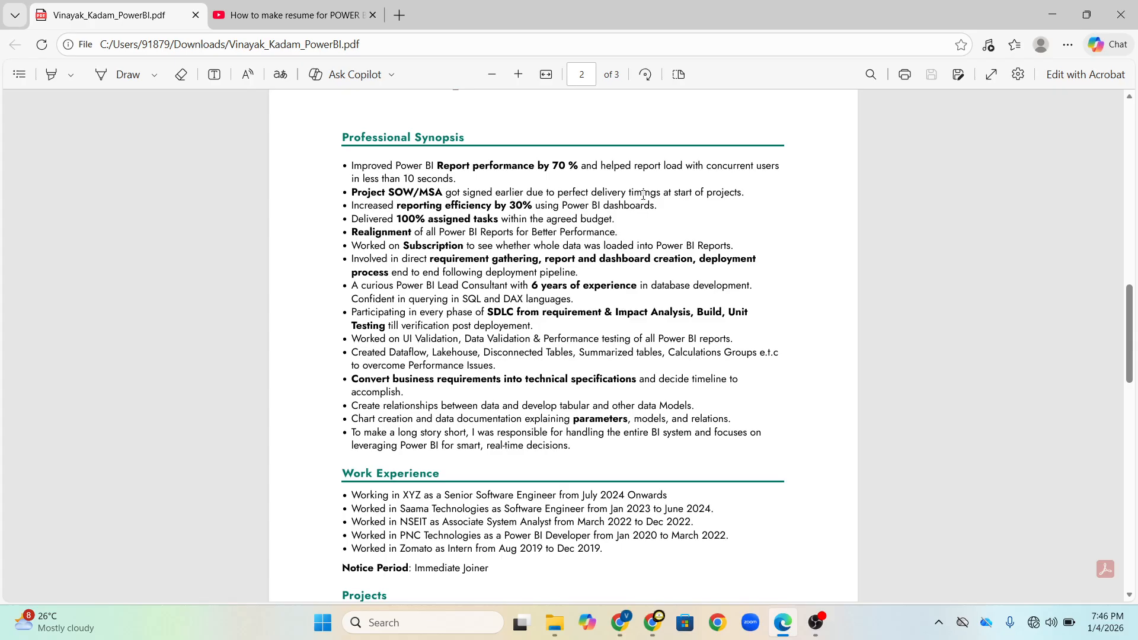
mouse_move(630, 196)
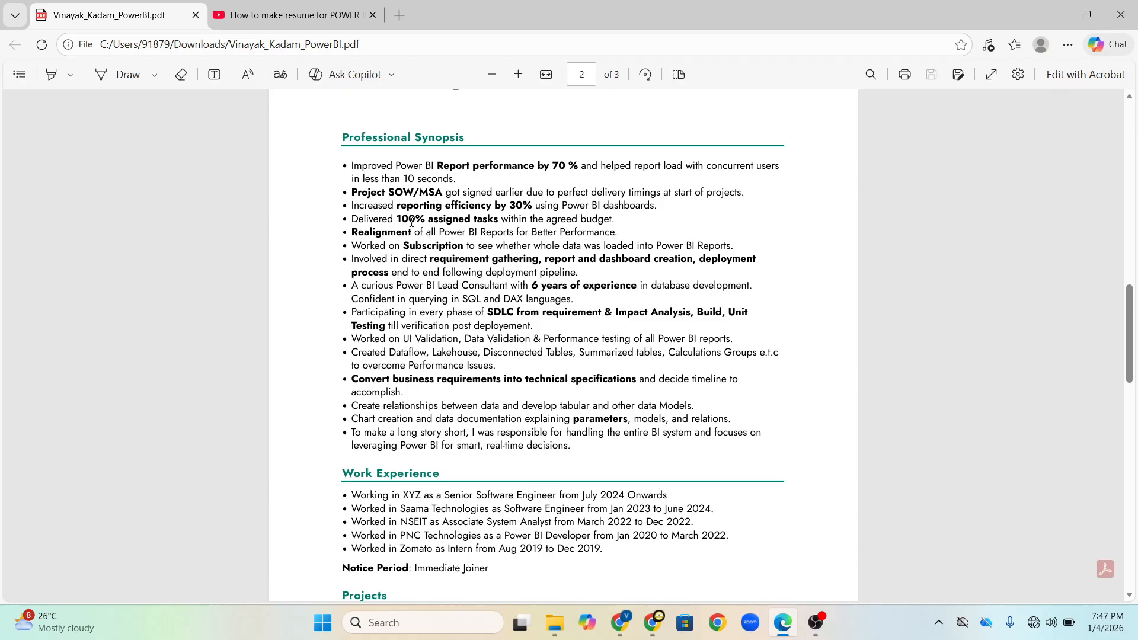
mouse_move(581, 274)
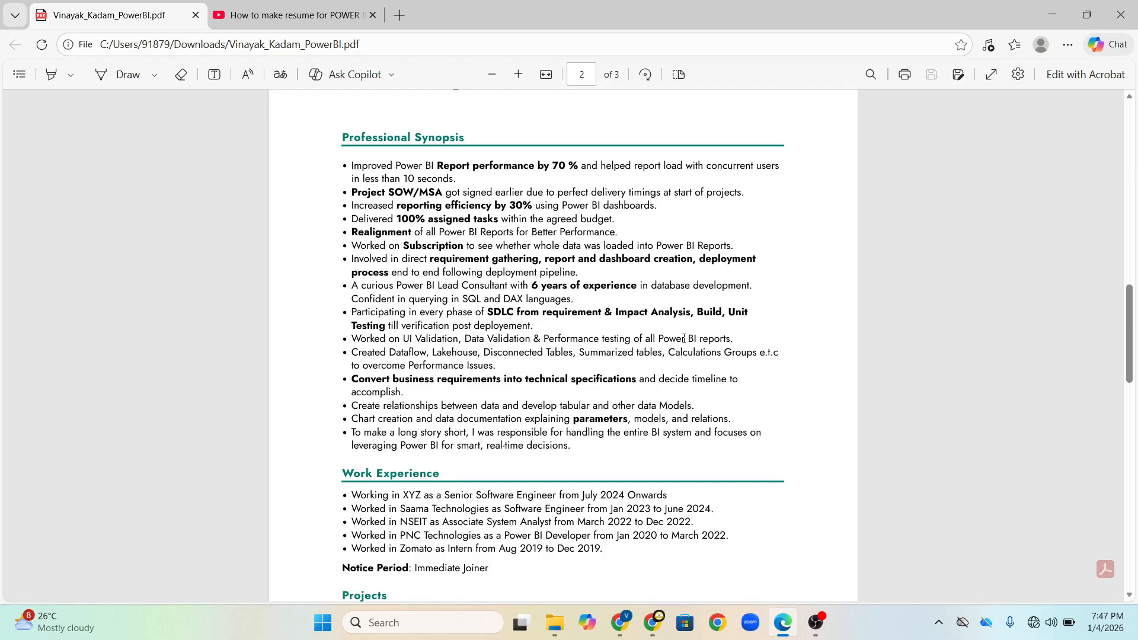
mouse_move(839, 337)
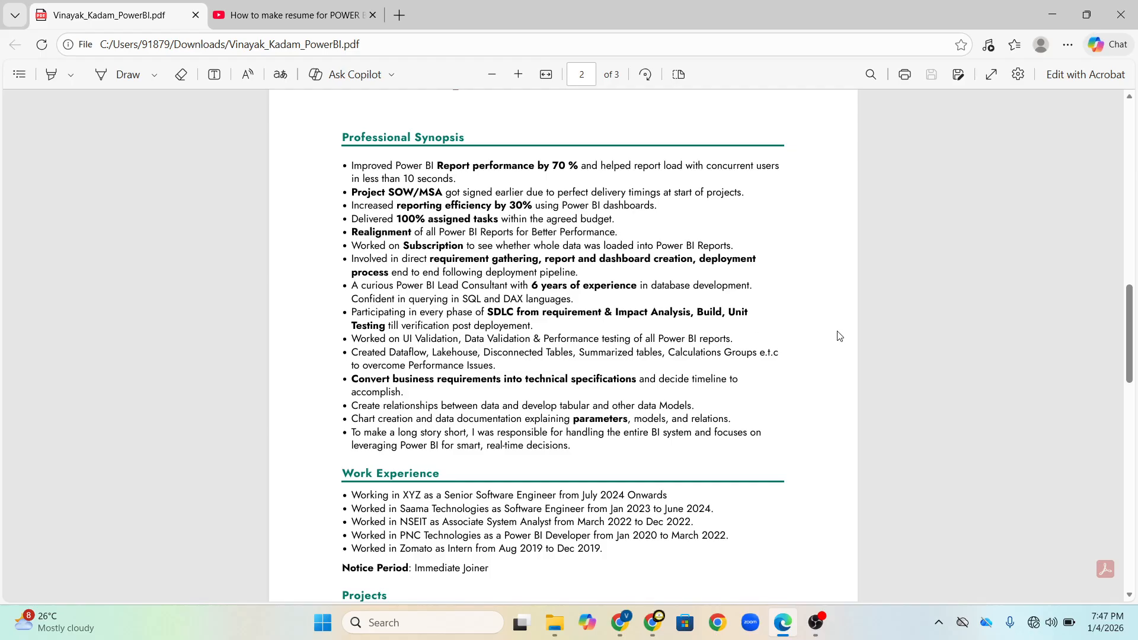
mouse_move(825, 346)
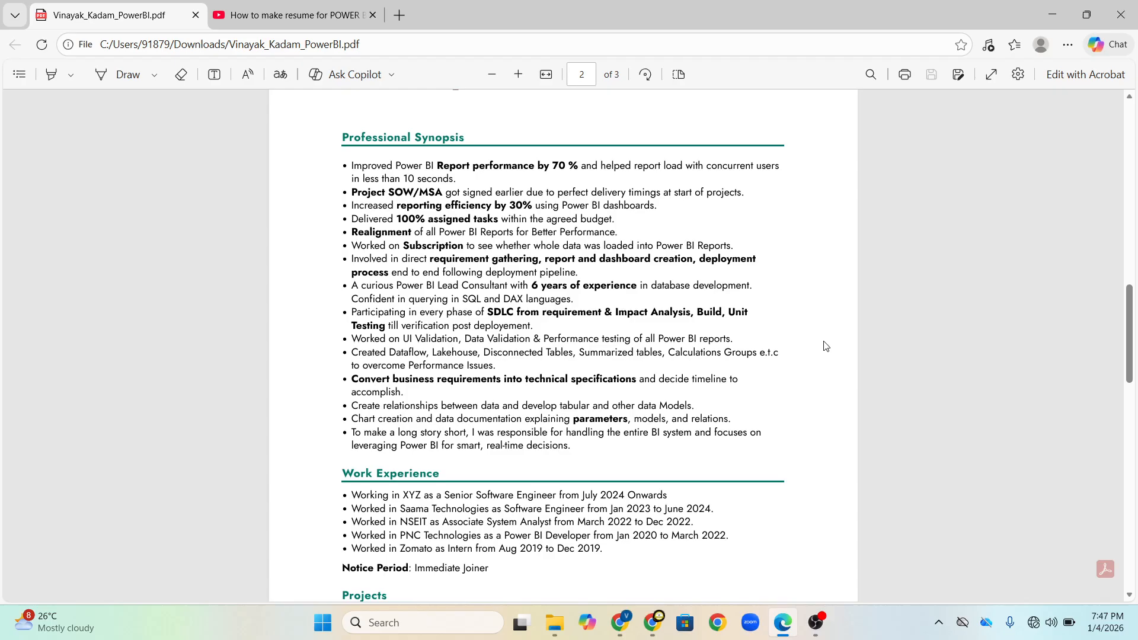
mouse_move(827, 341)
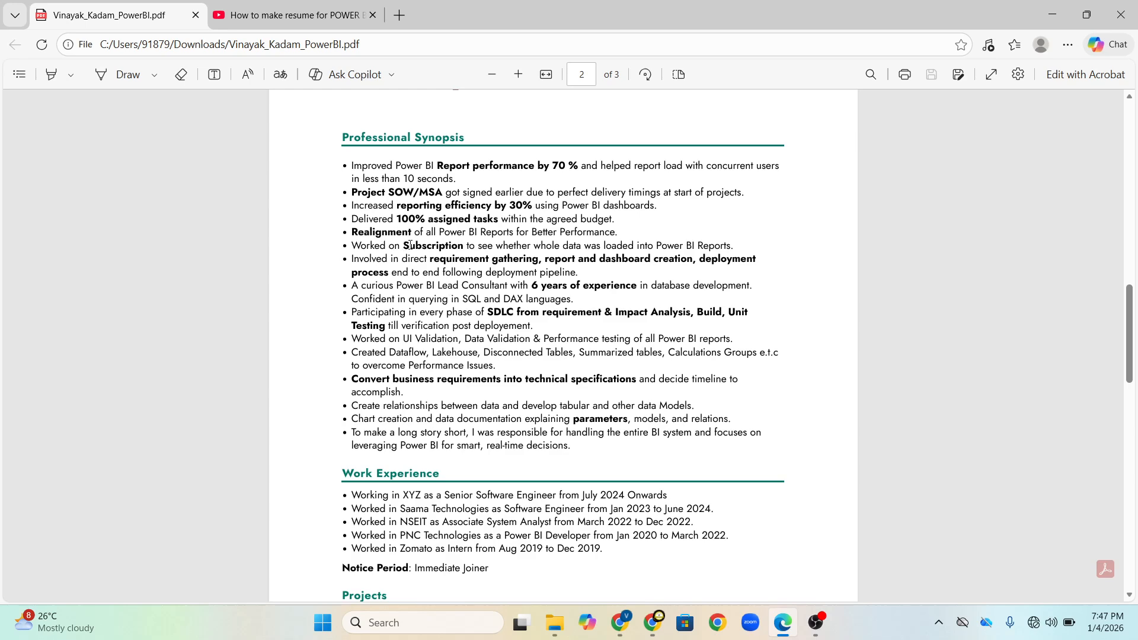
mouse_move(501, 263)
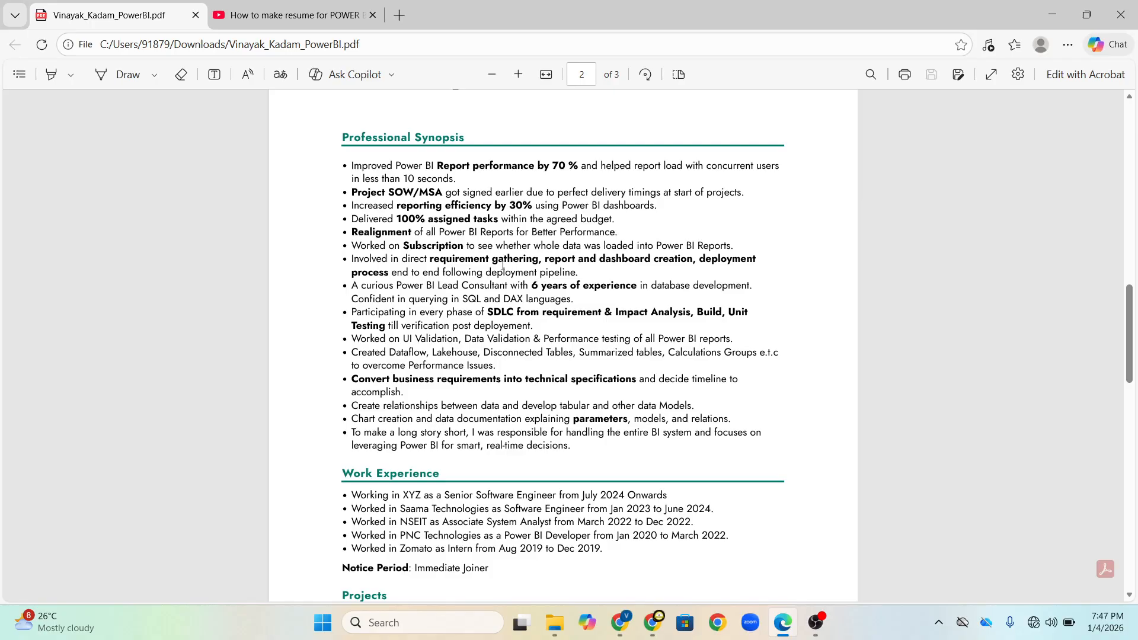
mouse_move(598, 316)
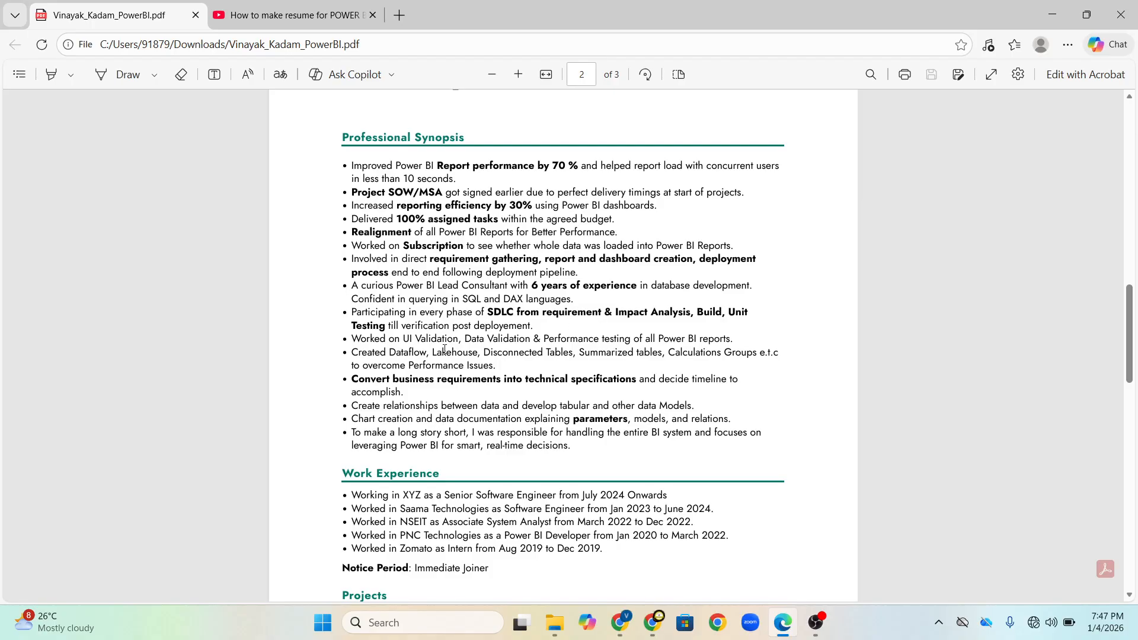
mouse_move(480, 352)
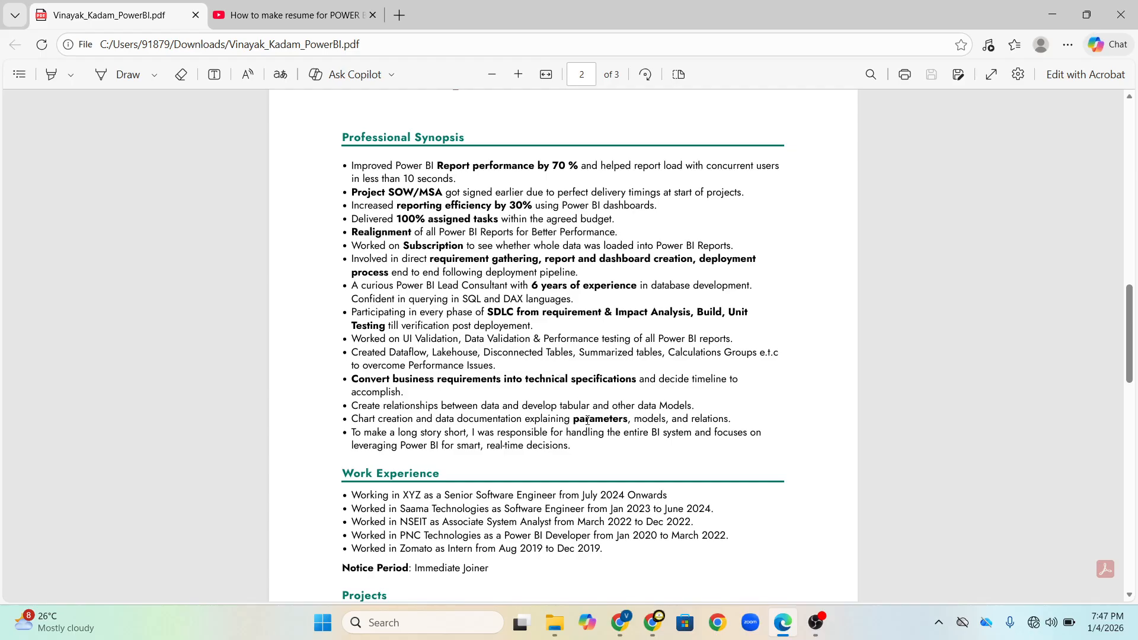
Step: Briefly select the phrase about developing data models in the synopsis, then clear it
left_click_drag(521, 406, 655, 406)
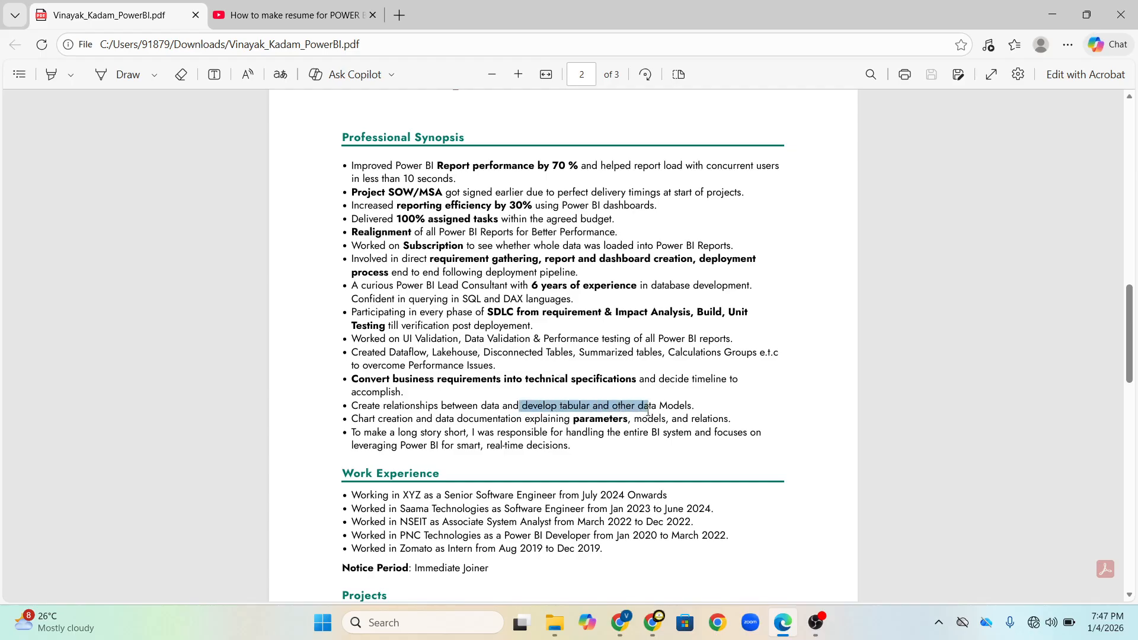
left_click(799, 403)
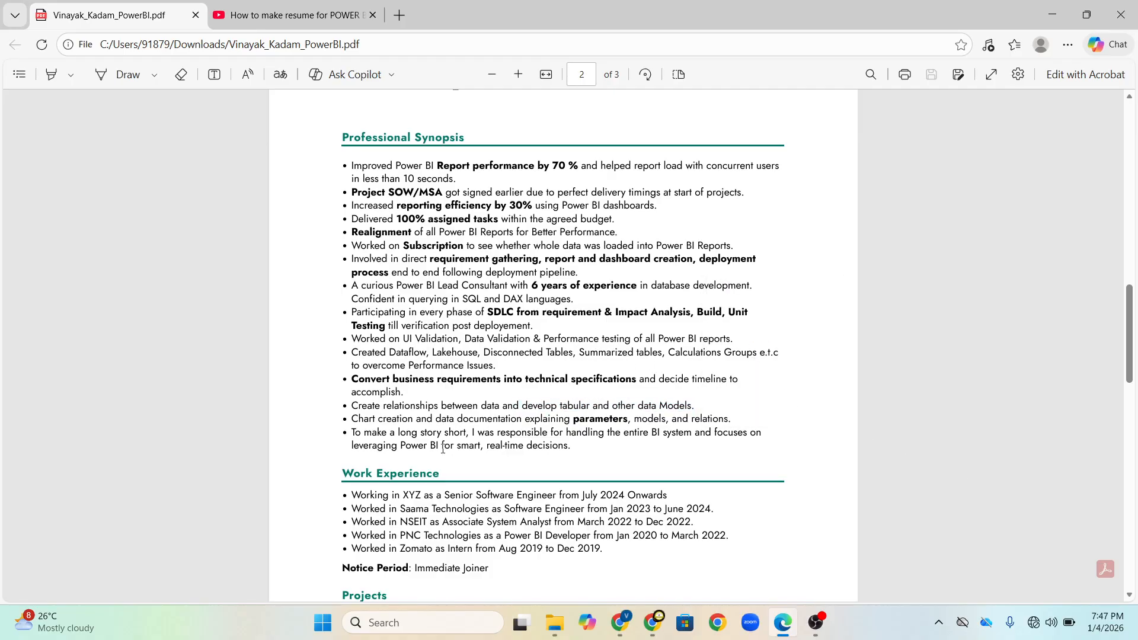
mouse_move(579, 400)
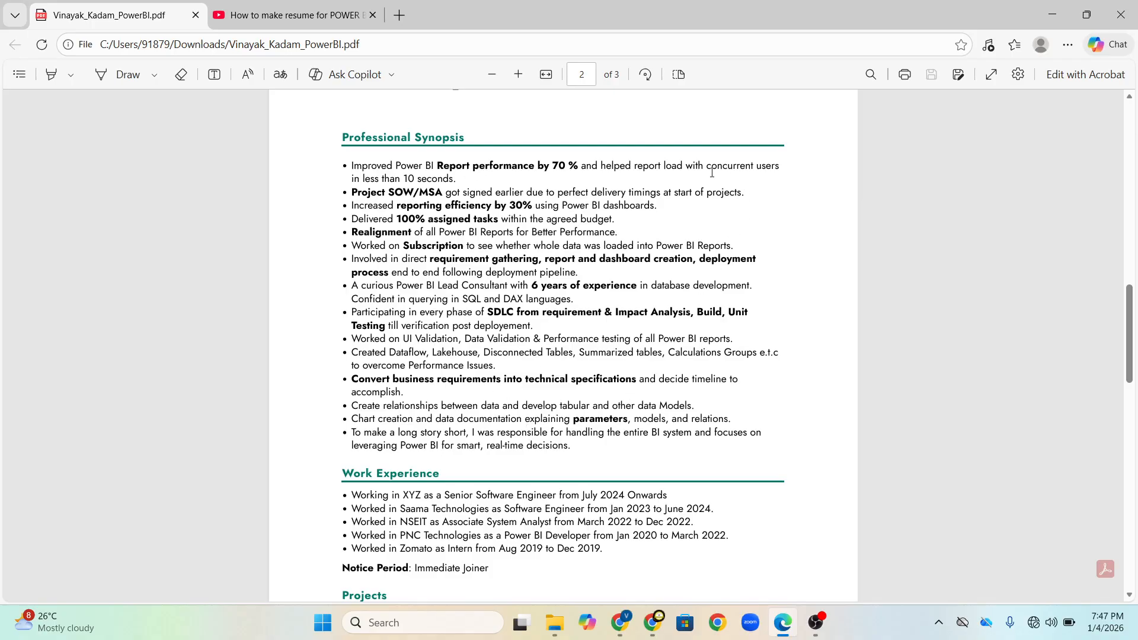
double_click(742, 165)
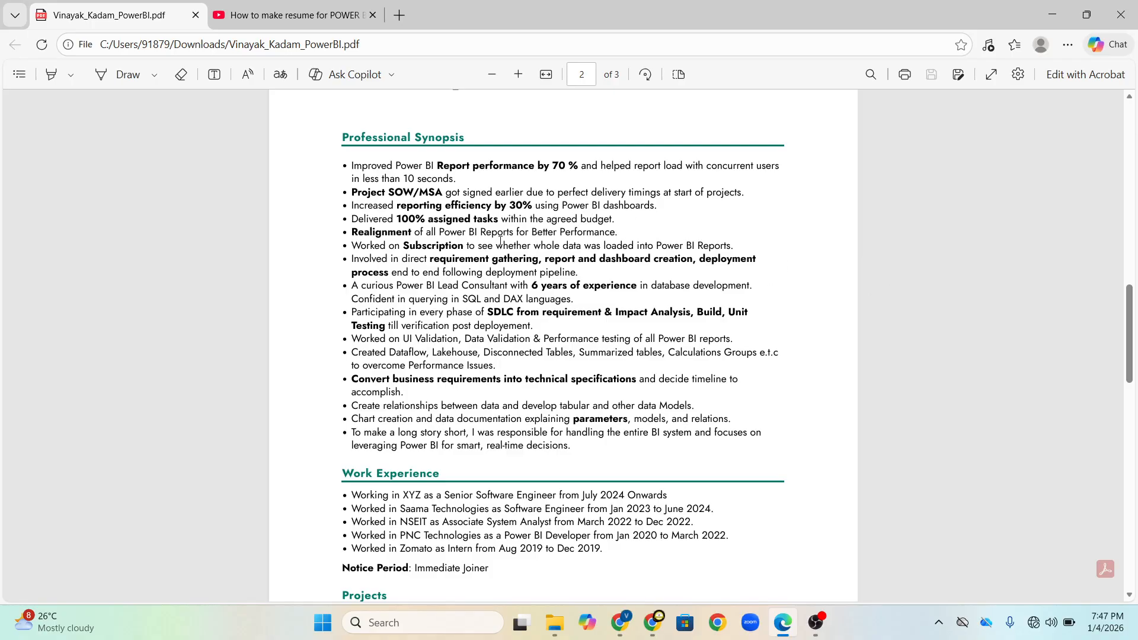
mouse_move(417, 311)
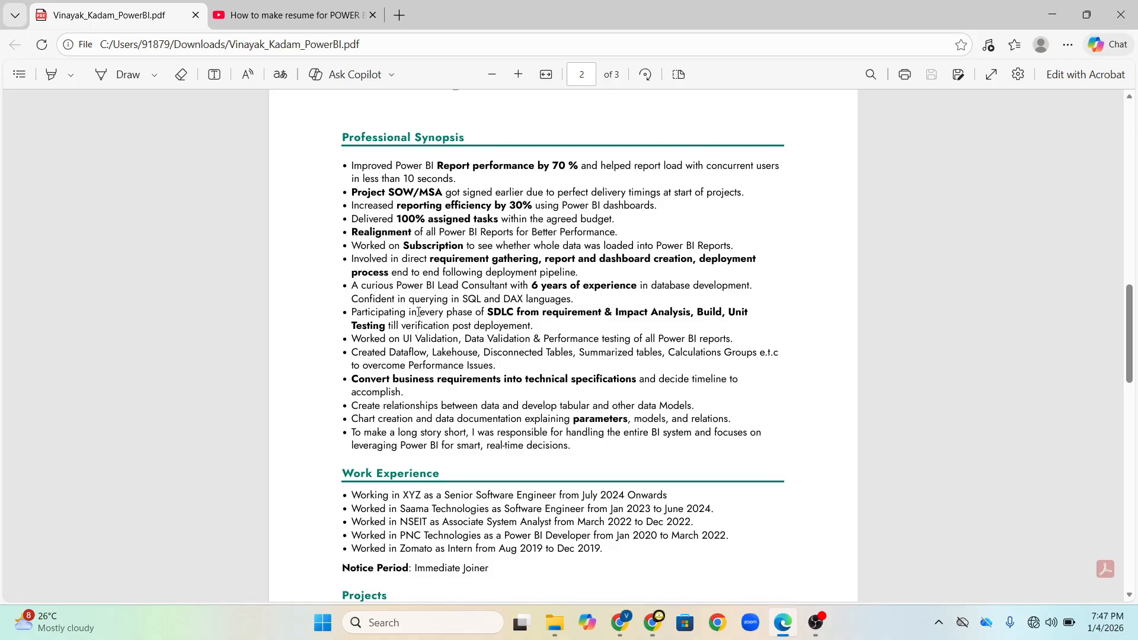
mouse_move(528, 354)
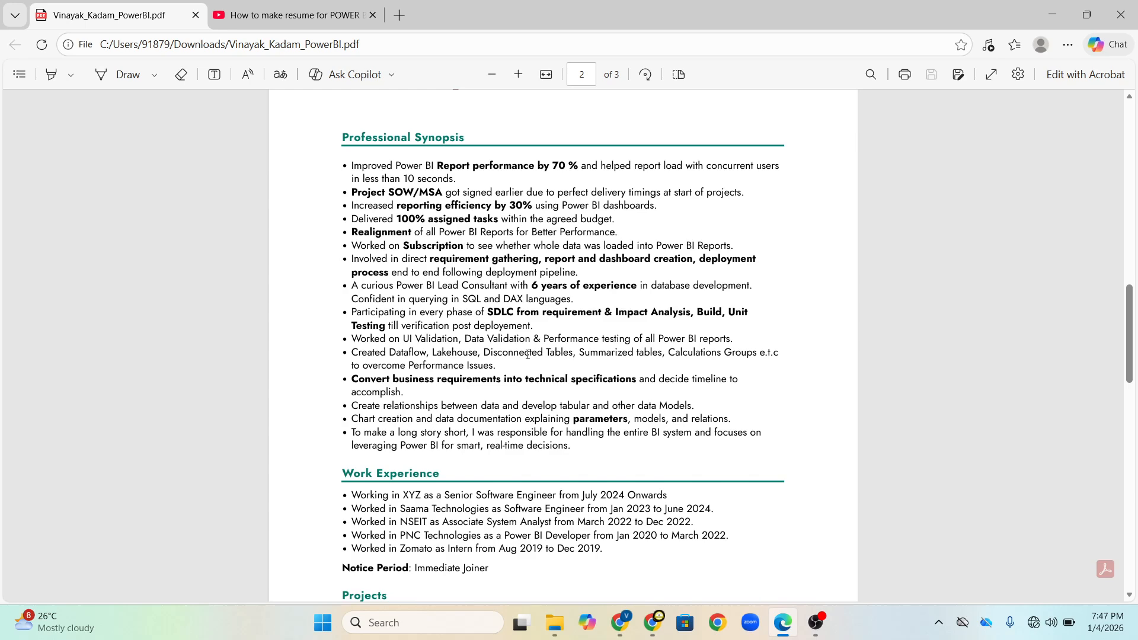
mouse_move(721, 326)
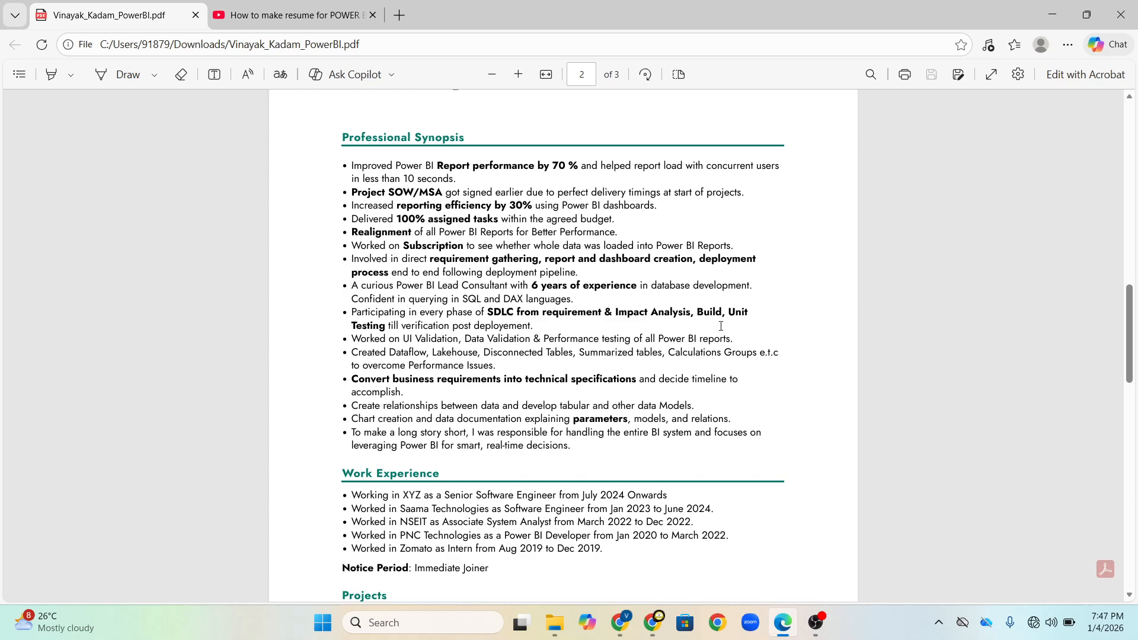
mouse_move(940, 363)
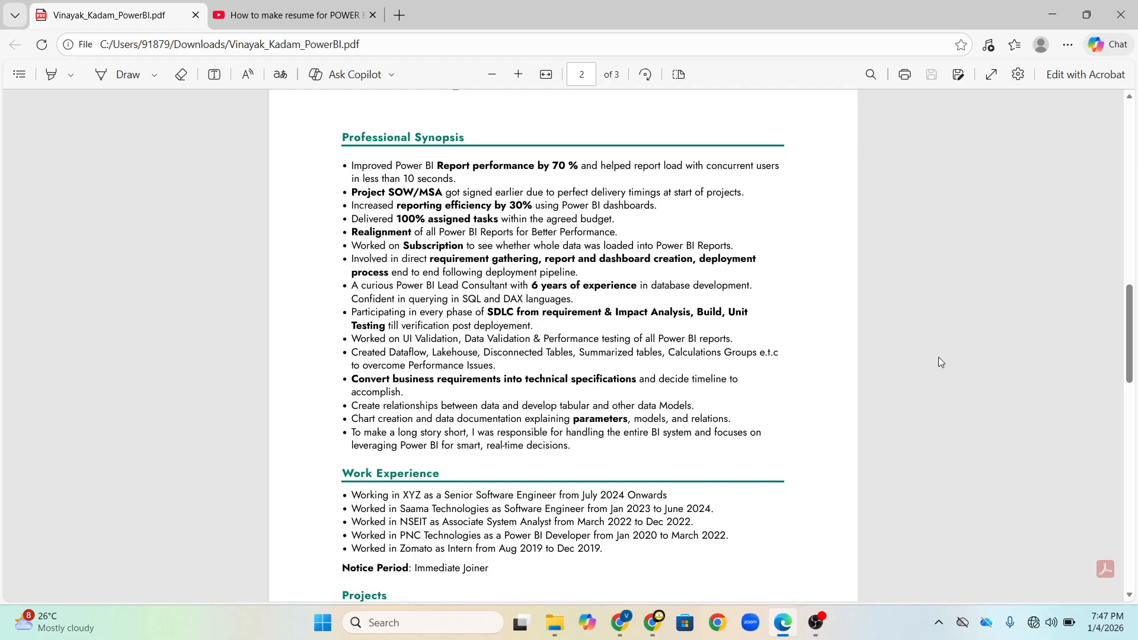
mouse_move(540, 240)
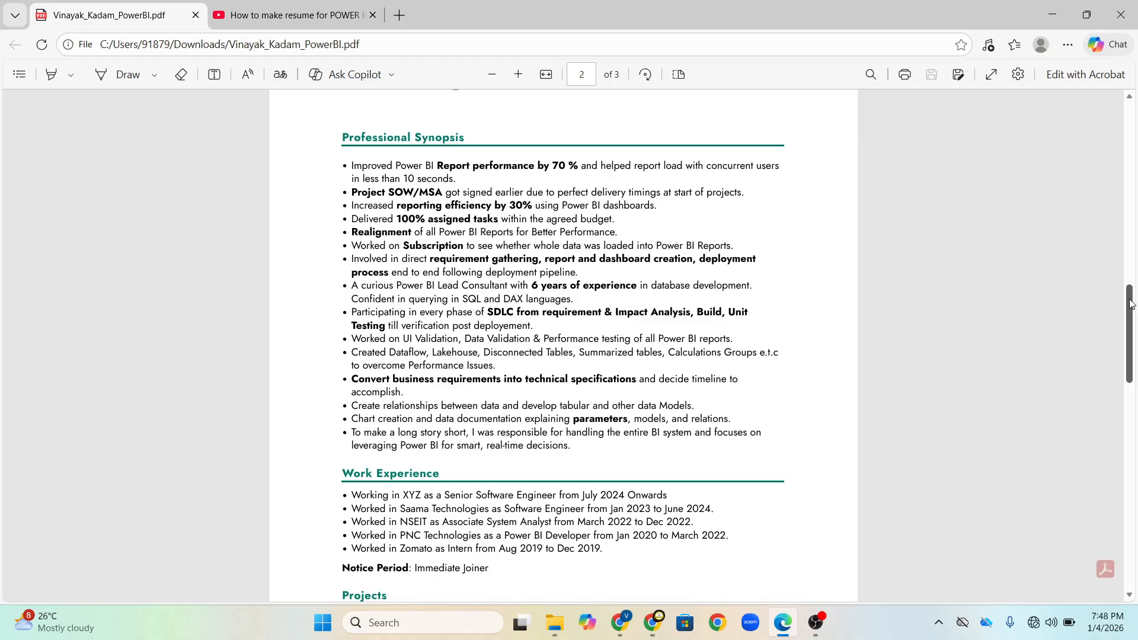
scroll("down", 3)
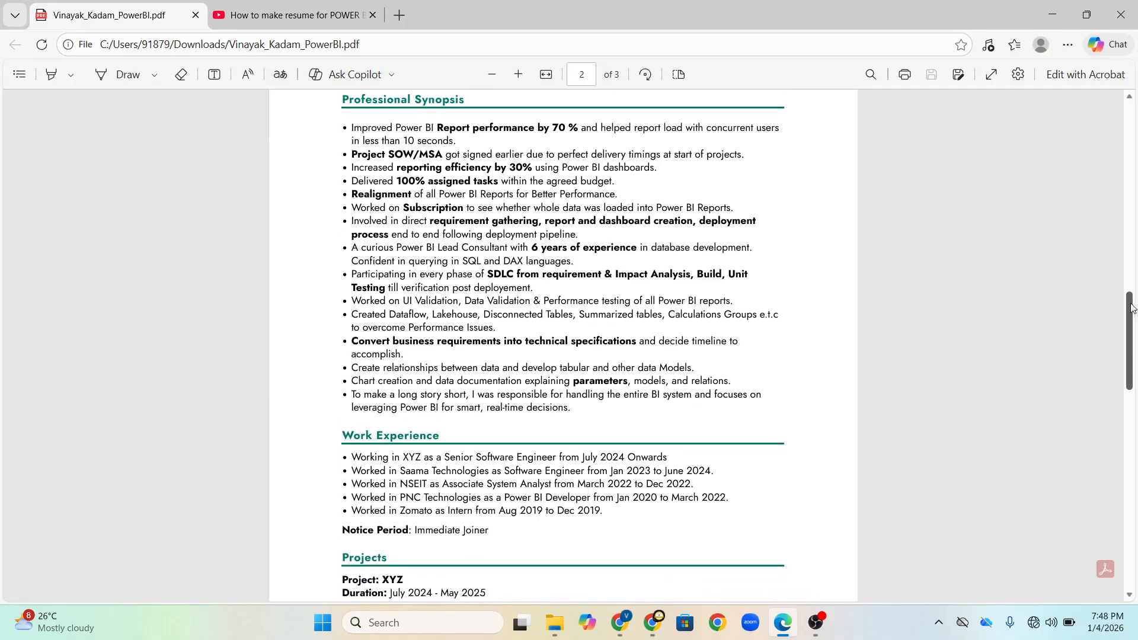
scroll("down", 3)
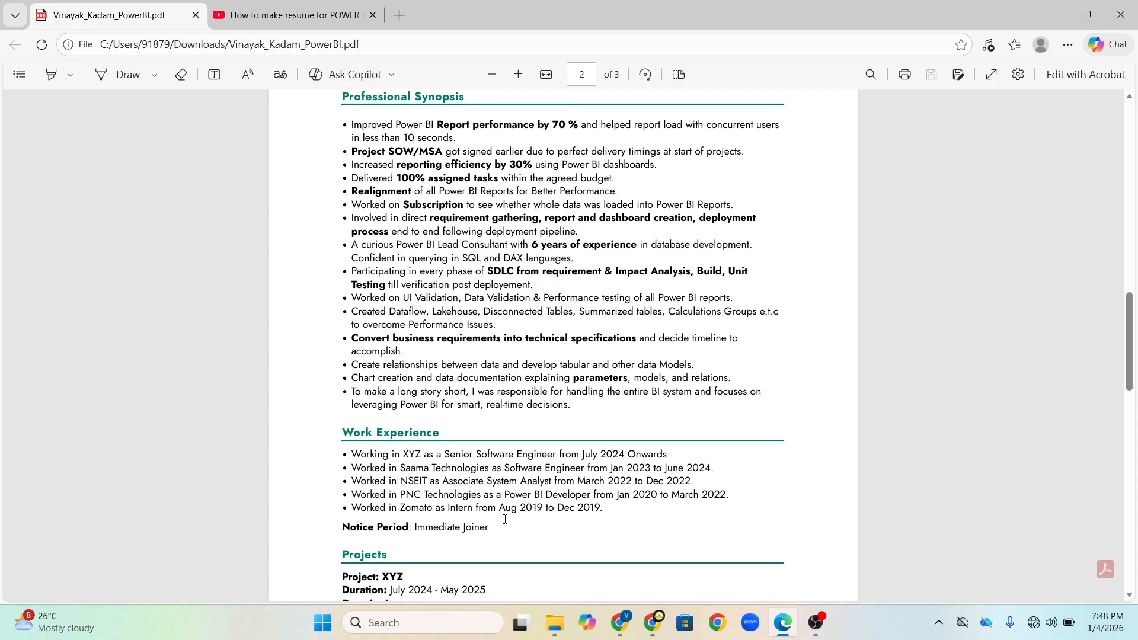
mouse_move(628, 520)
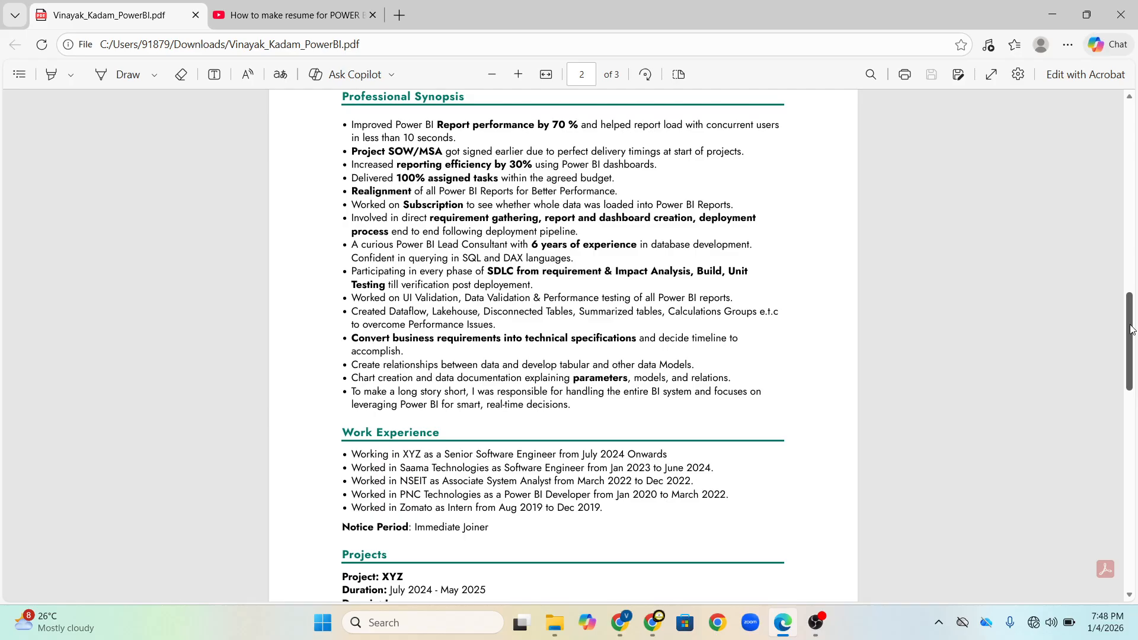
scroll("up", 3)
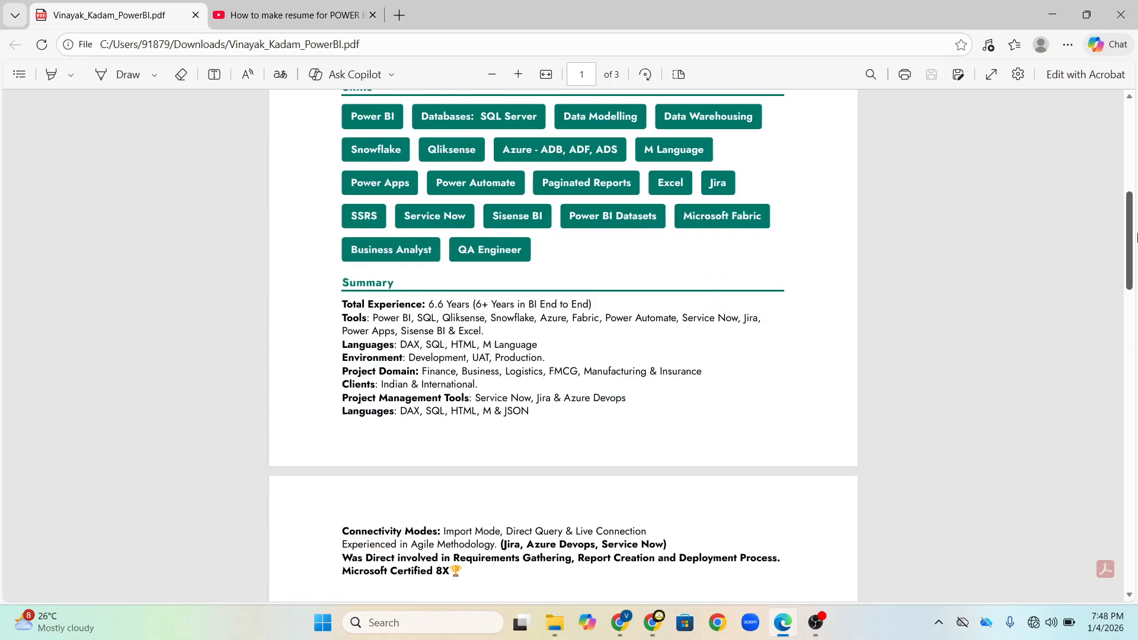
scroll("down", 3)
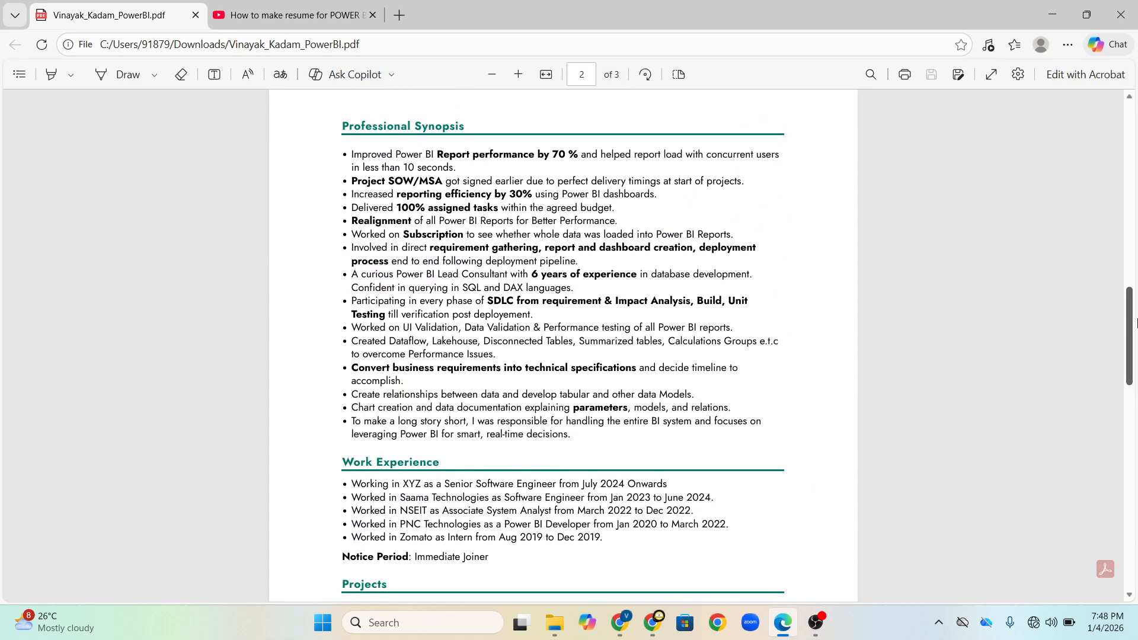
scroll("down", 3)
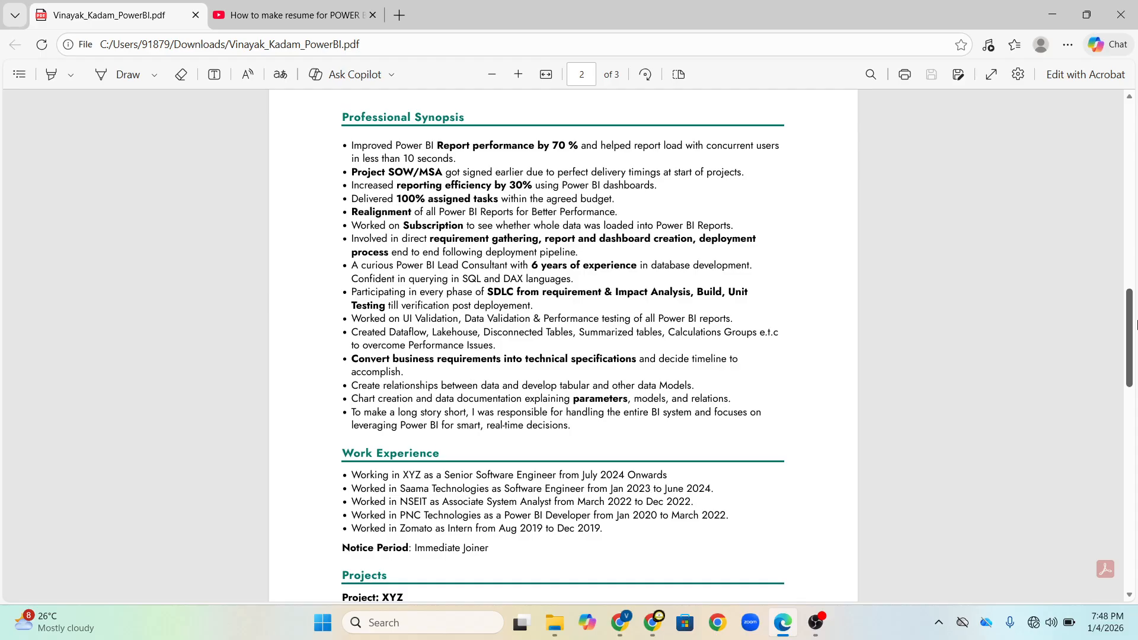
scroll("down", 3)
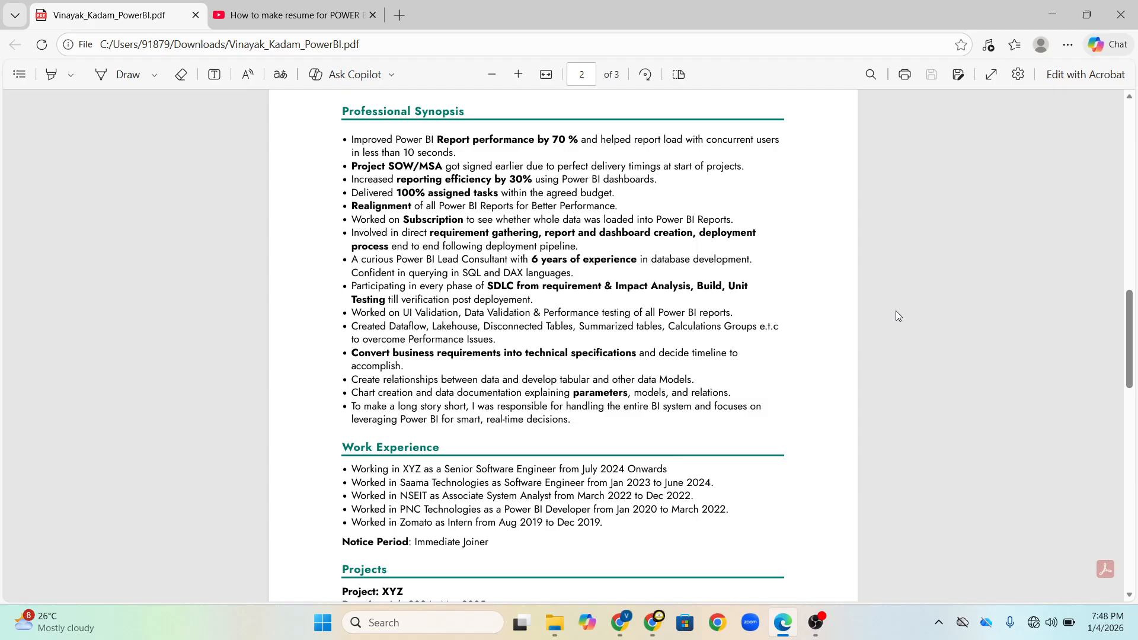
mouse_move(859, 356)
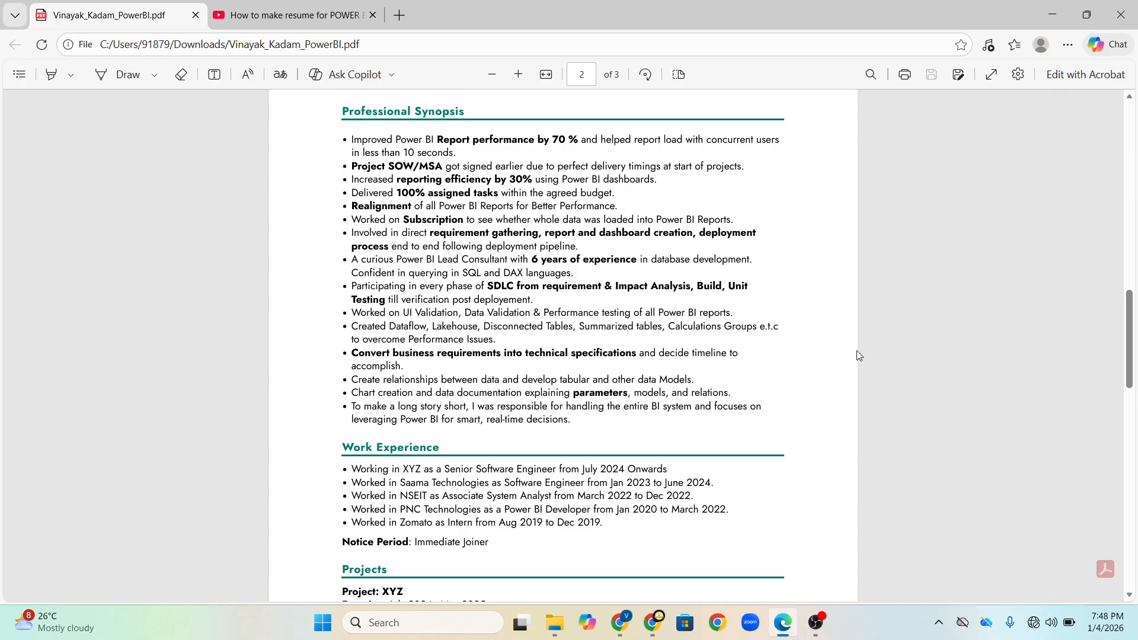
mouse_move(732, 456)
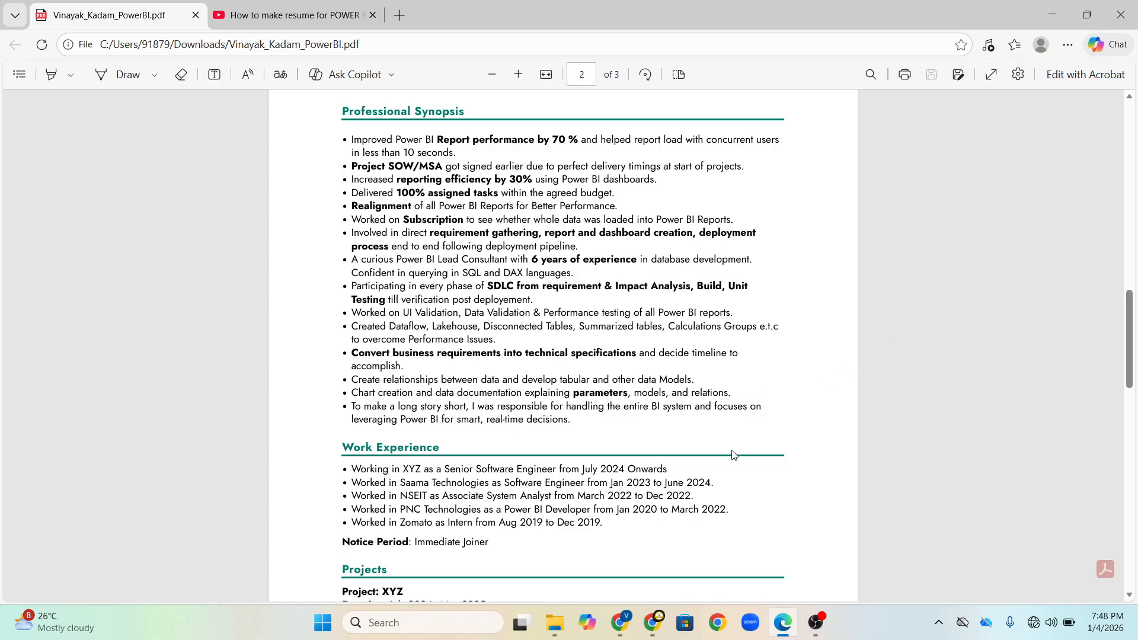
mouse_move(570, 482)
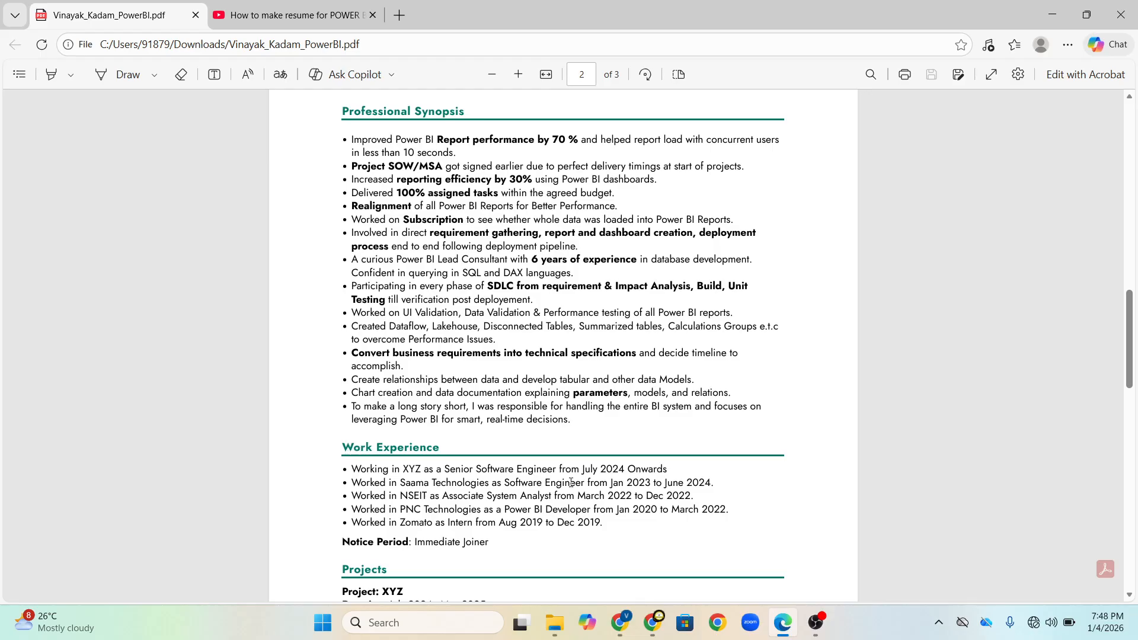
Step: Scroll to page two's Work Experience and the first Projects entry, the XYZ insurance project
scroll("down", 3)
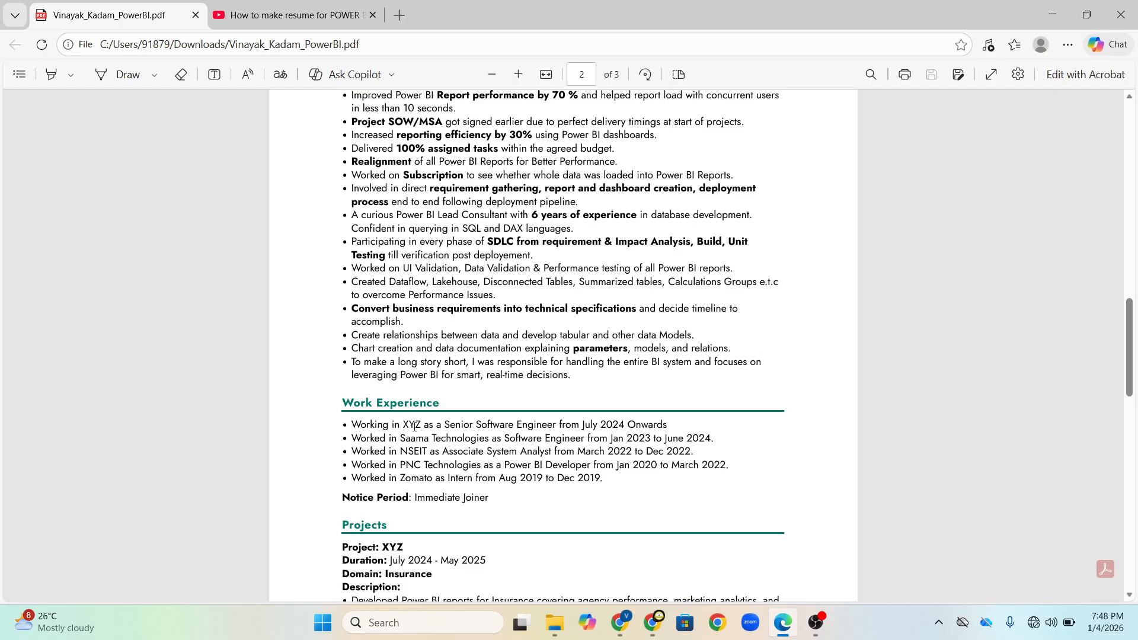
mouse_move(442, 429)
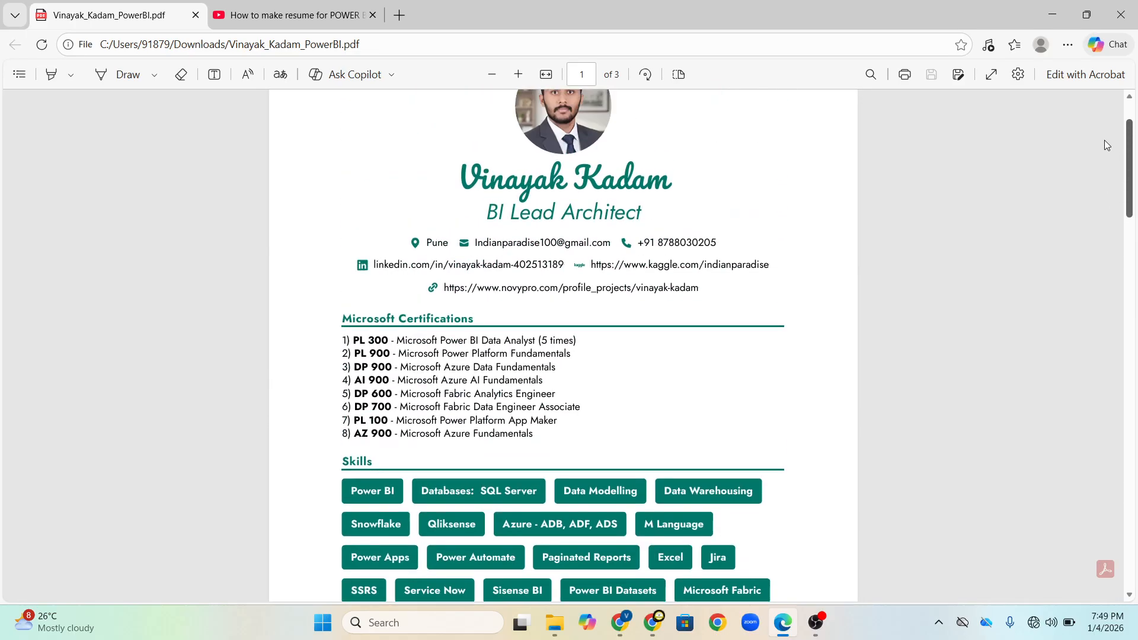
scroll("up", 3)
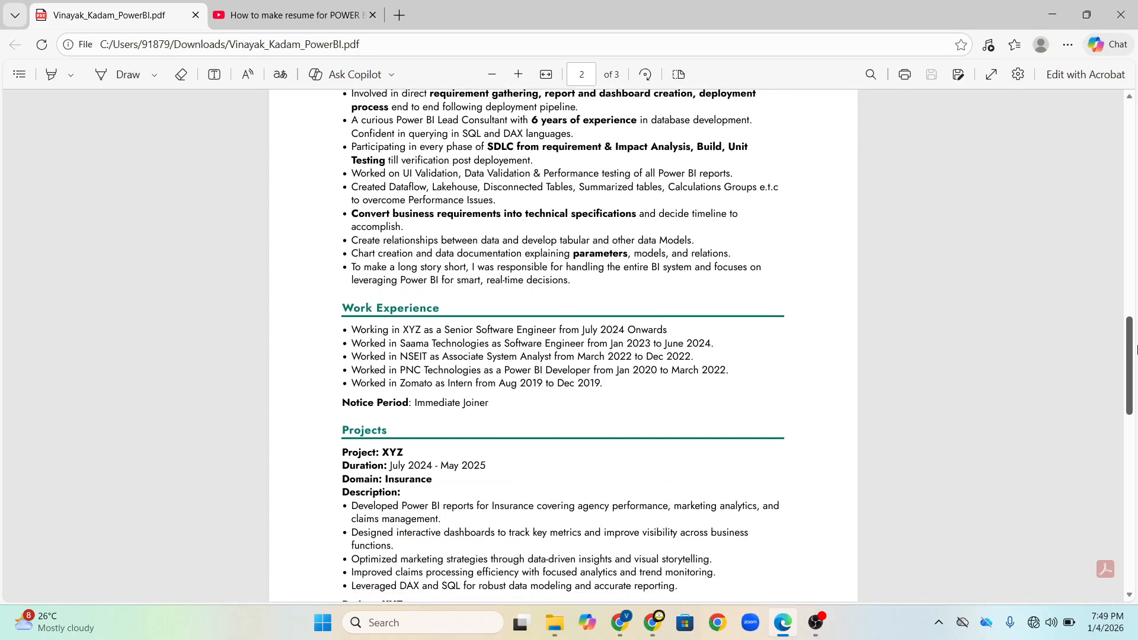
scroll("down", 3)
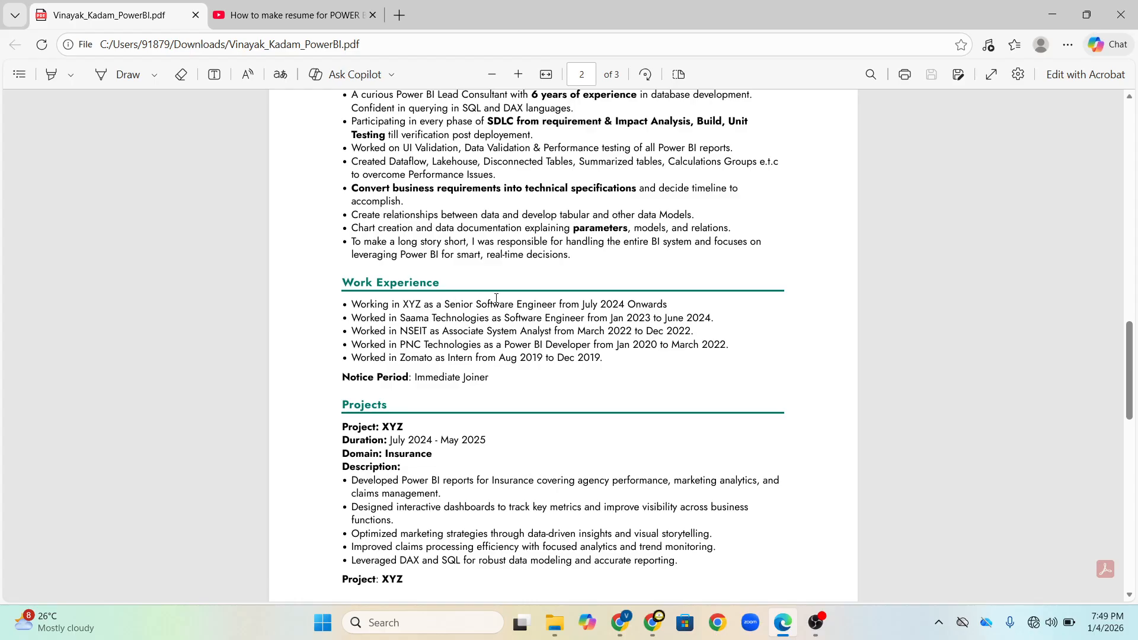
mouse_move(464, 308)
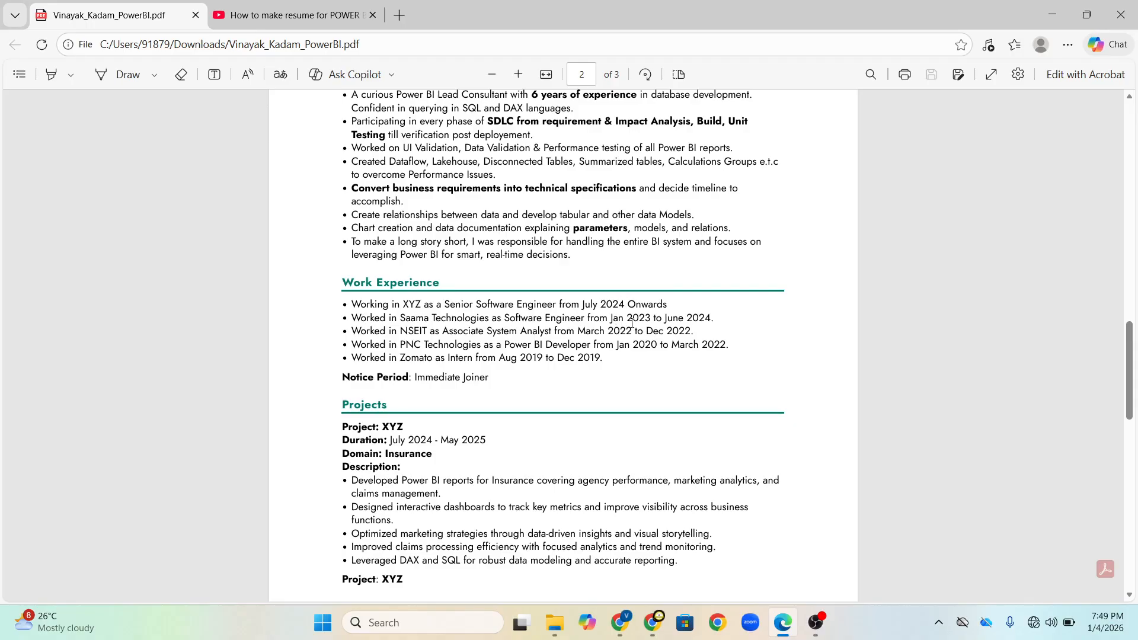
mouse_move(706, 318)
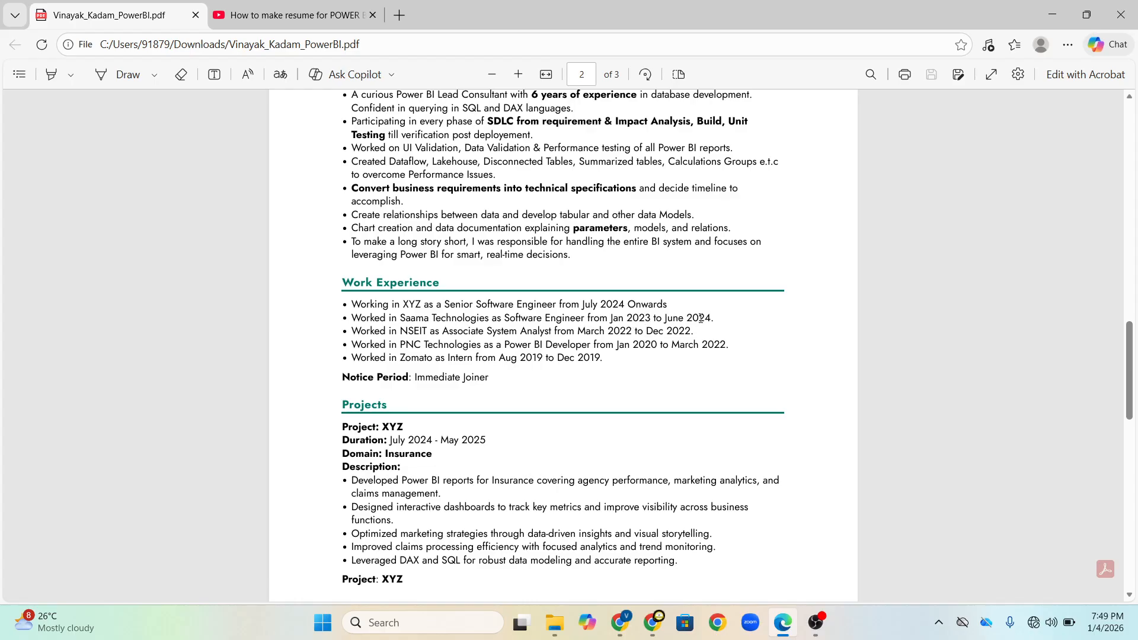
mouse_move(505, 366)
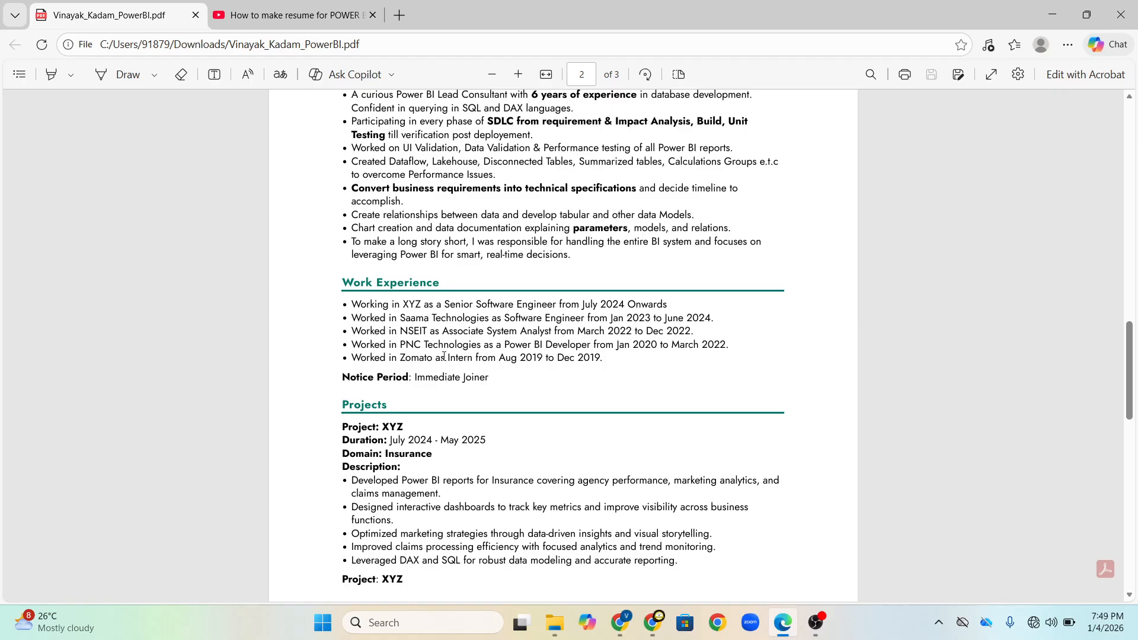
mouse_move(339, 381)
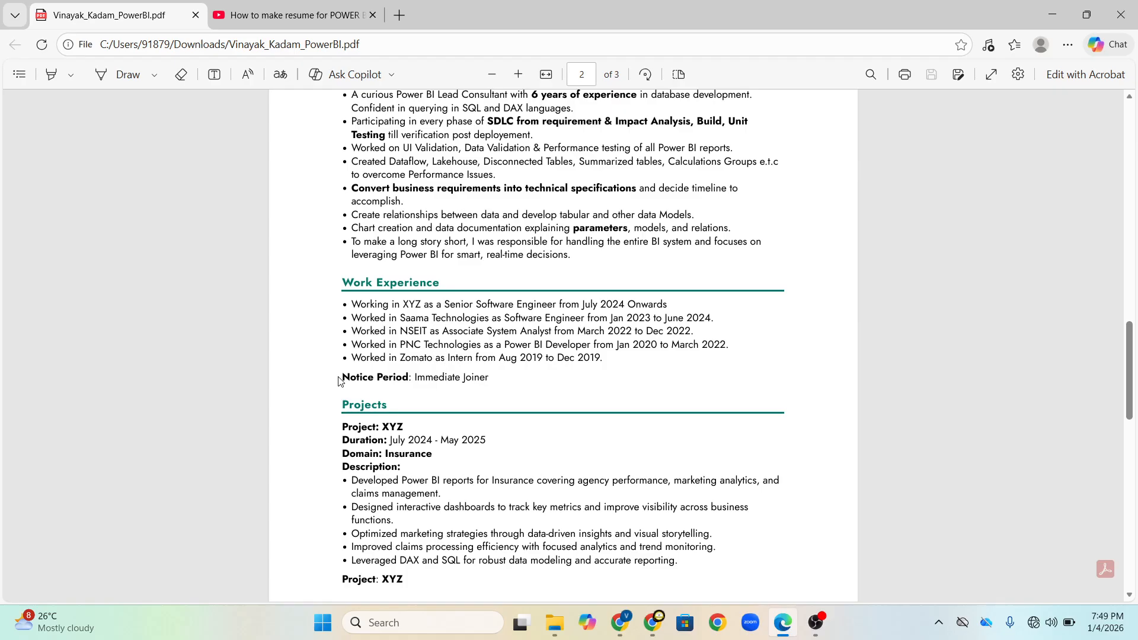
Step: Select the 'Notice Period: Immediate Joiner' line, then clear the selection
left_click_drag(341, 377, 464, 377)
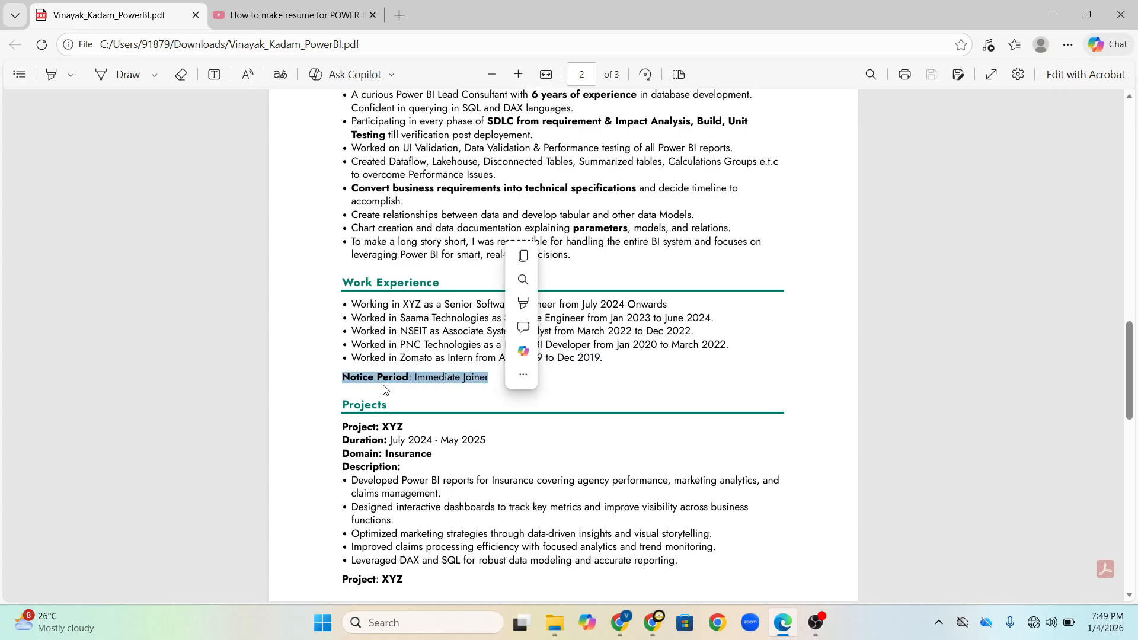
left_click(1081, 361)
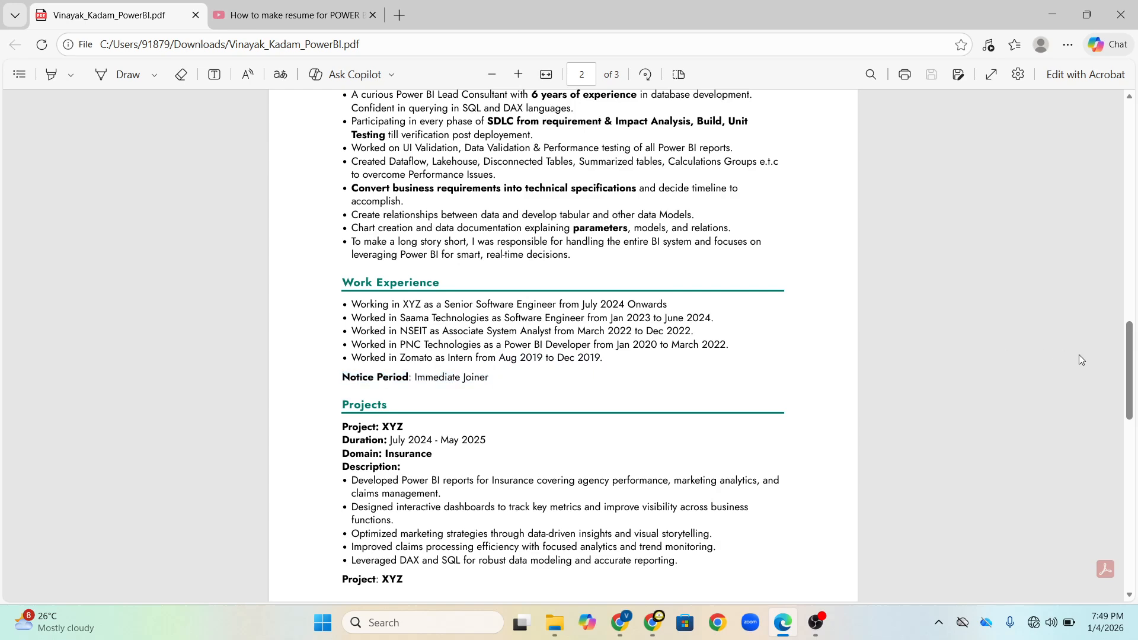
mouse_move(1131, 362)
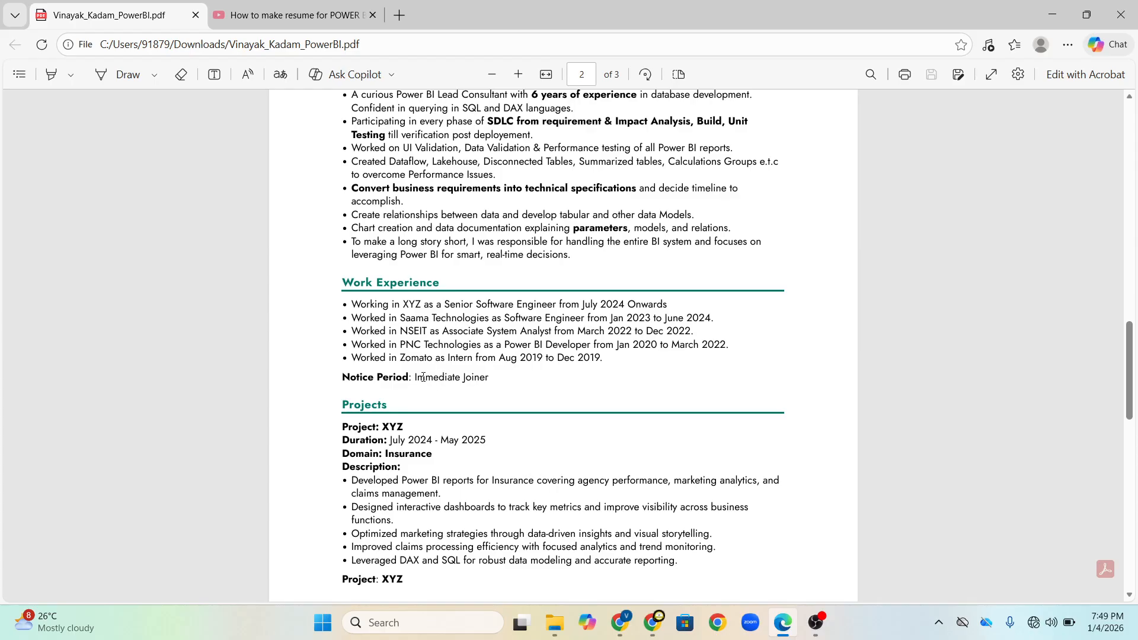
mouse_move(443, 379)
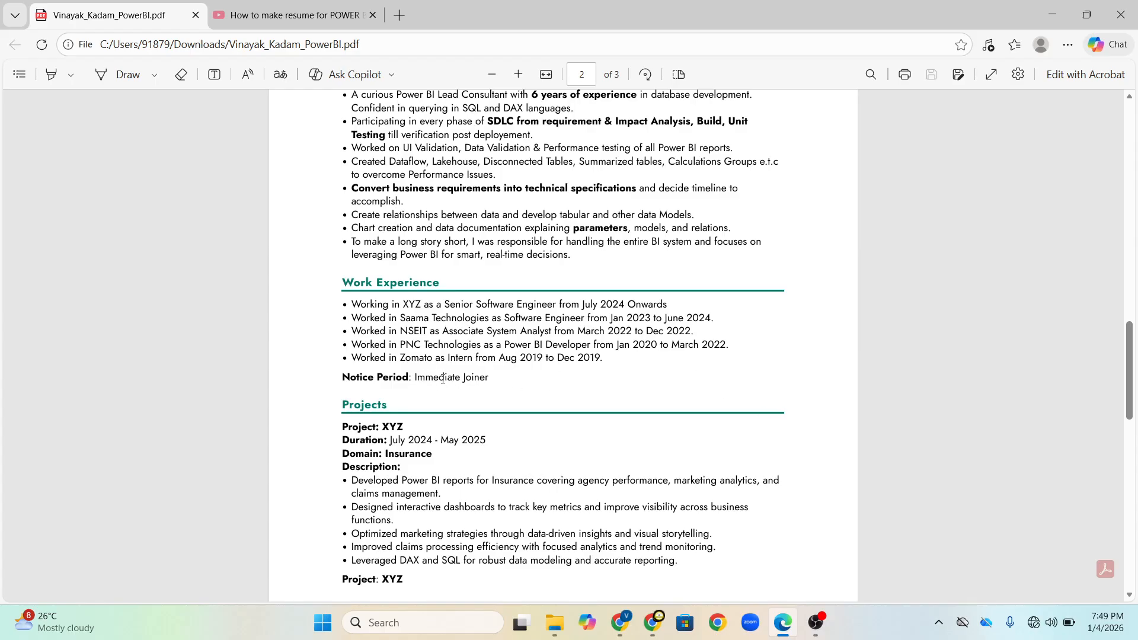
Step: Scroll down through the Insurance project's duration, domain and description bullets
scroll("down", 3)
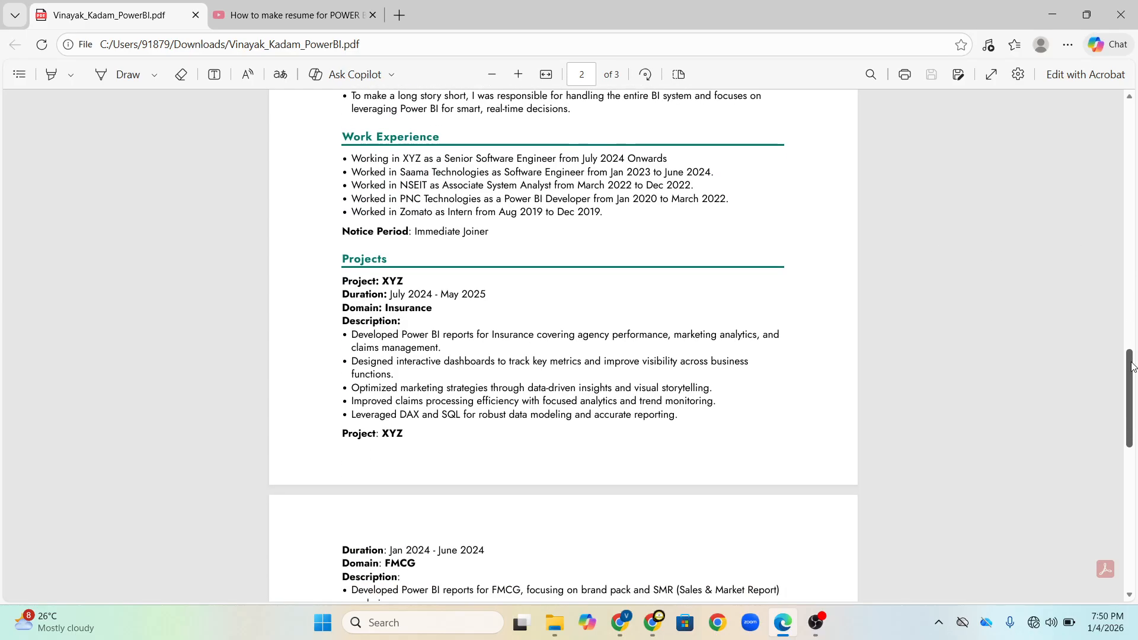
scroll("down", 3)
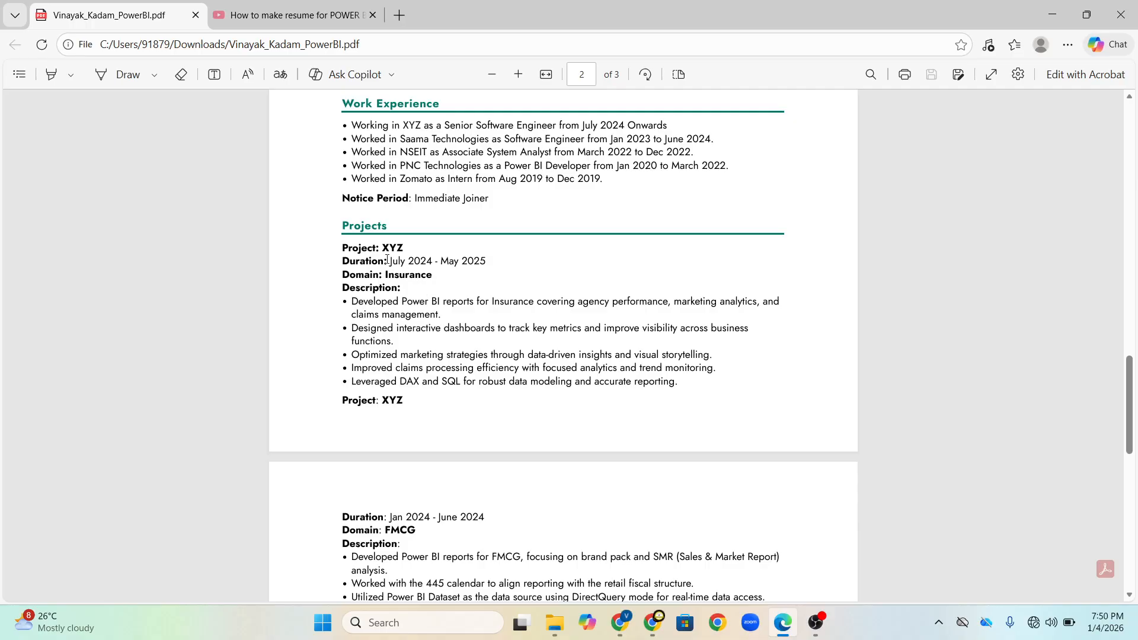
mouse_move(403, 247)
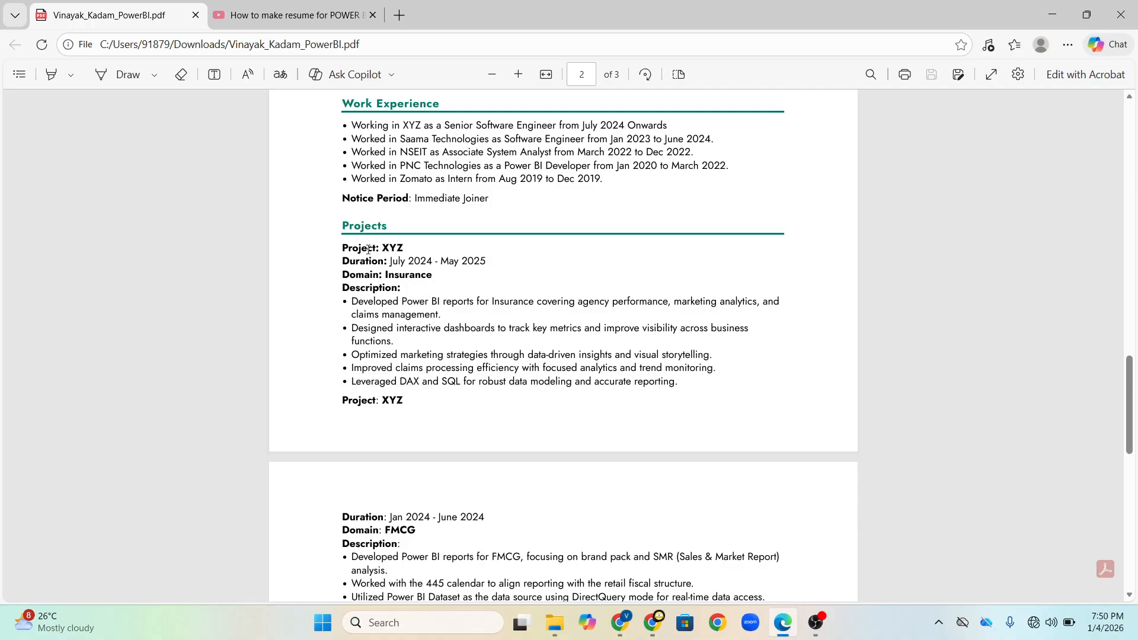
mouse_move(401, 276)
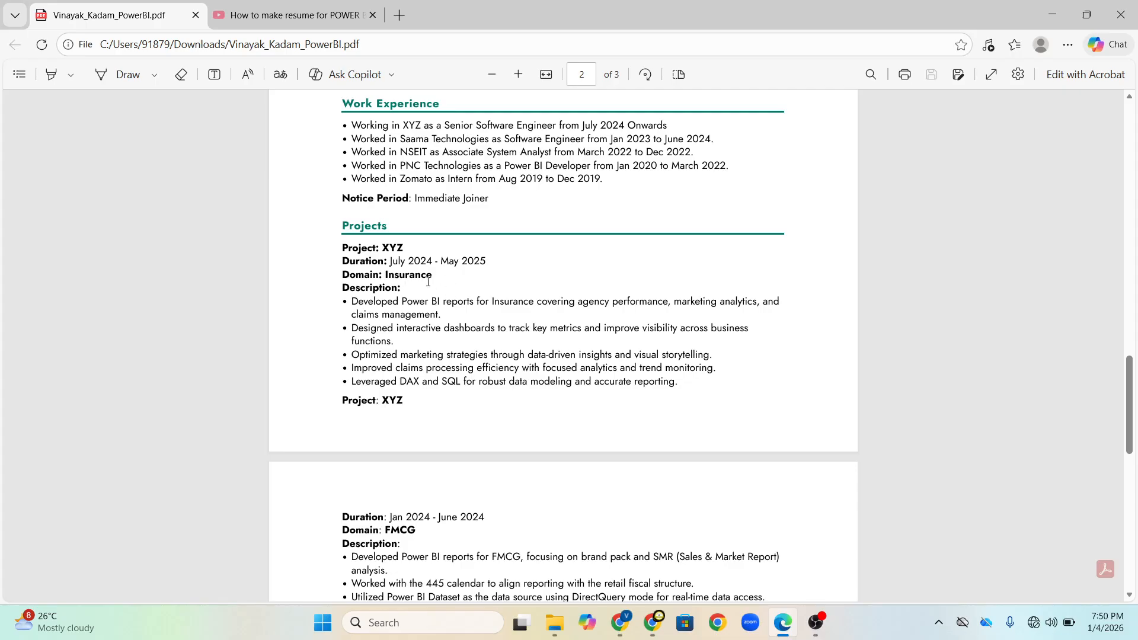
mouse_move(1131, 395)
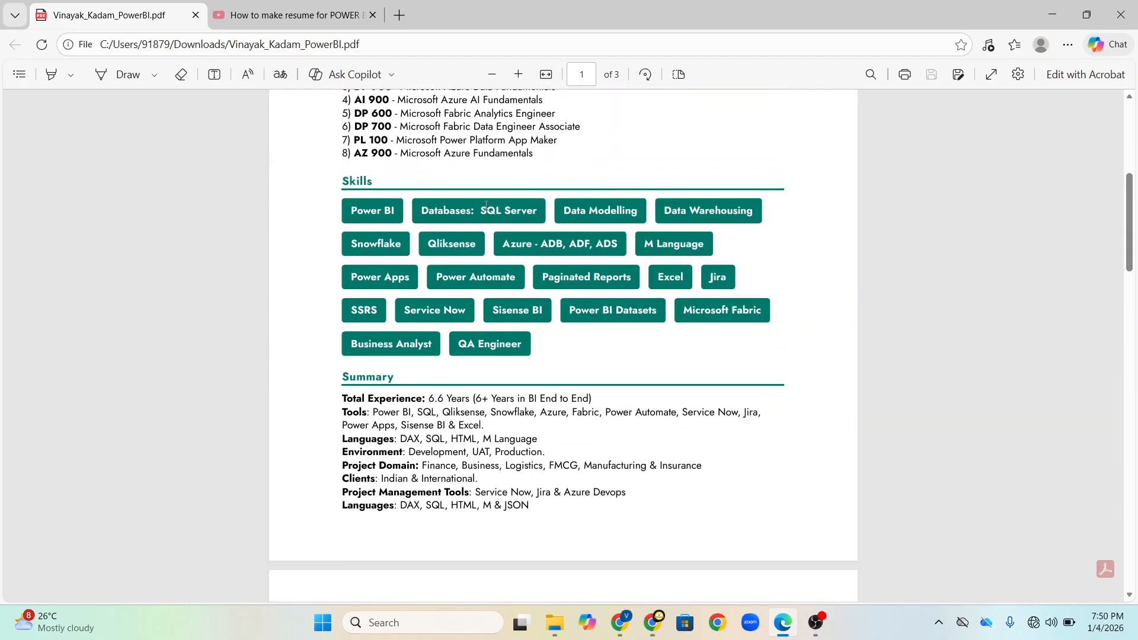
mouse_move(643, 315)
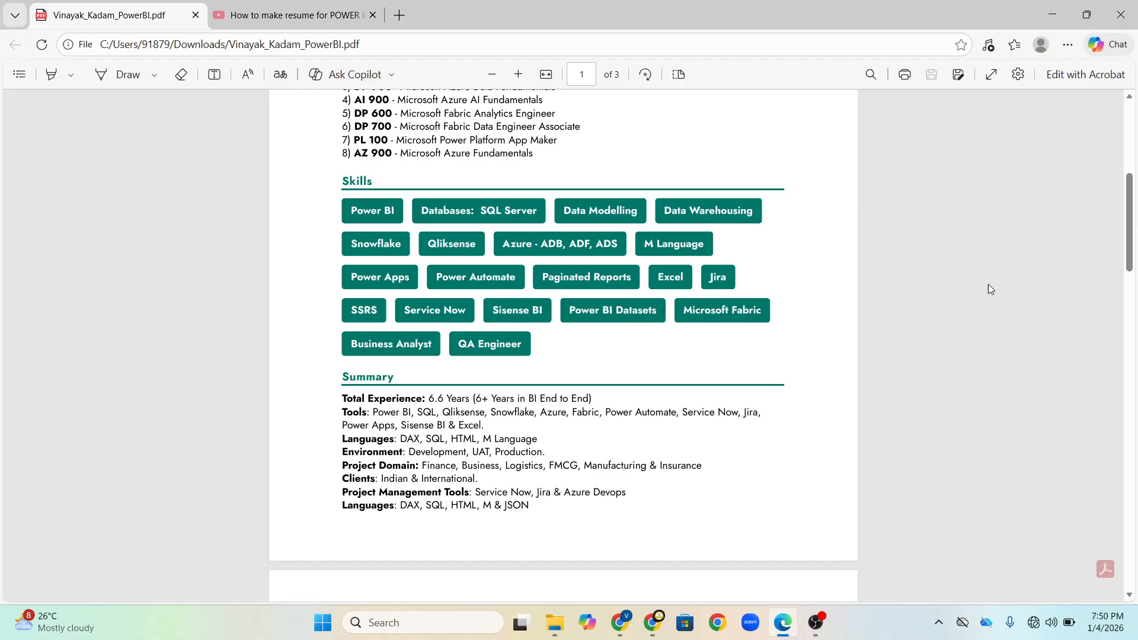
scroll("down", 3)
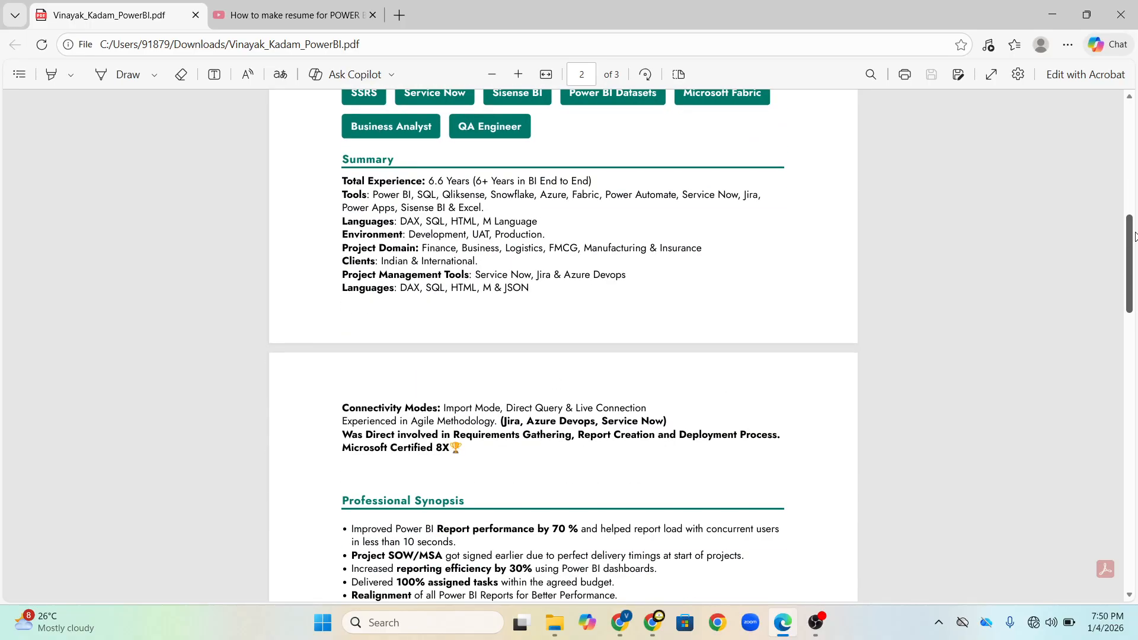
scroll("down", 3)
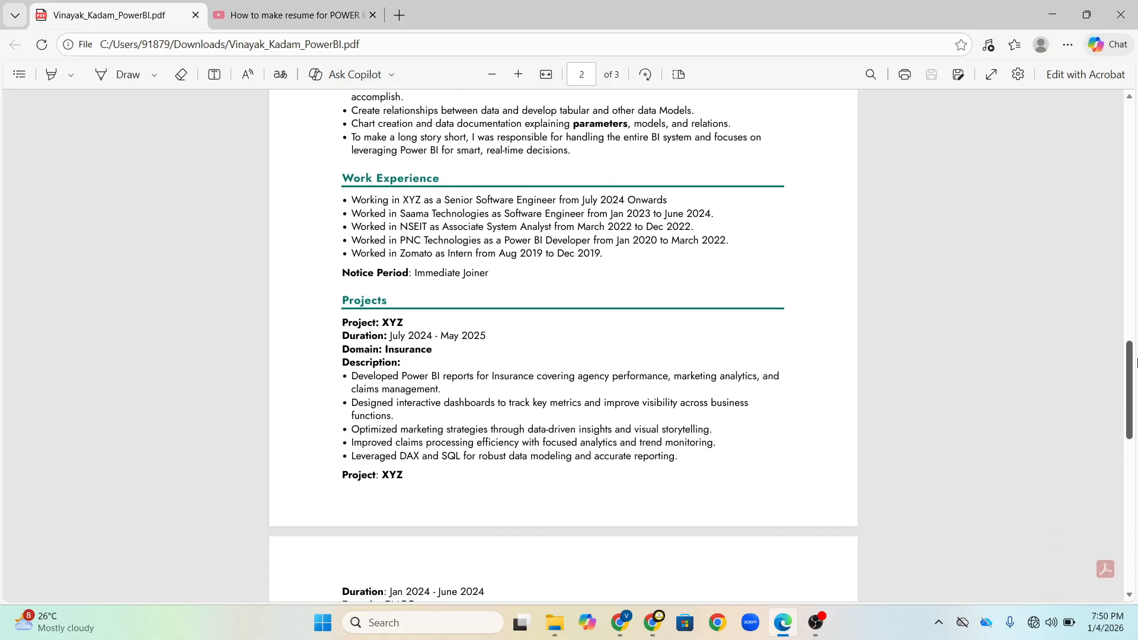
scroll("down", 3)
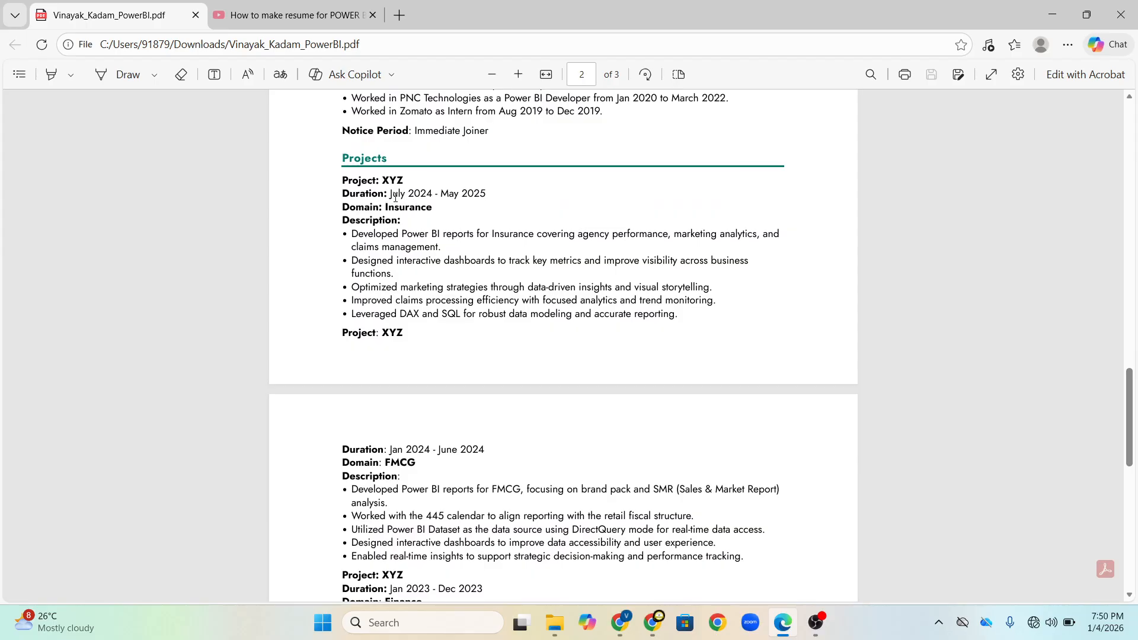
mouse_move(384, 230)
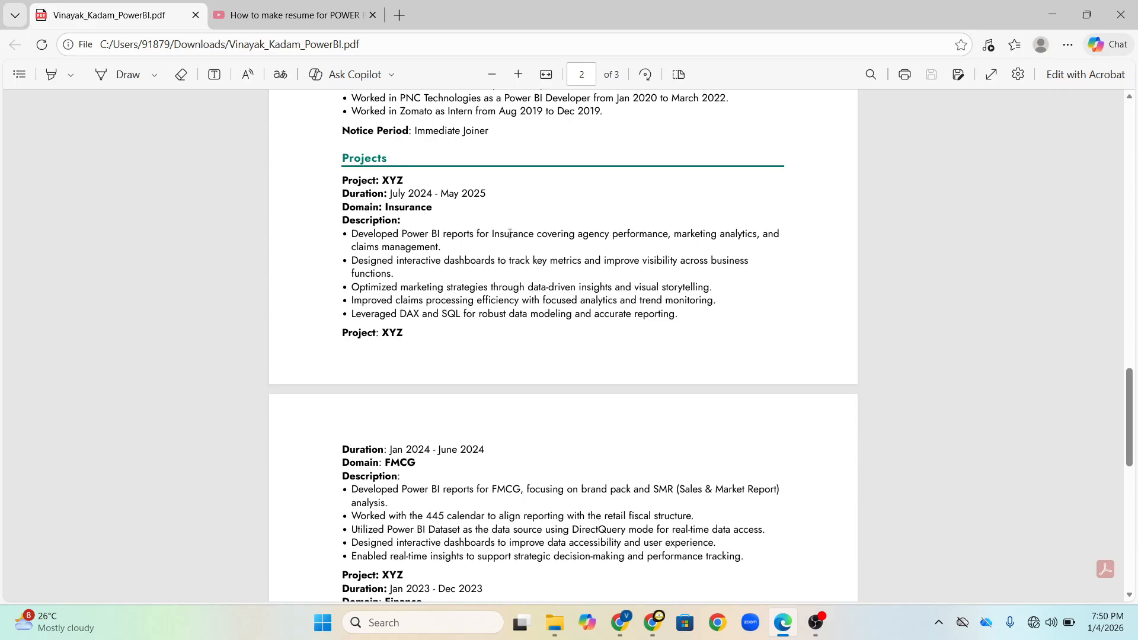
Step: Select 'agency performance, marketing analytics', clear it, and continue to the FMCG project on page 3
left_click_drag(576, 234, 660, 234)
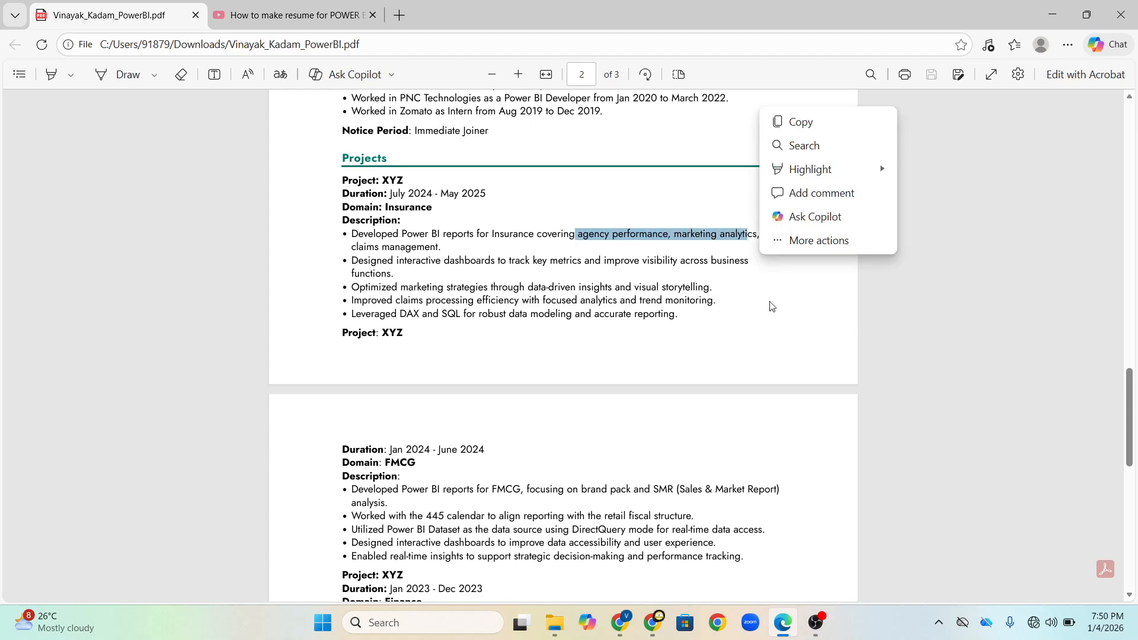
left_click(741, 411)
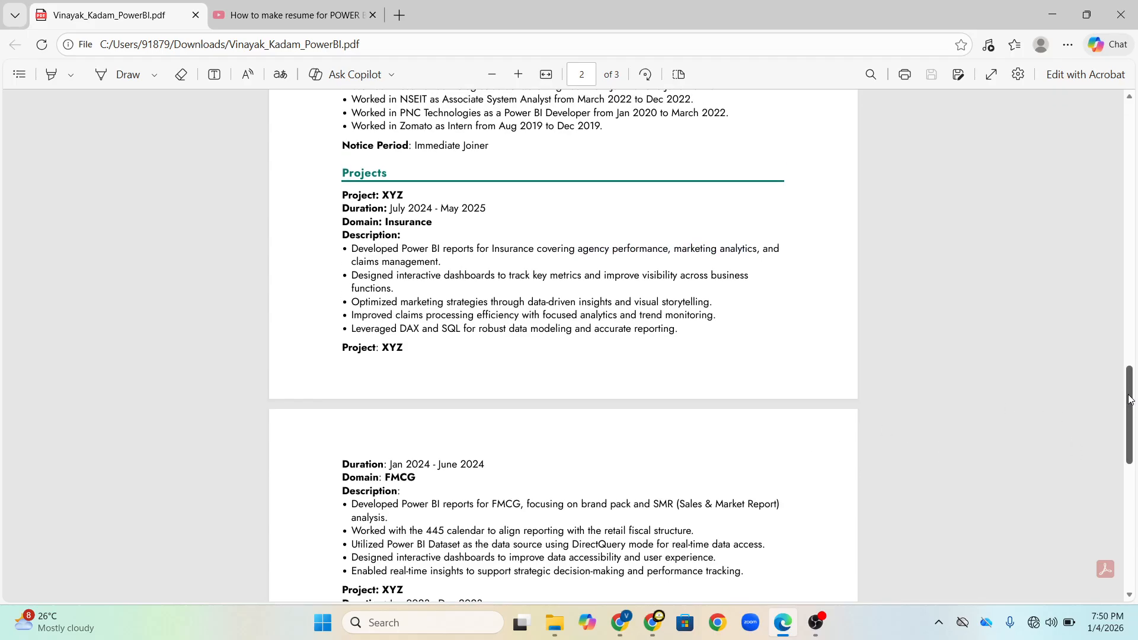
scroll("up", 3)
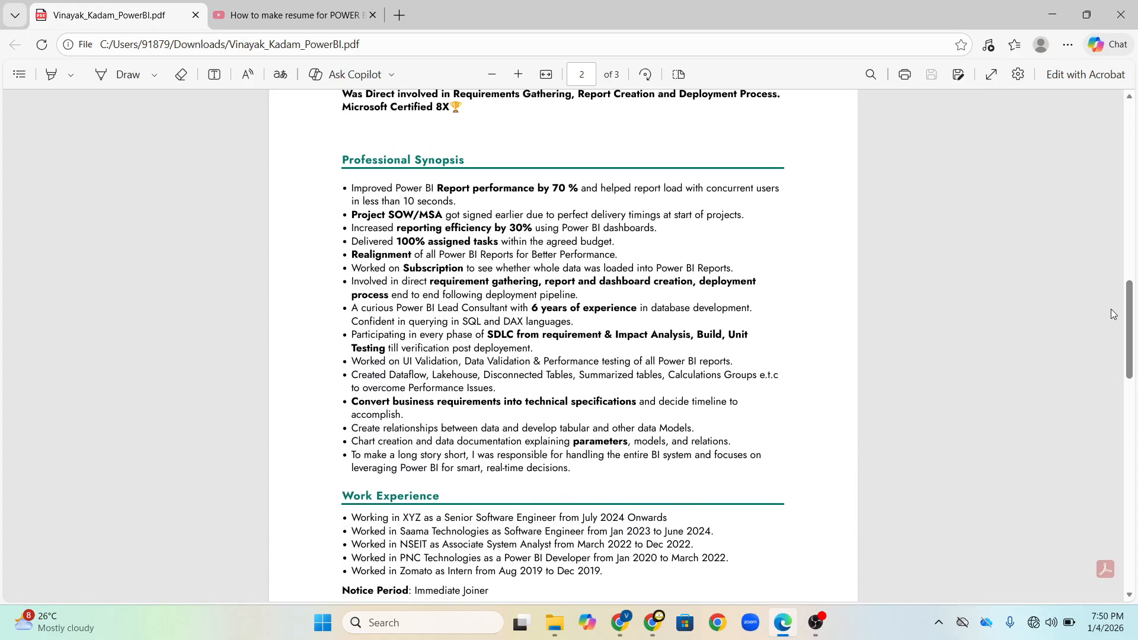
mouse_move(1062, 320)
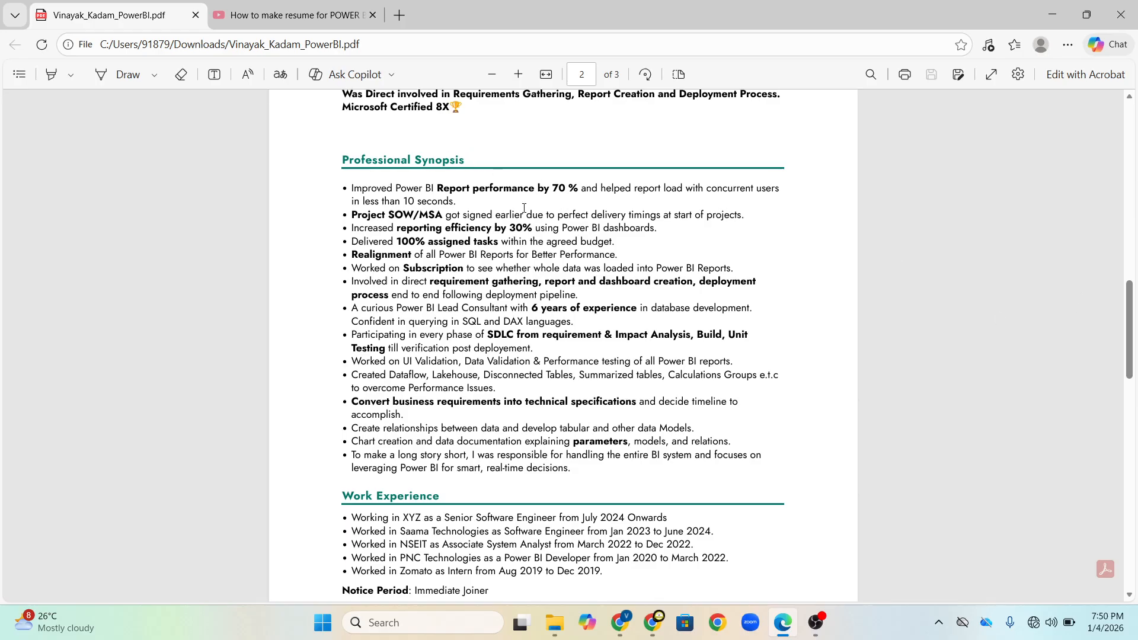
mouse_move(1088, 294)
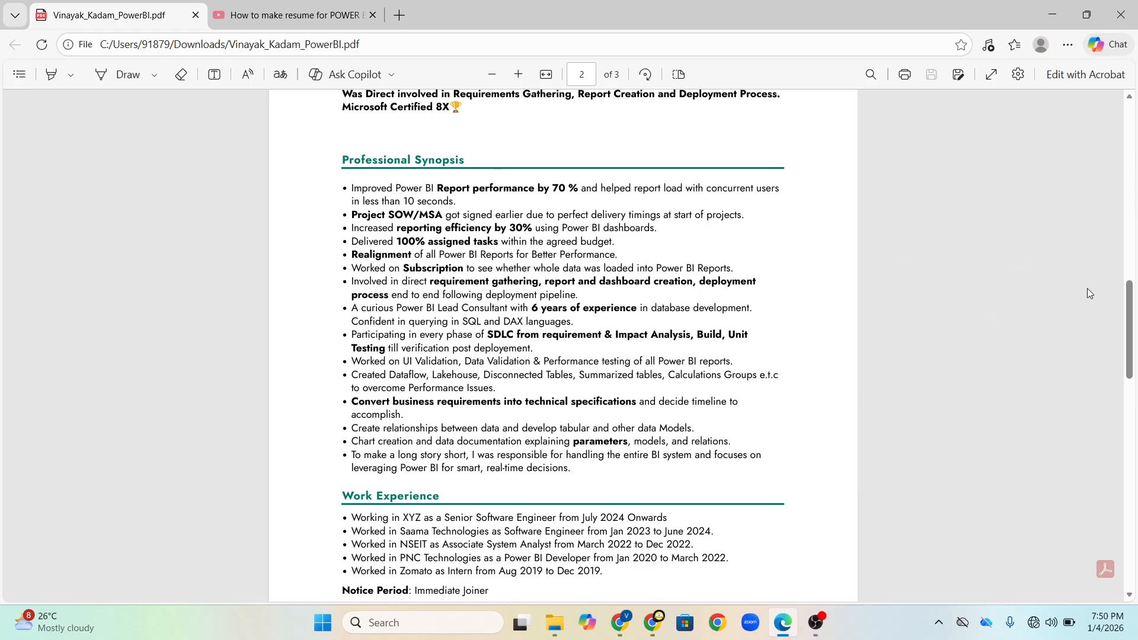
scroll("down", 3)
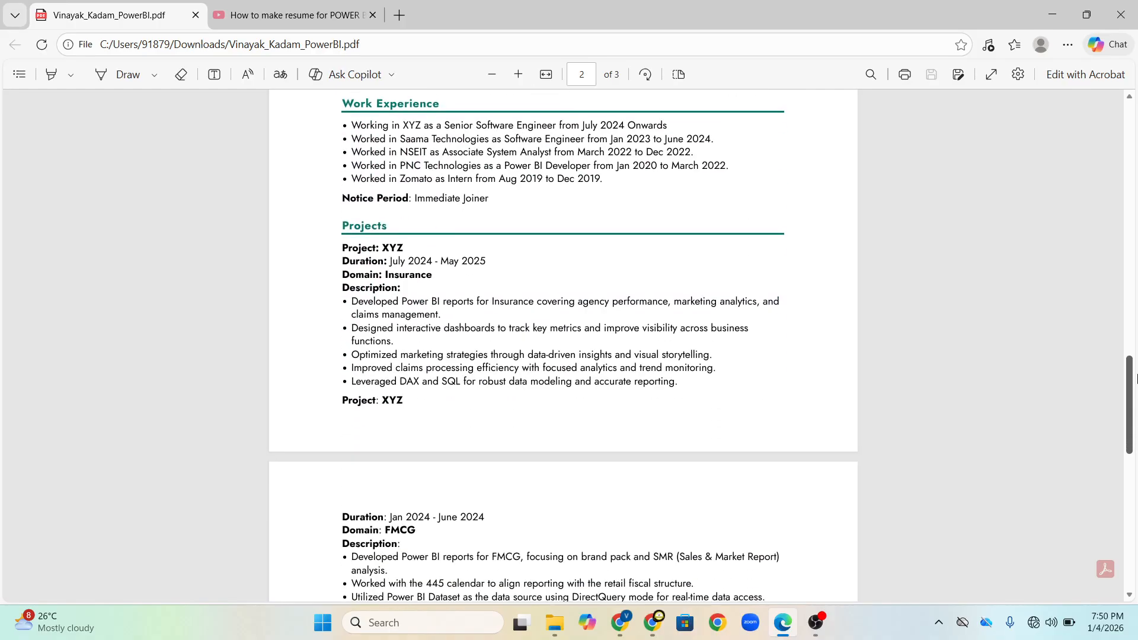
mouse_move(481, 403)
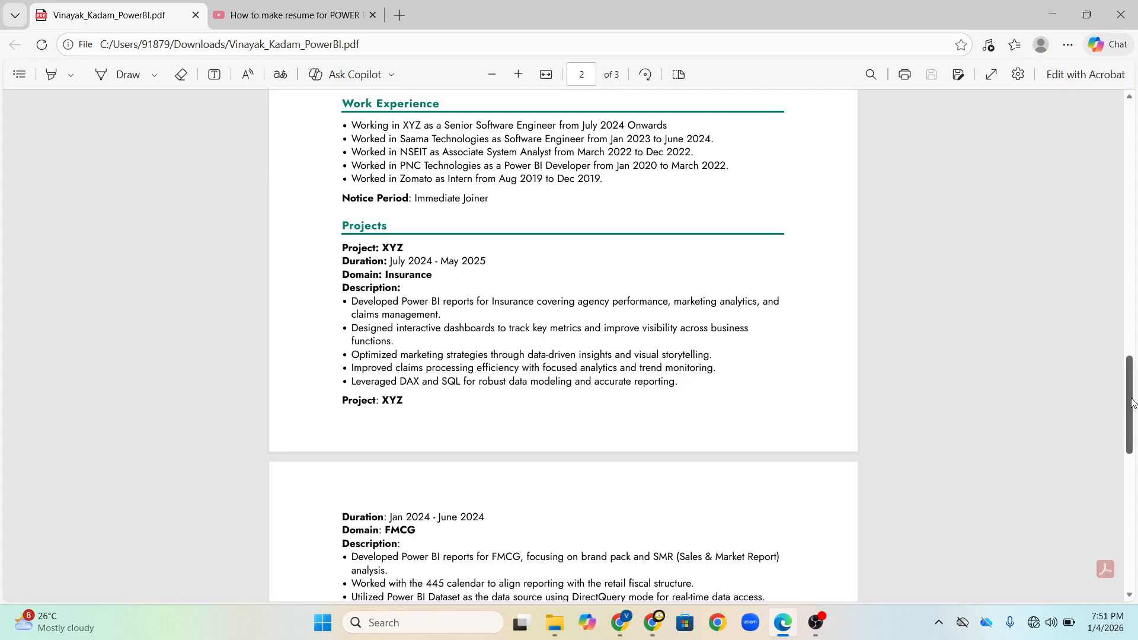
scroll("down", 3)
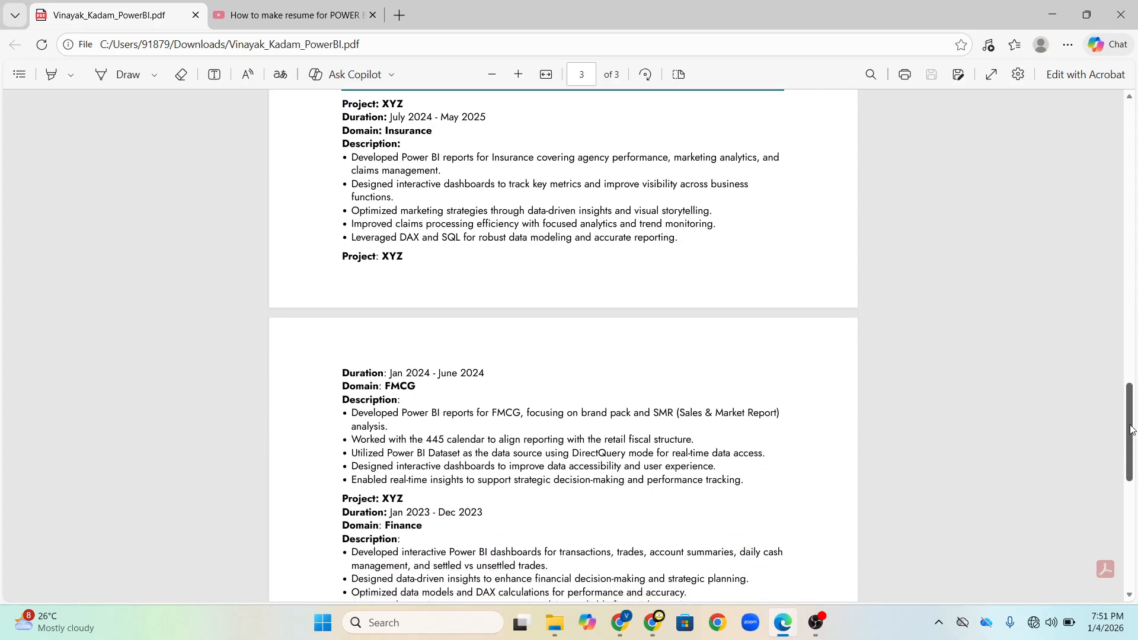
Step: Scroll page 3 to the Finance project bullets and the Achievements / Trainings heading
scroll("down", 3)
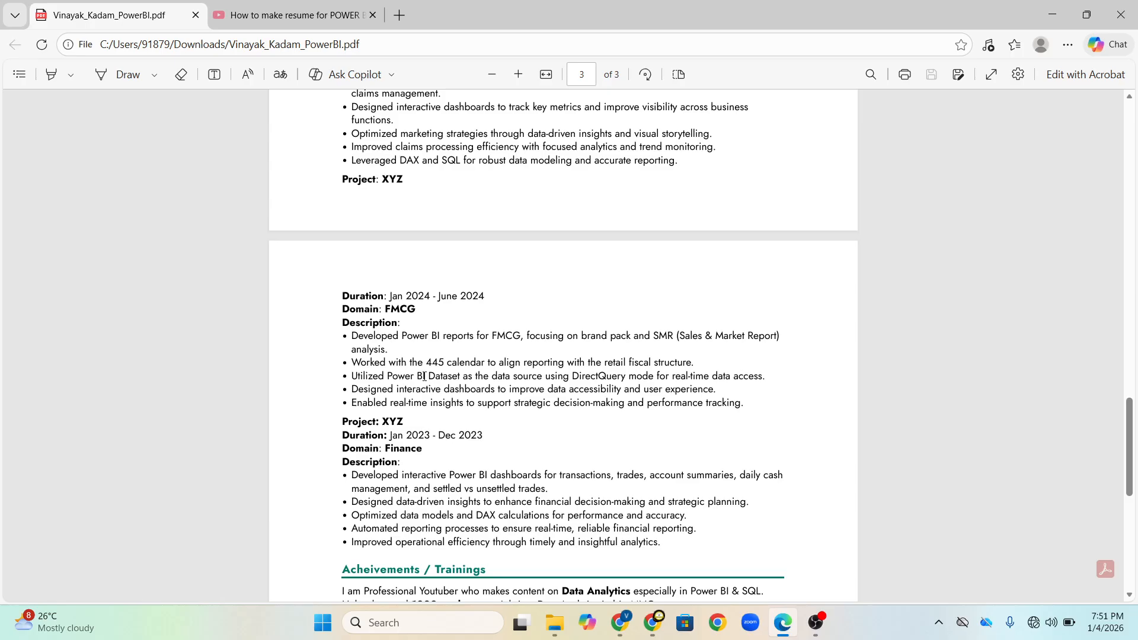
mouse_move(606, 372)
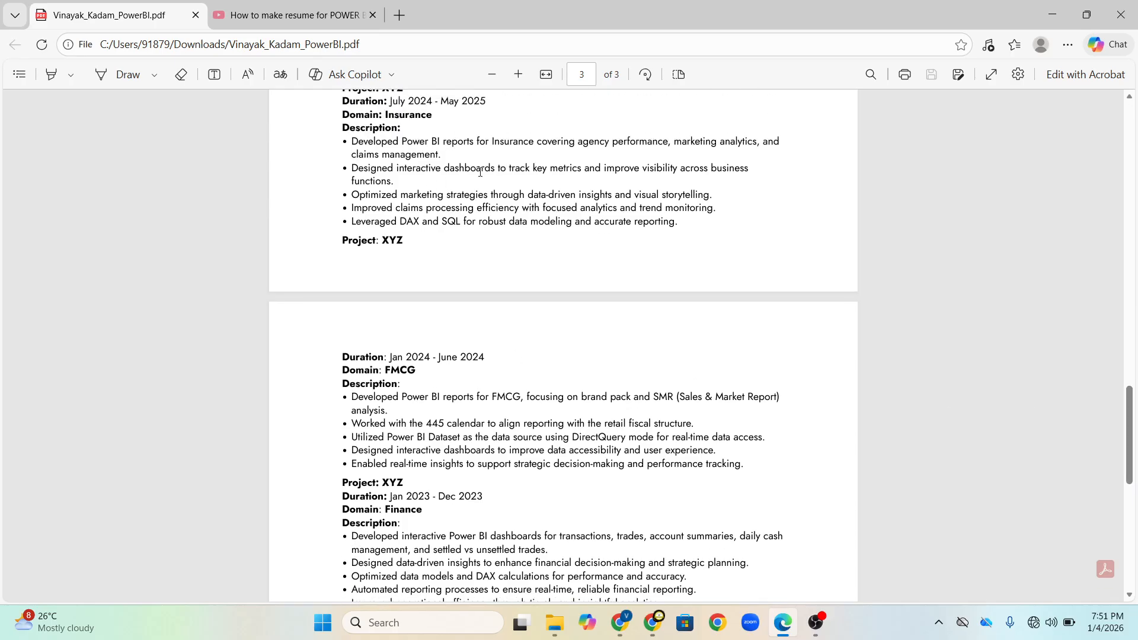
mouse_move(359, 122)
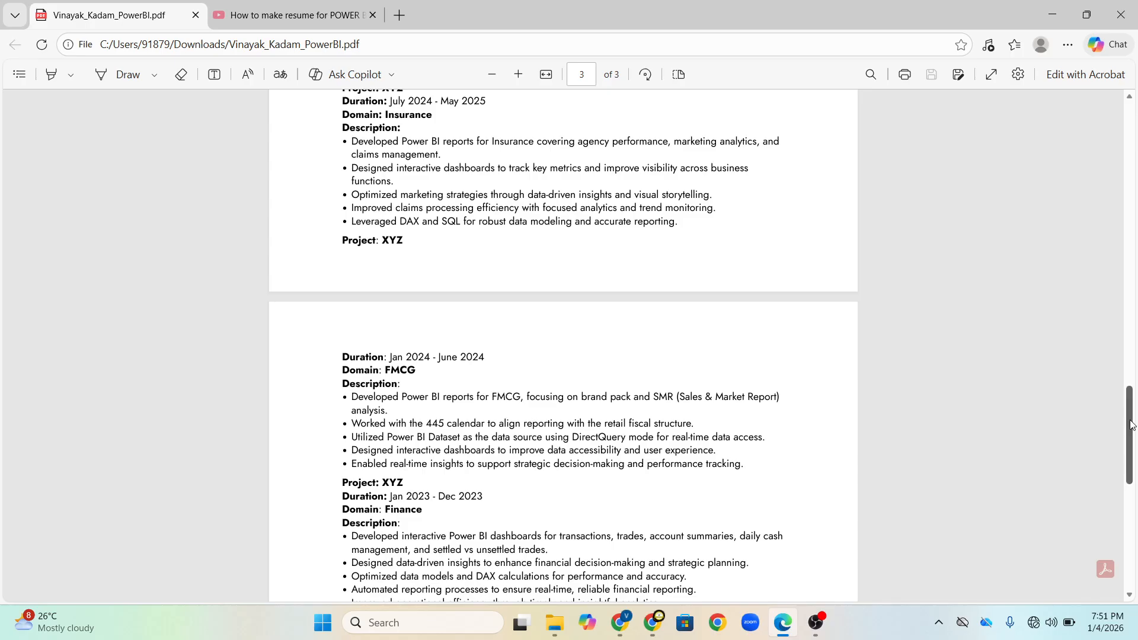
scroll("down", 3)
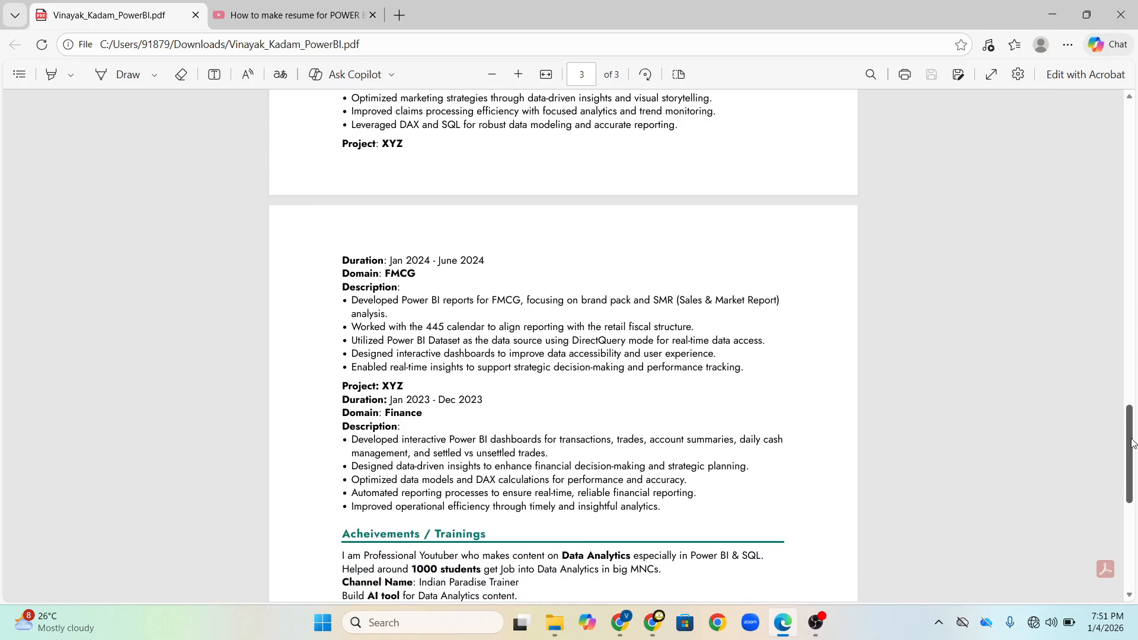
scroll("down", 3)
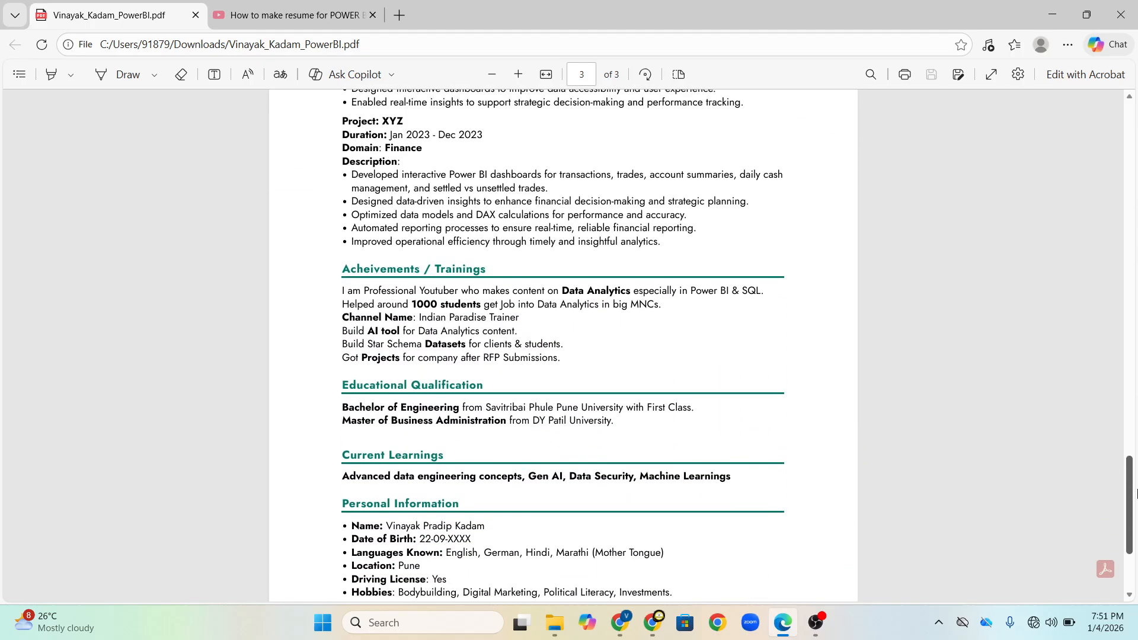
scroll("down", 3)
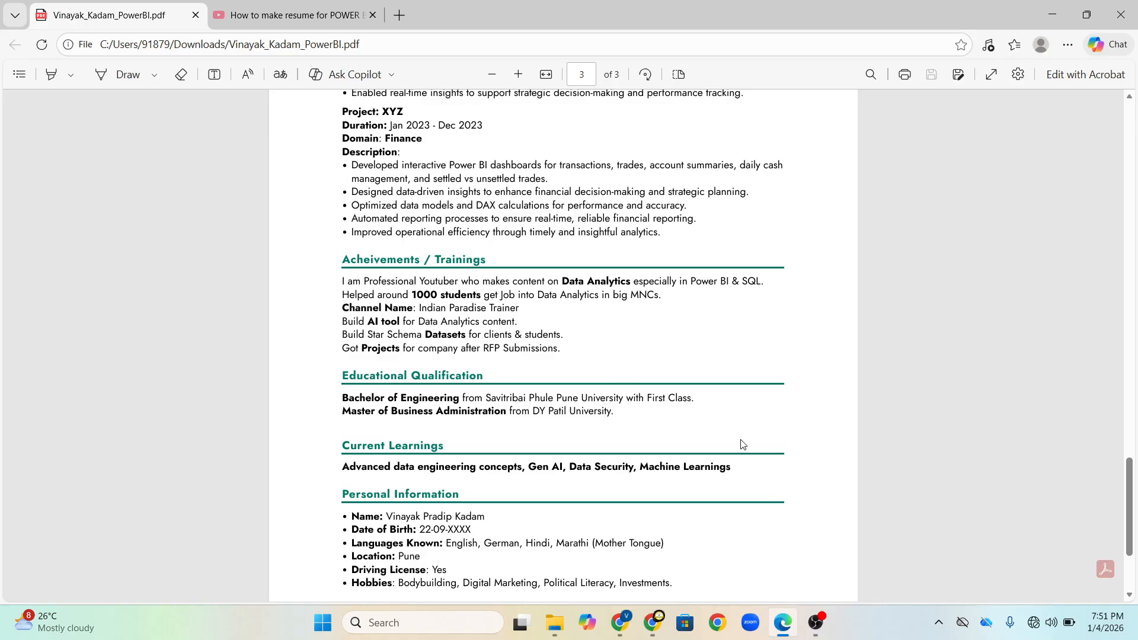
mouse_move(370, 322)
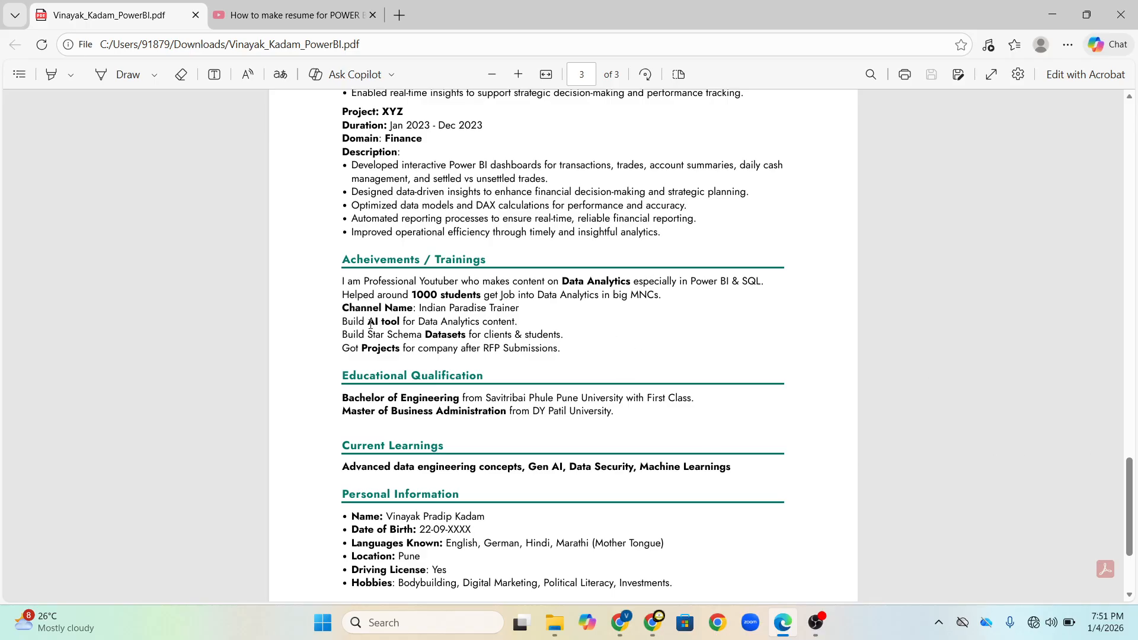
mouse_move(405, 325)
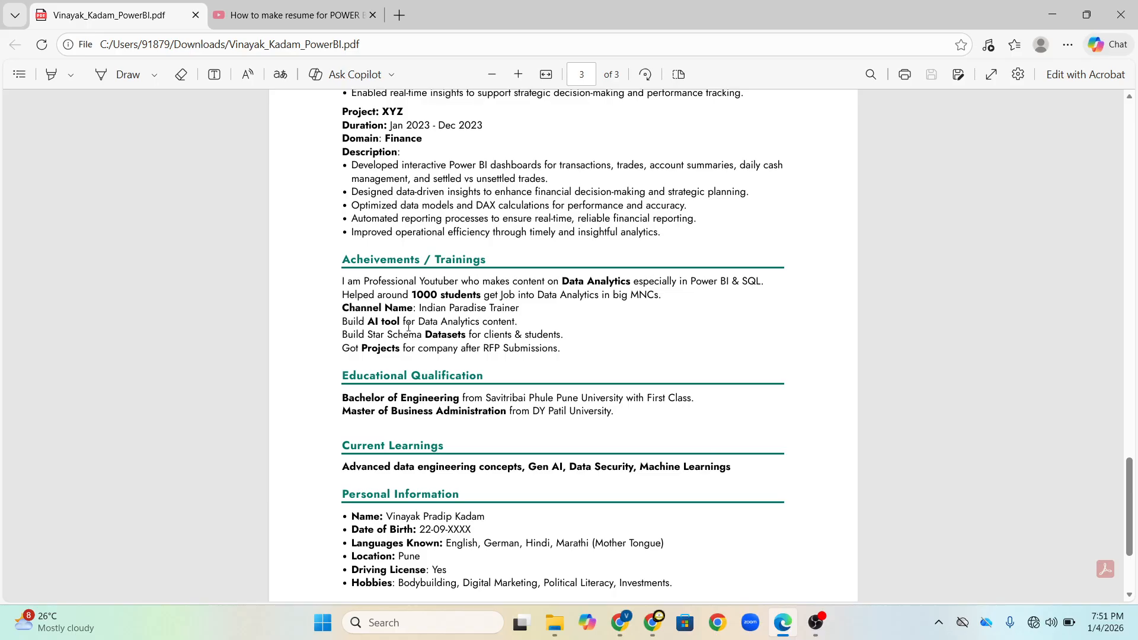
mouse_move(373, 336)
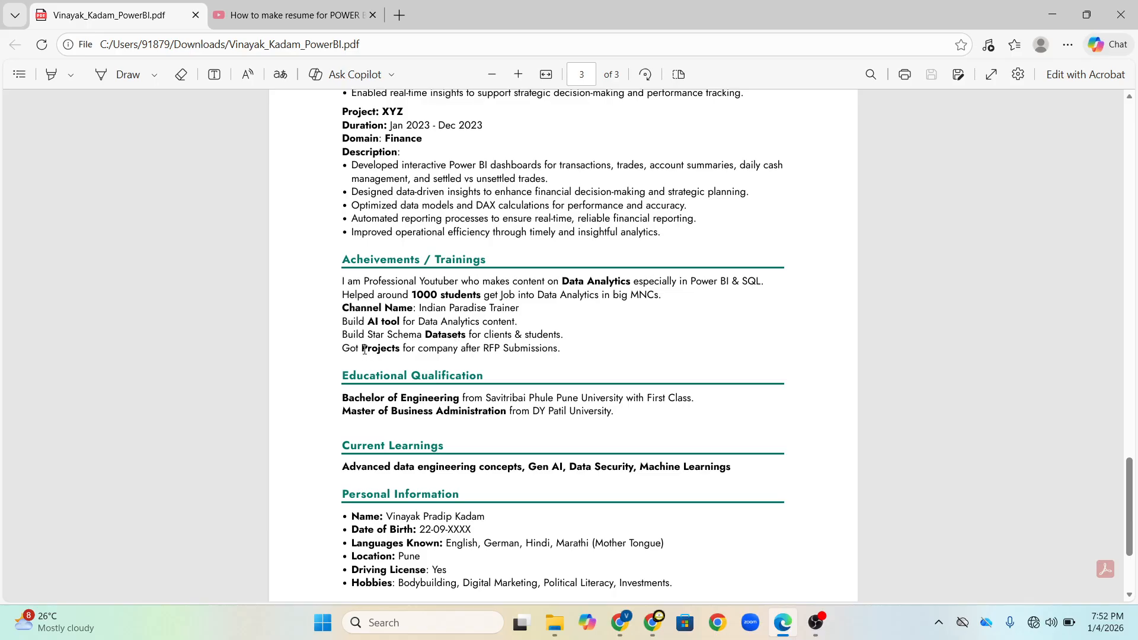
mouse_move(518, 350)
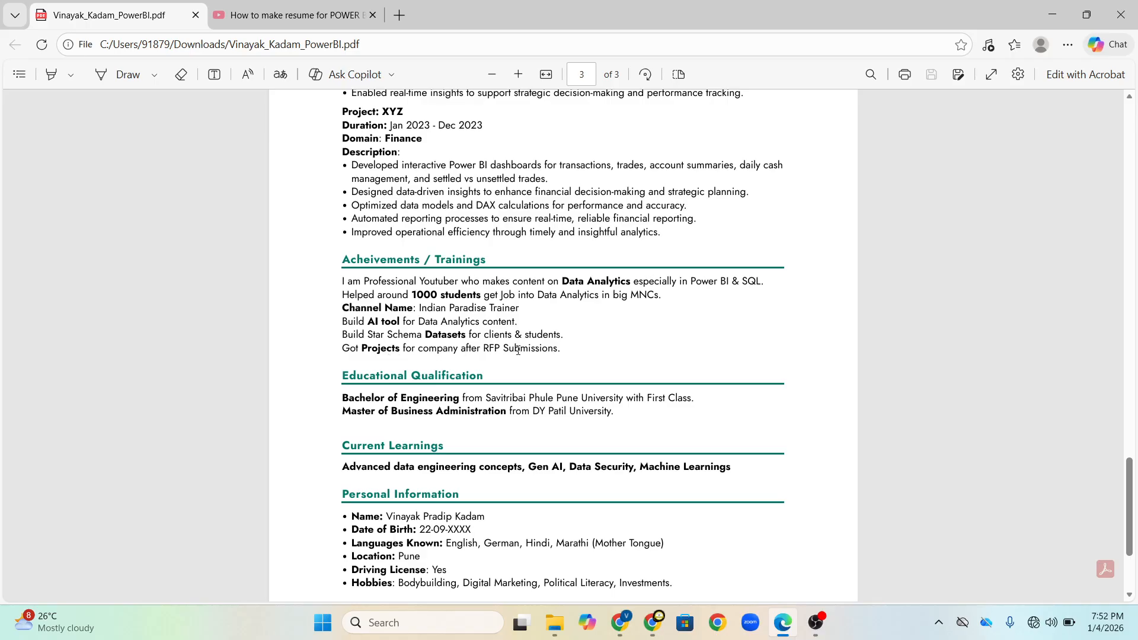
double_click(491, 349)
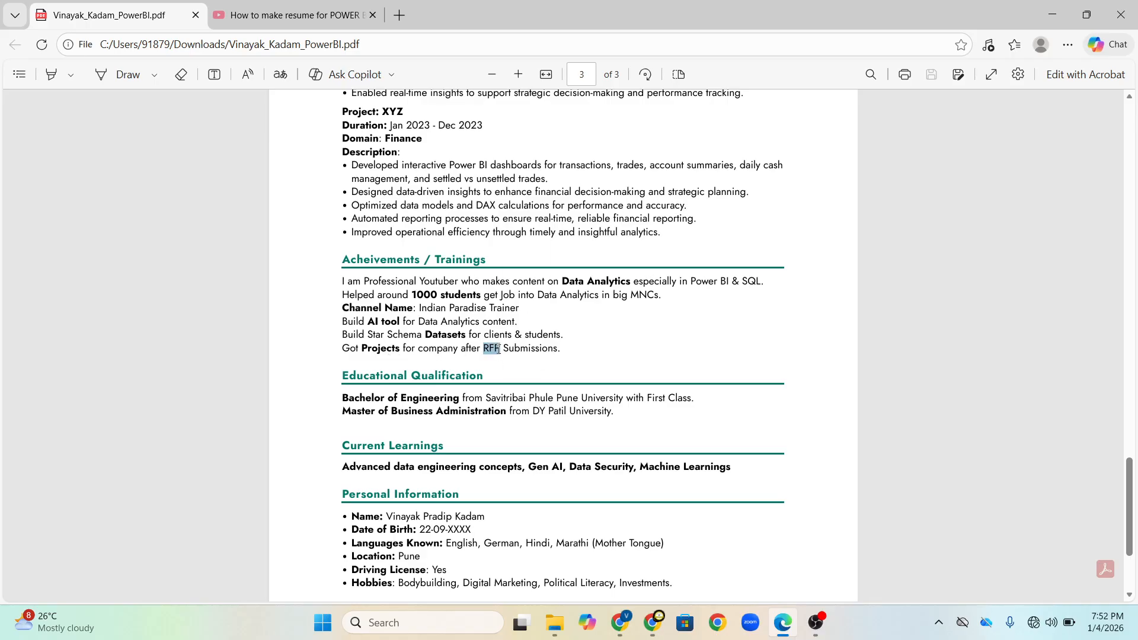
left_click(955, 363)
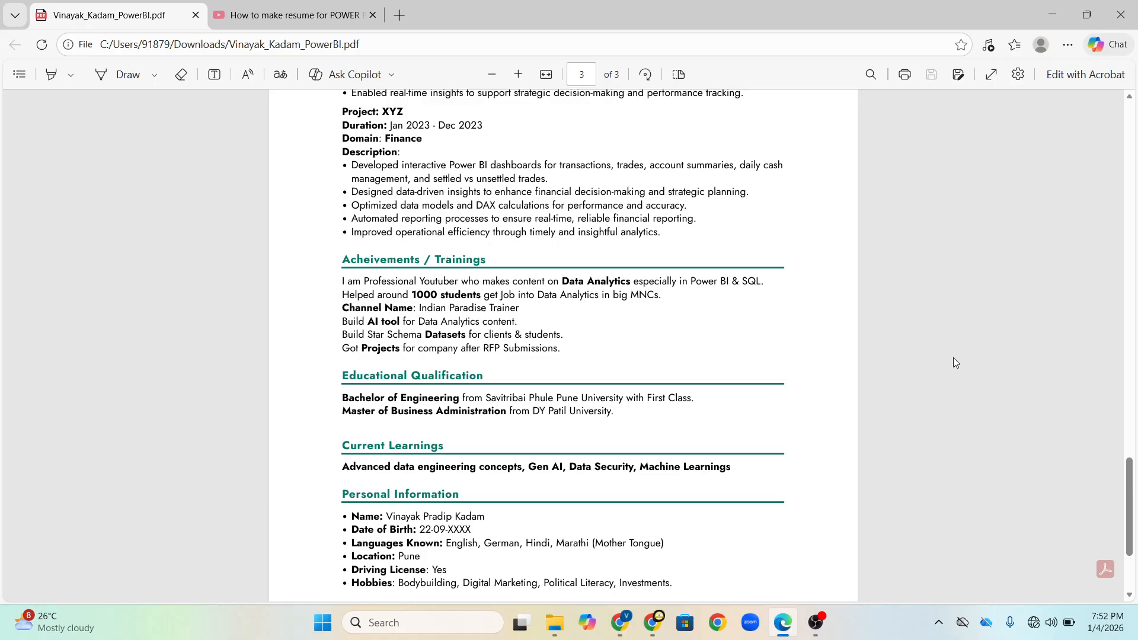
mouse_move(1130, 472)
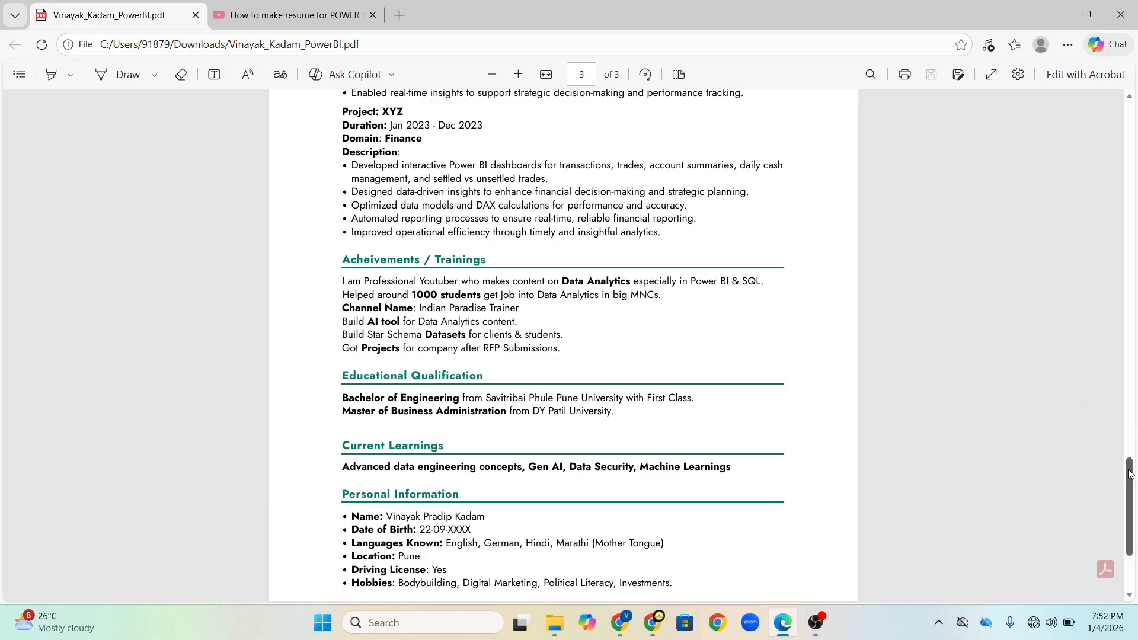
scroll("down", 3)
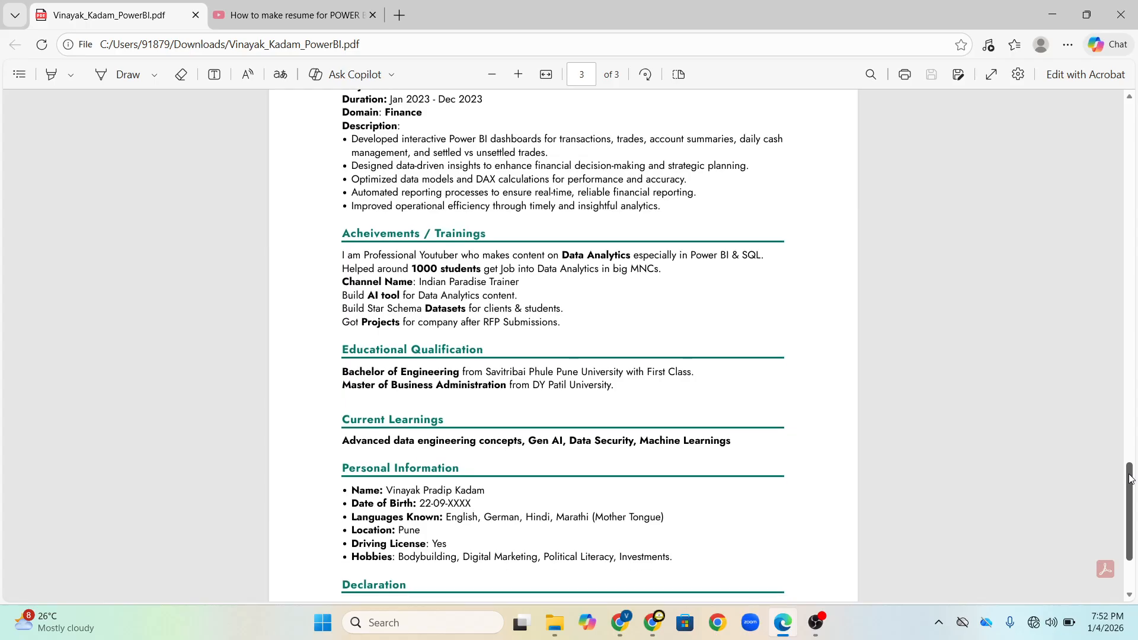
scroll("up", 3)
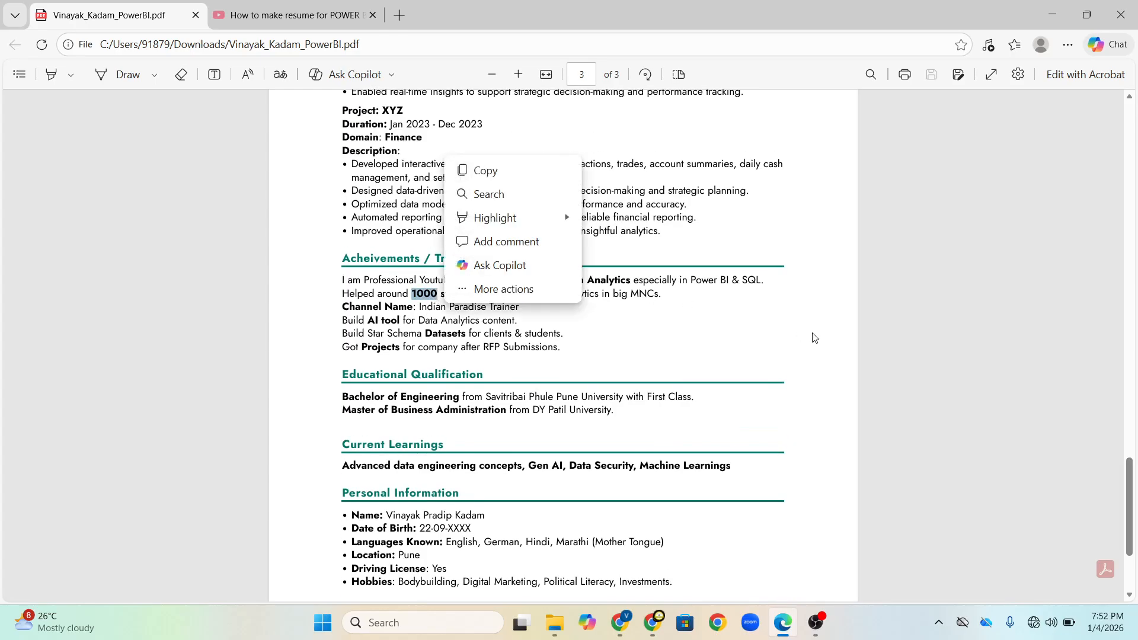
left_click(816, 338)
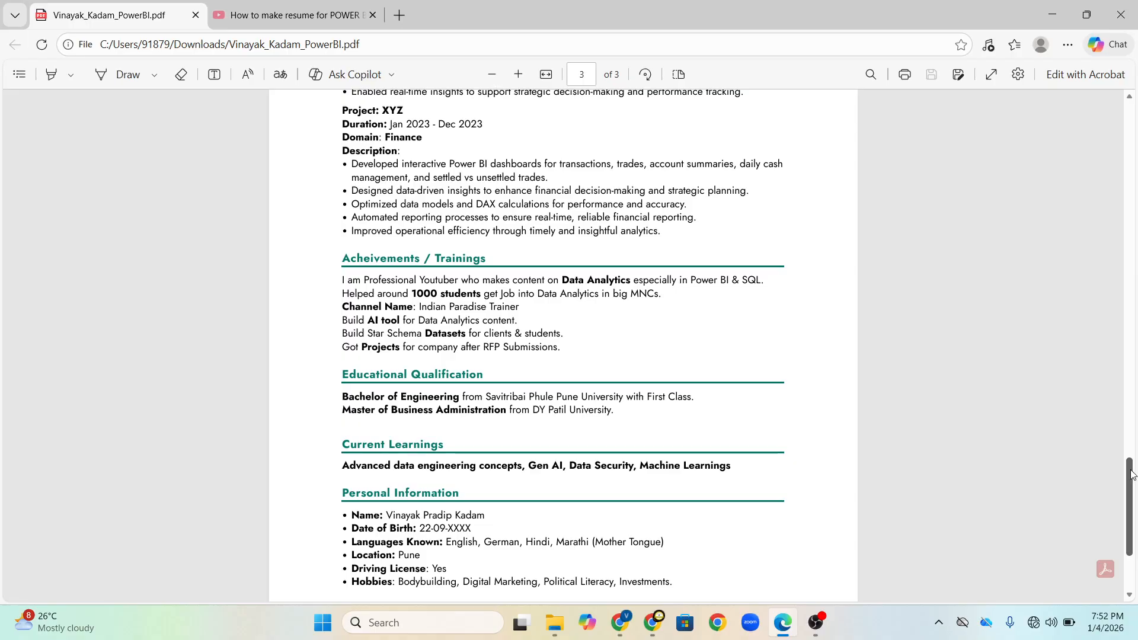
scroll("down", 3)
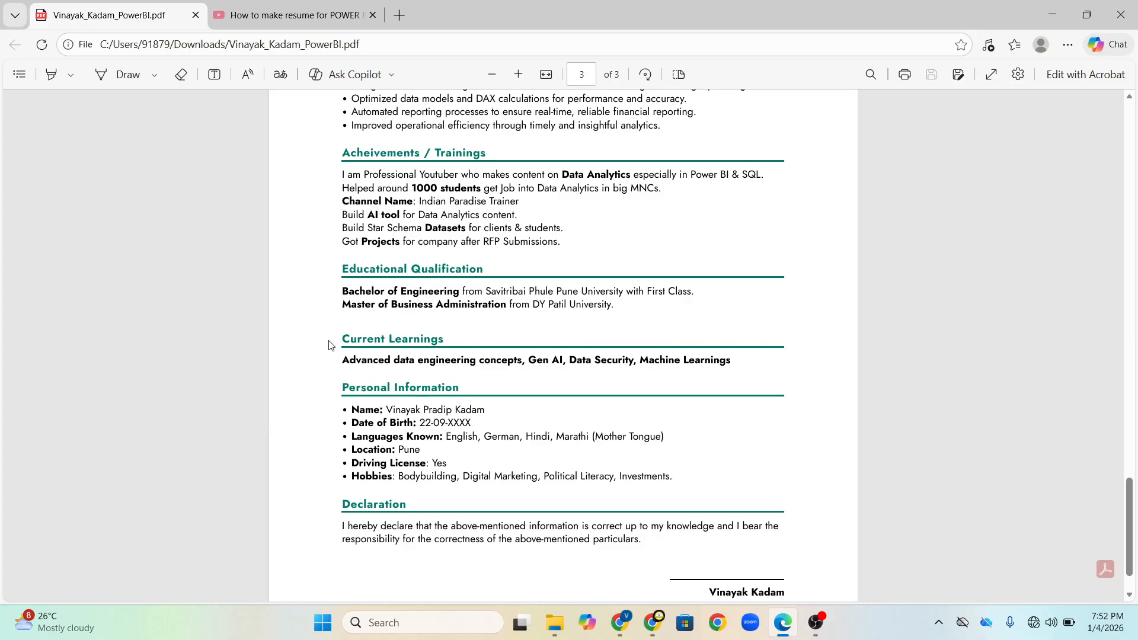
Step: Revisit the Current Learnings heading and scroll back through page two's work experience to page three's achievements
double_click(392, 339)
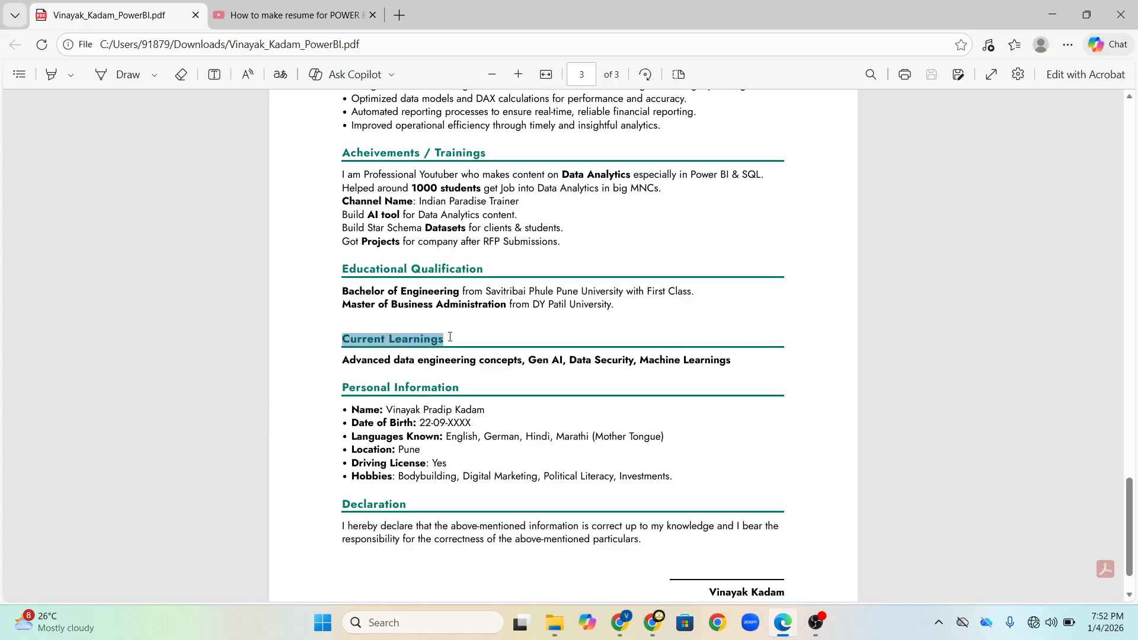
left_click(939, 340)
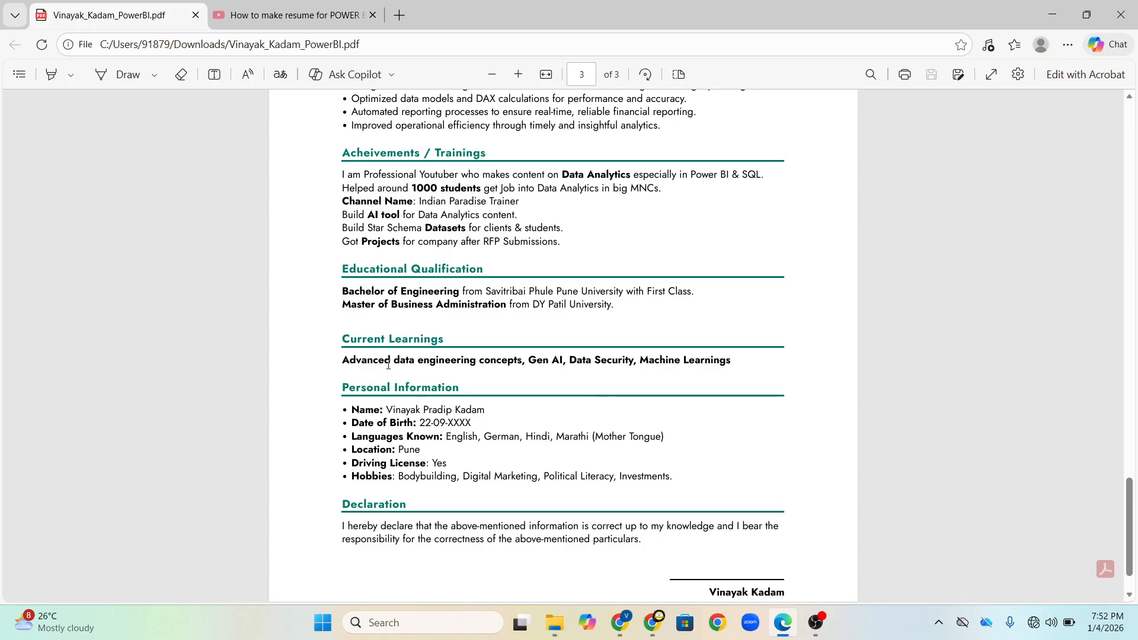
mouse_move(546, 433)
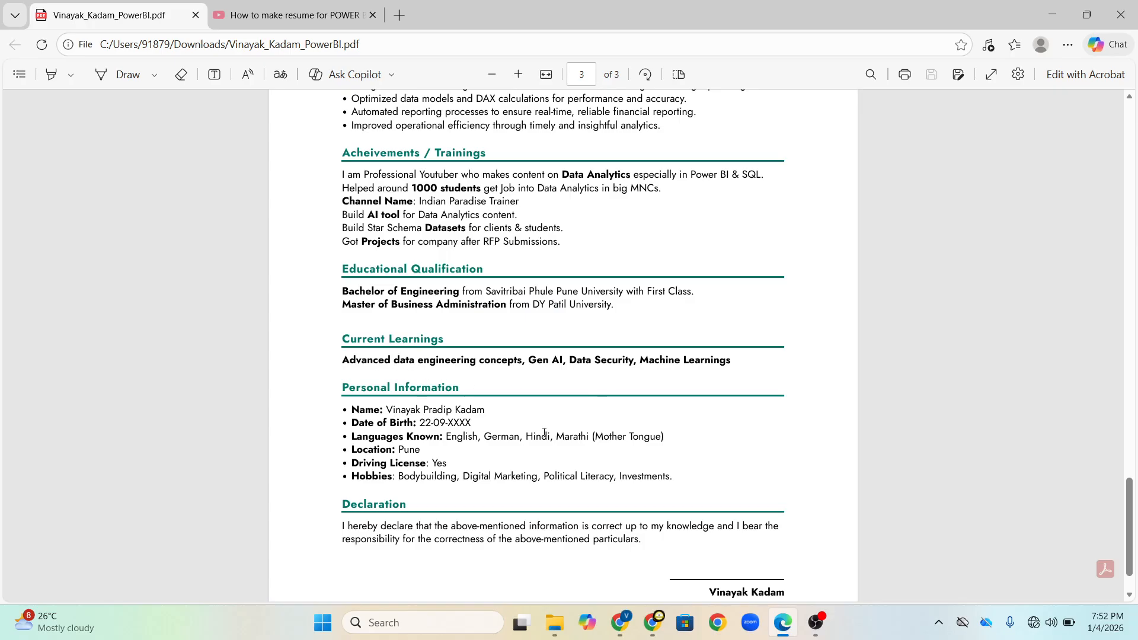
mouse_move(400, 364)
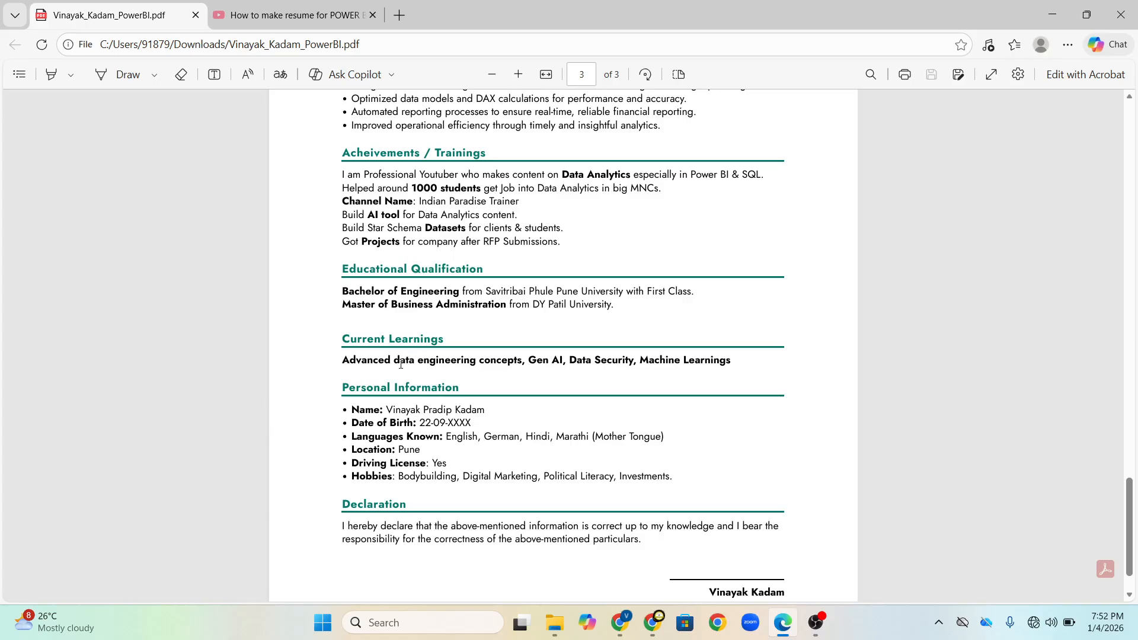
mouse_move(559, 368)
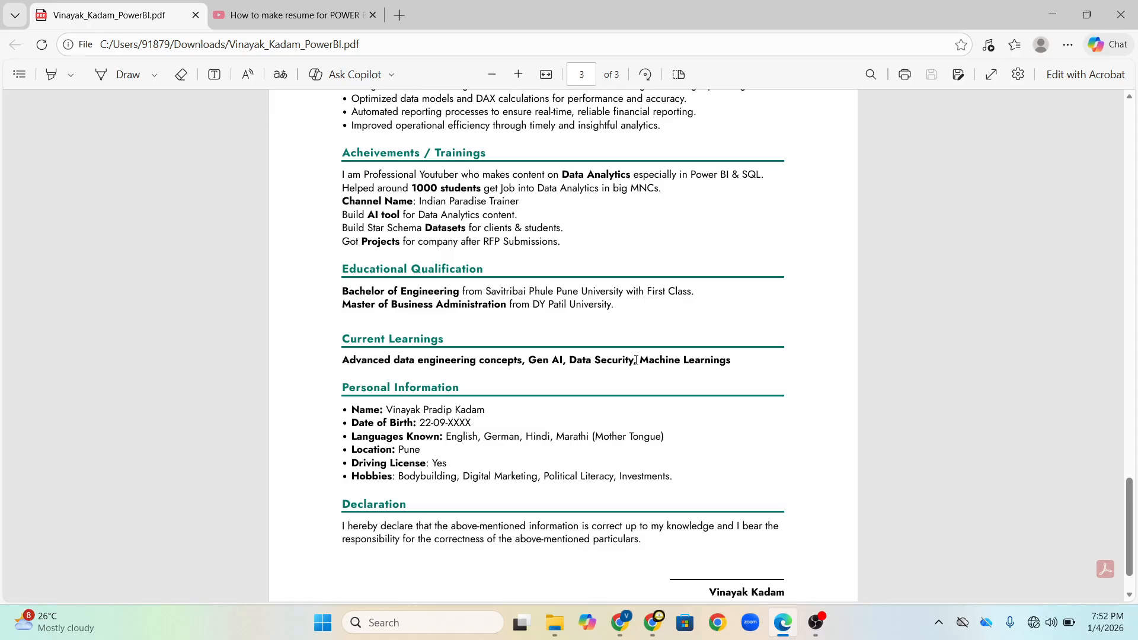
mouse_move(758, 424)
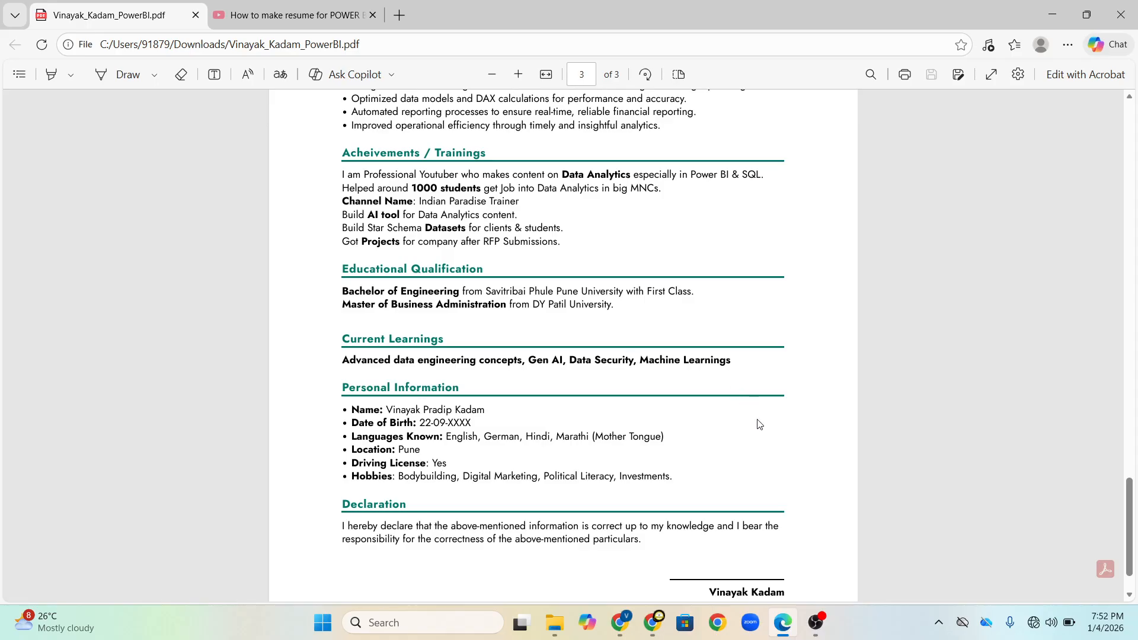
mouse_move(936, 363)
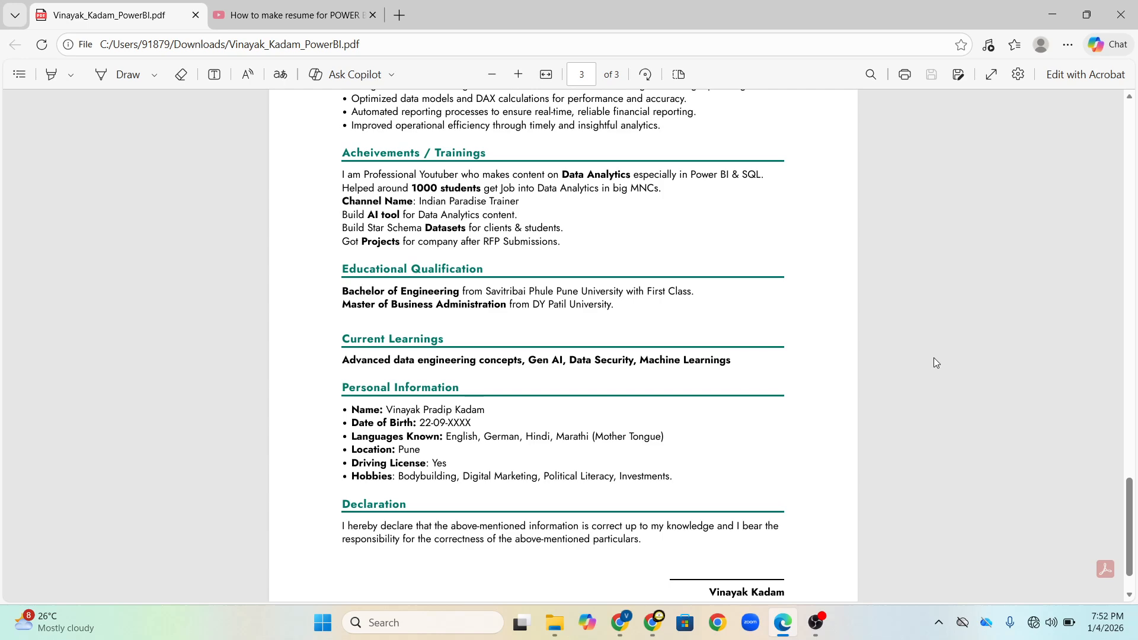
mouse_move(929, 370)
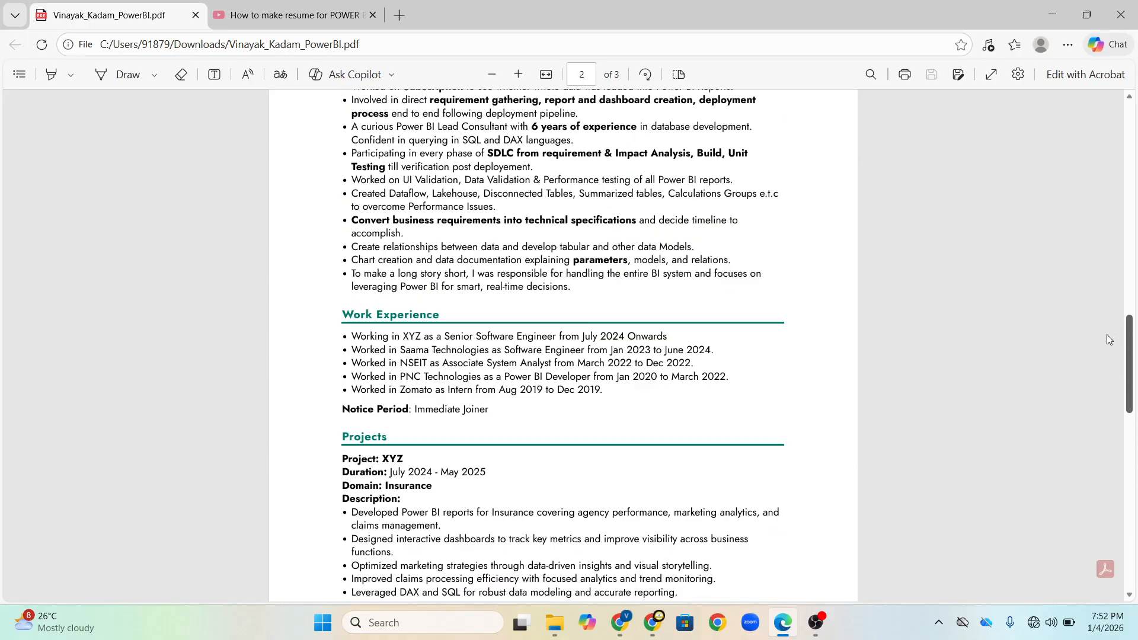
scroll("down", 3)
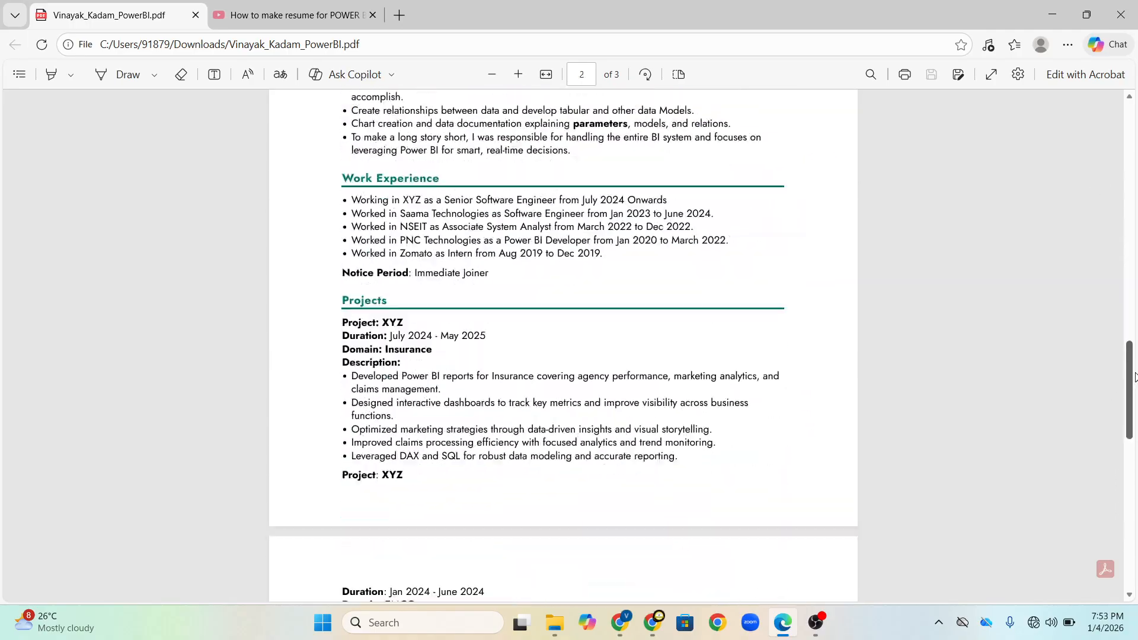
scroll("down", 3)
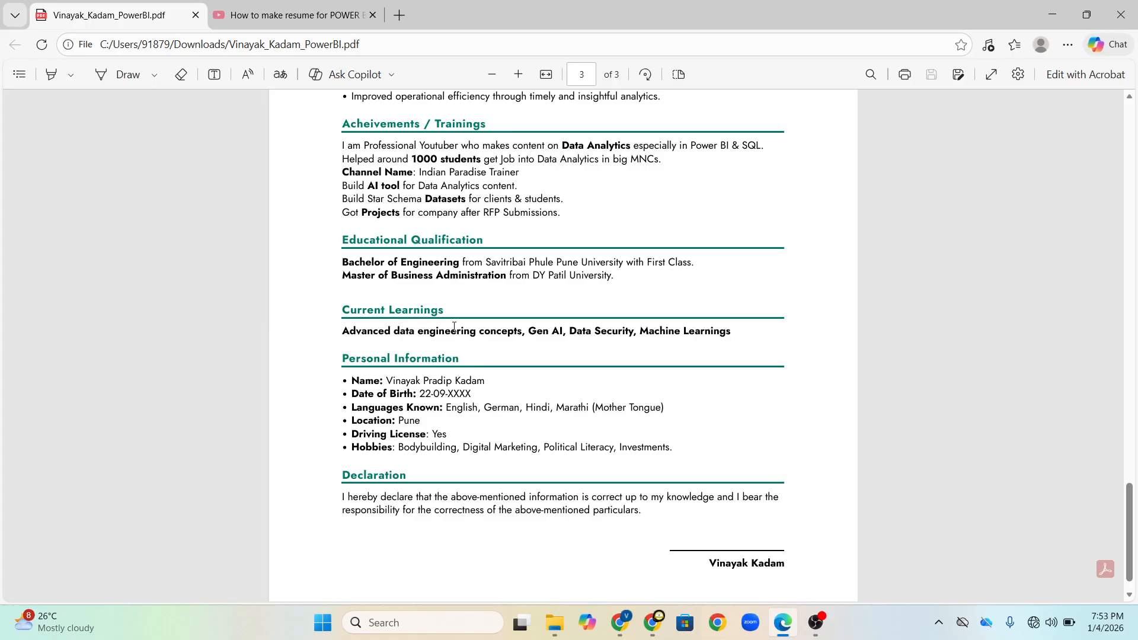
mouse_move(936, 498)
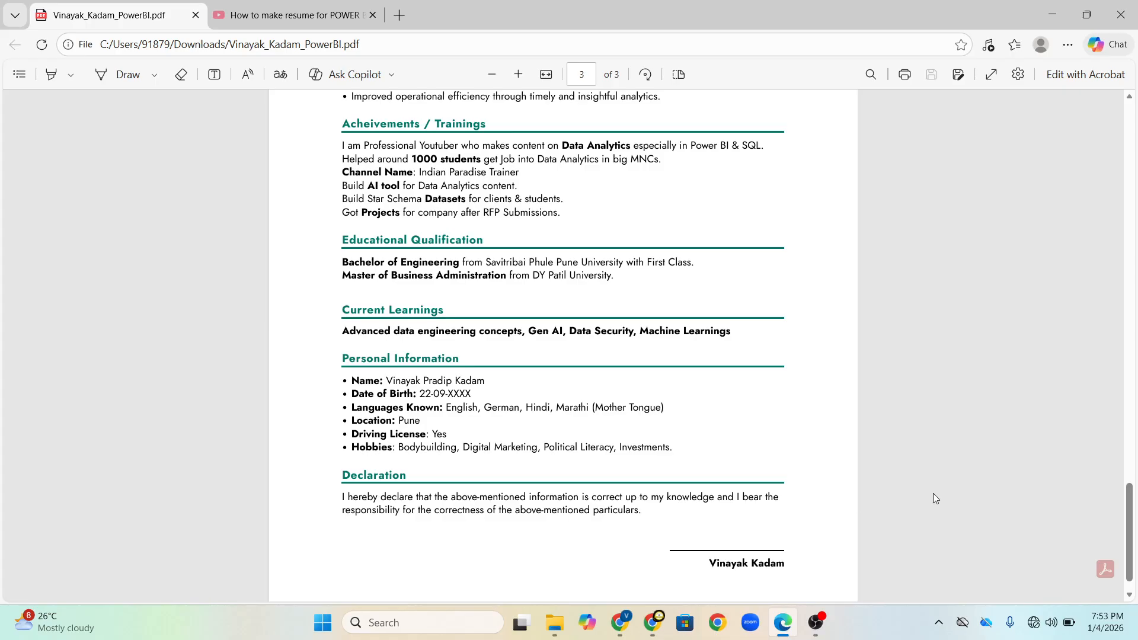
scroll("down", 3)
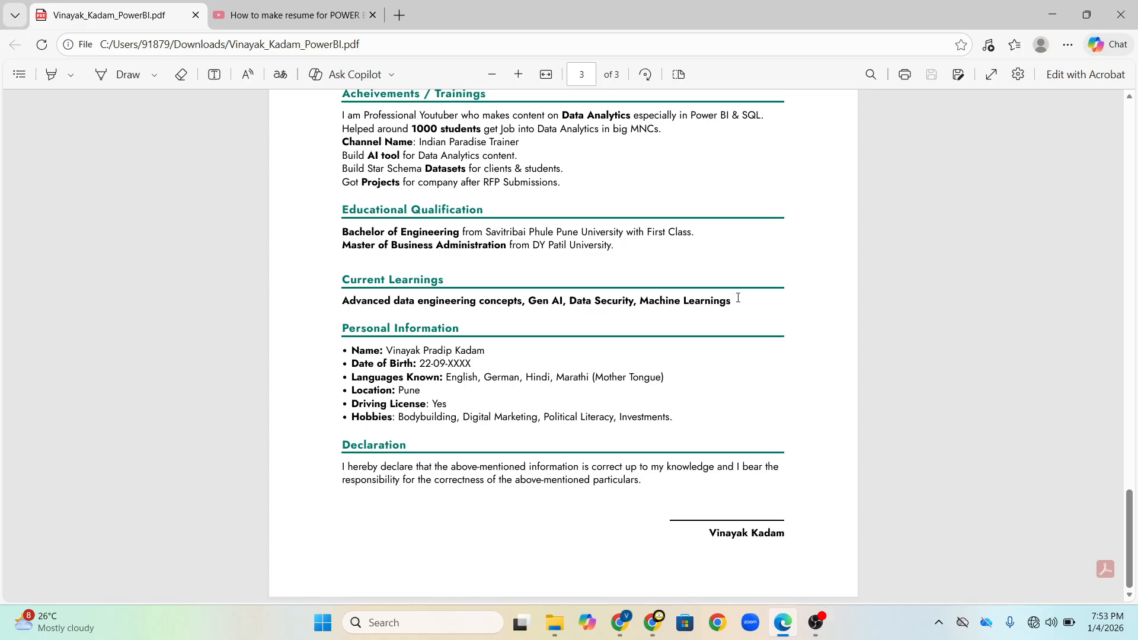
mouse_move(738, 302)
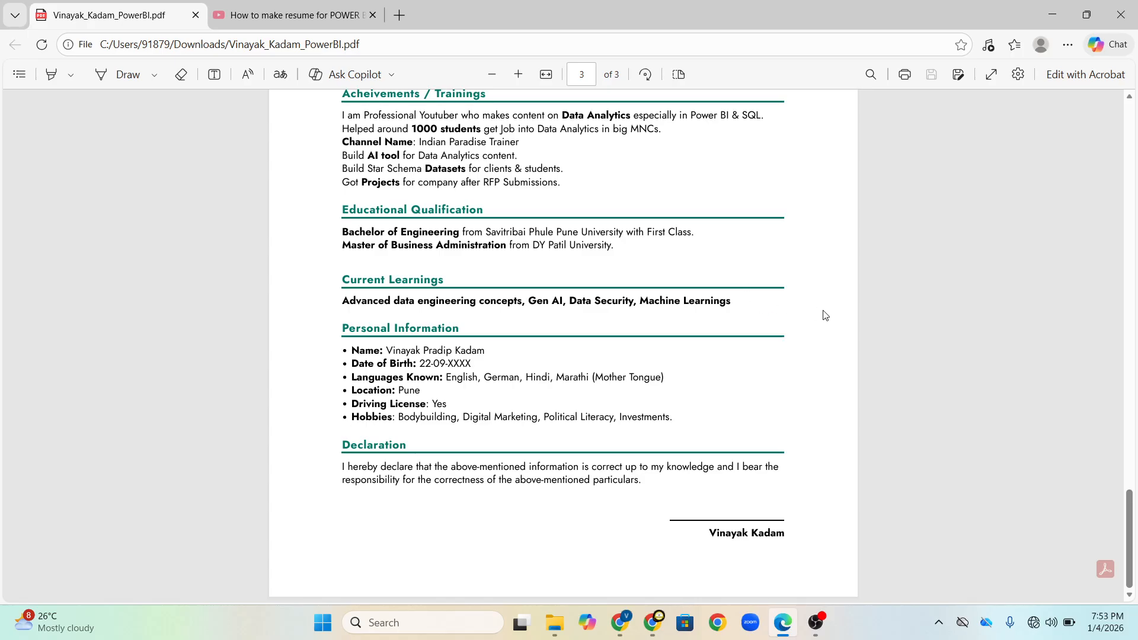
mouse_move(447, 367)
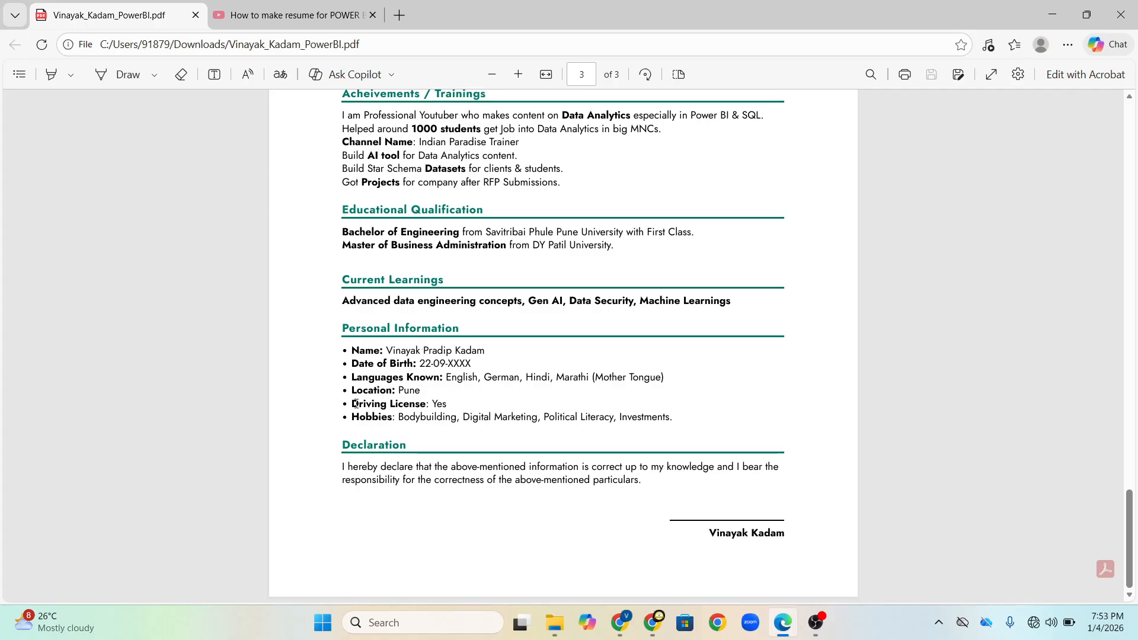
left_click_drag(351, 403, 448, 403)
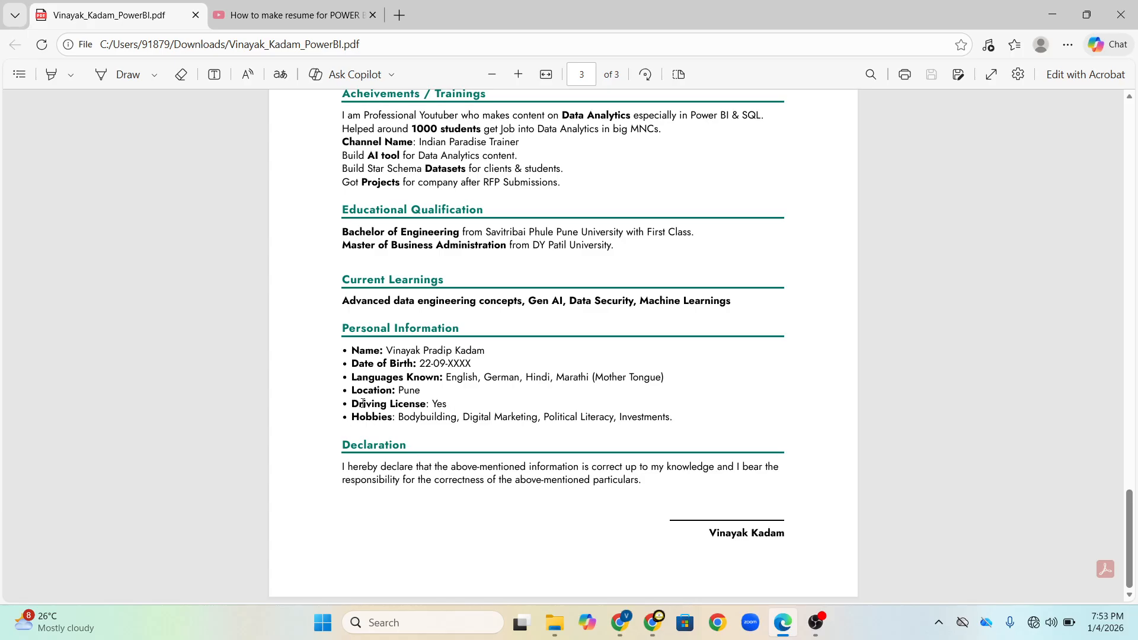
mouse_move(457, 407)
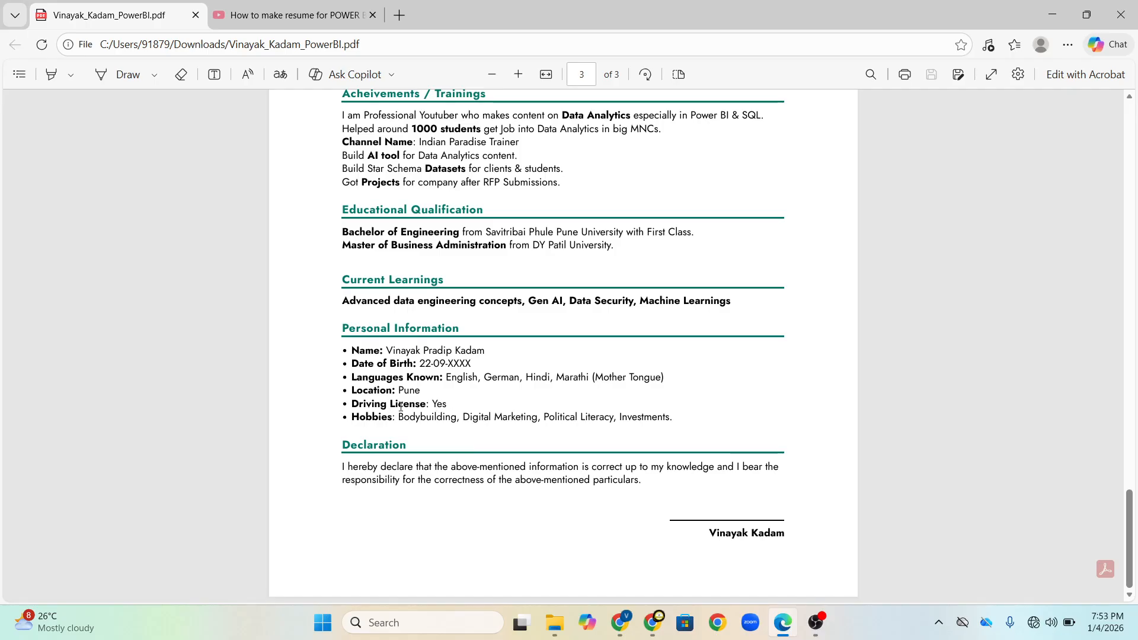
mouse_move(452, 405)
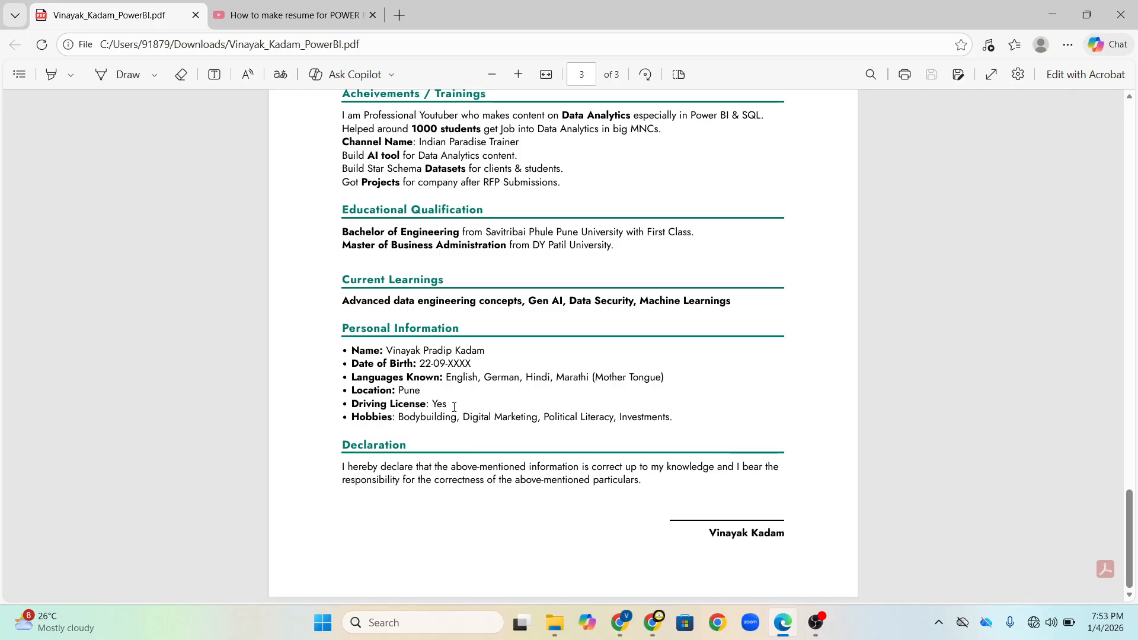
mouse_move(448, 403)
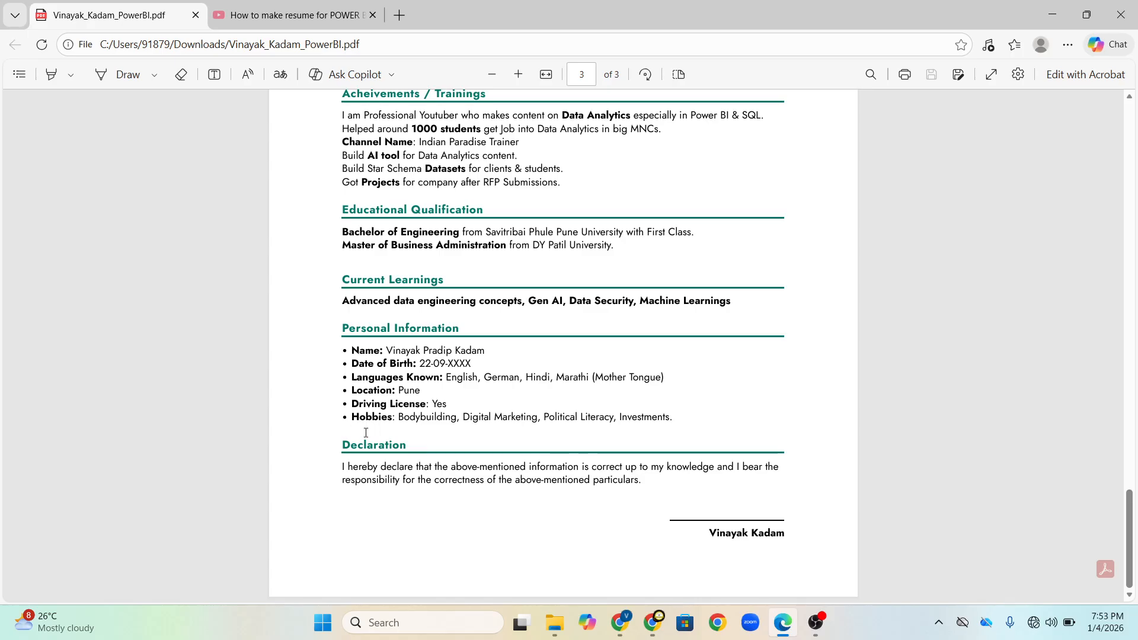
mouse_move(358, 445)
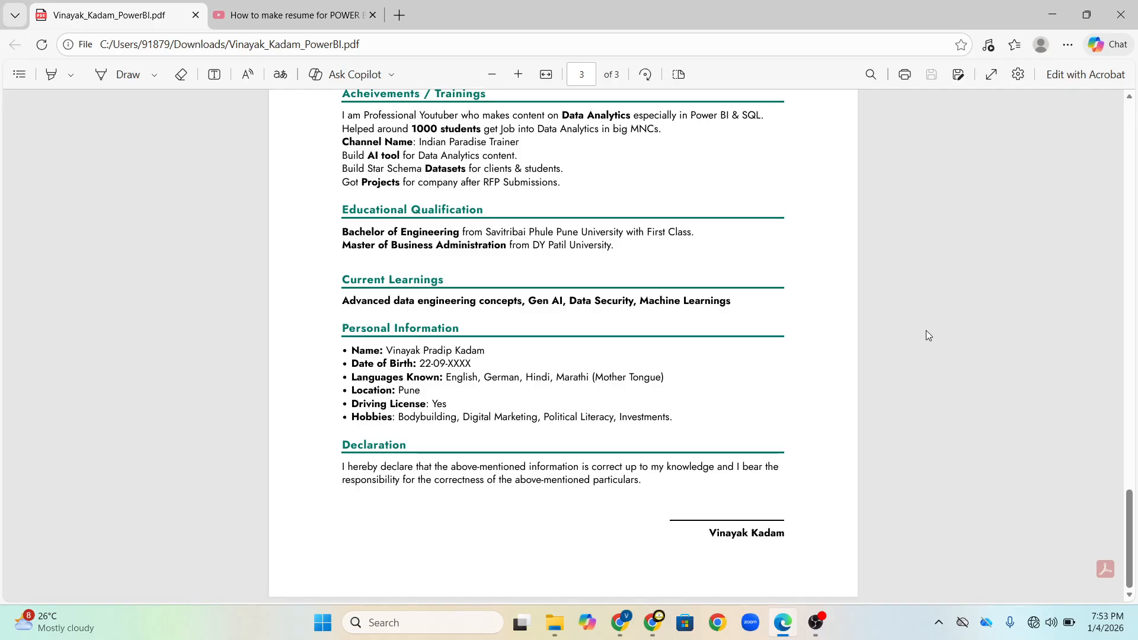
mouse_move(723, 401)
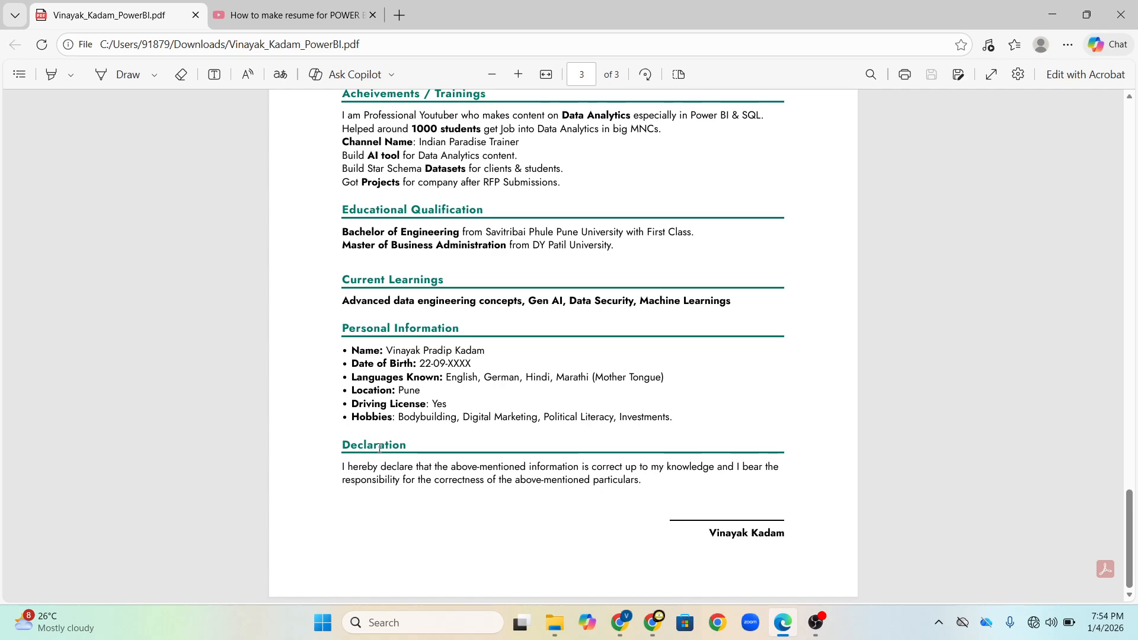
mouse_move(388, 445)
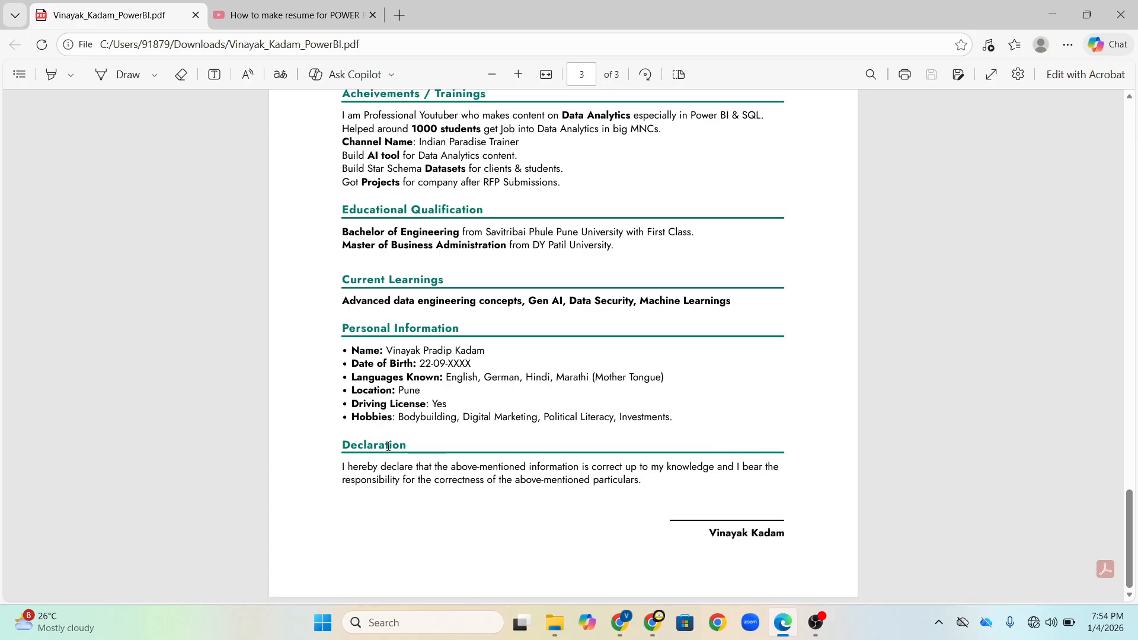
mouse_move(375, 451)
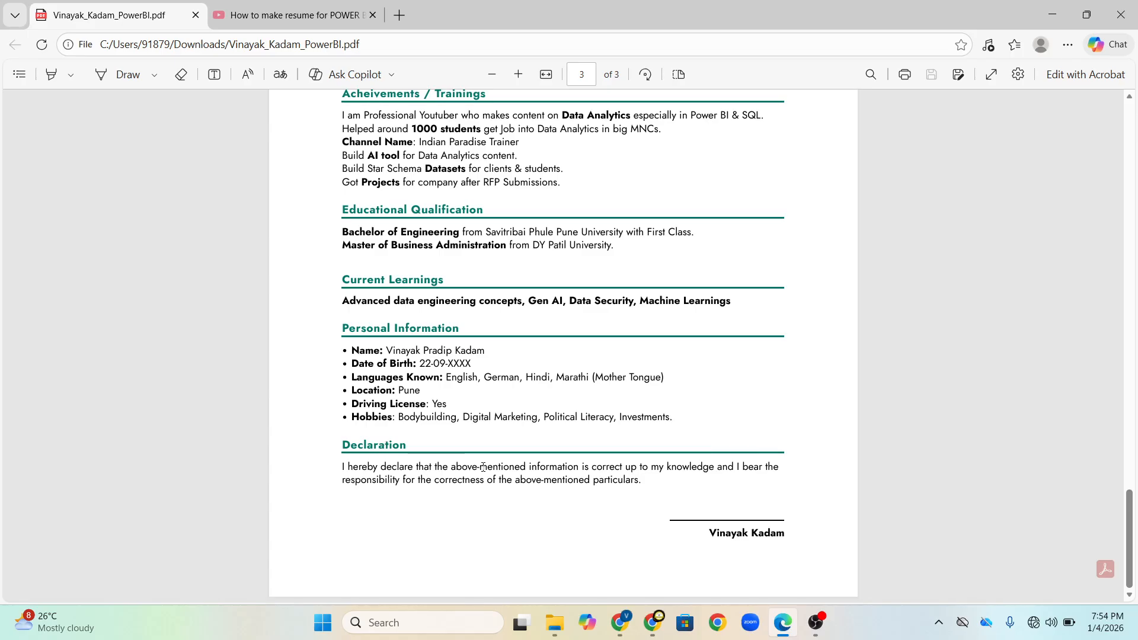
mouse_move(624, 473)
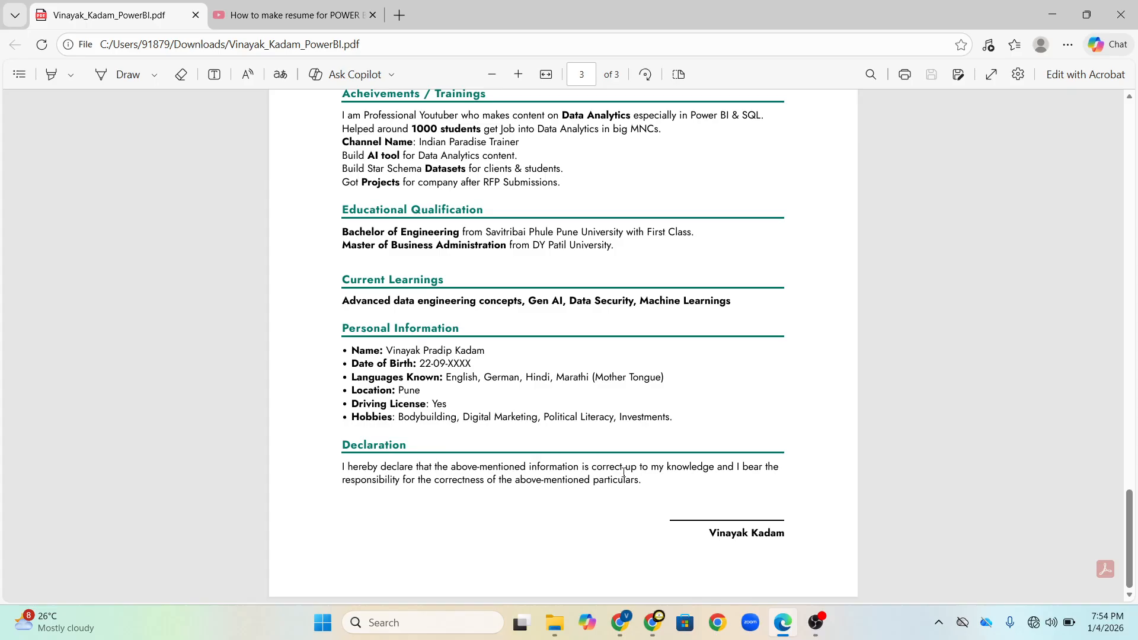
mouse_move(778, 538)
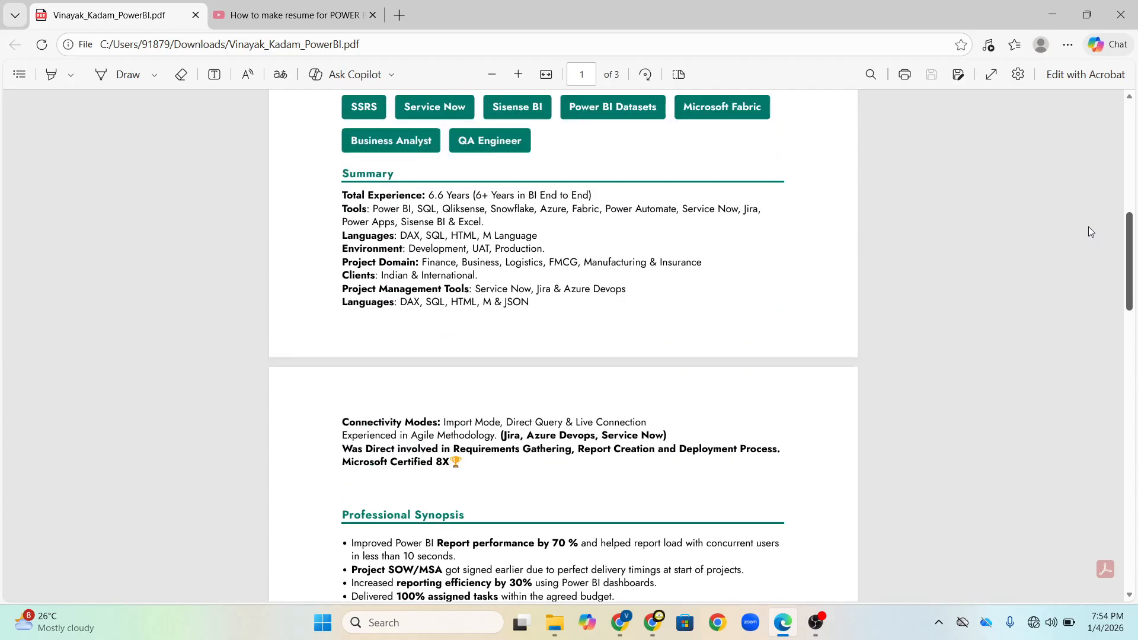
Step: Scroll to the resume header on page 1, then switch to the YouTube tutorial tab
scroll("up", 3)
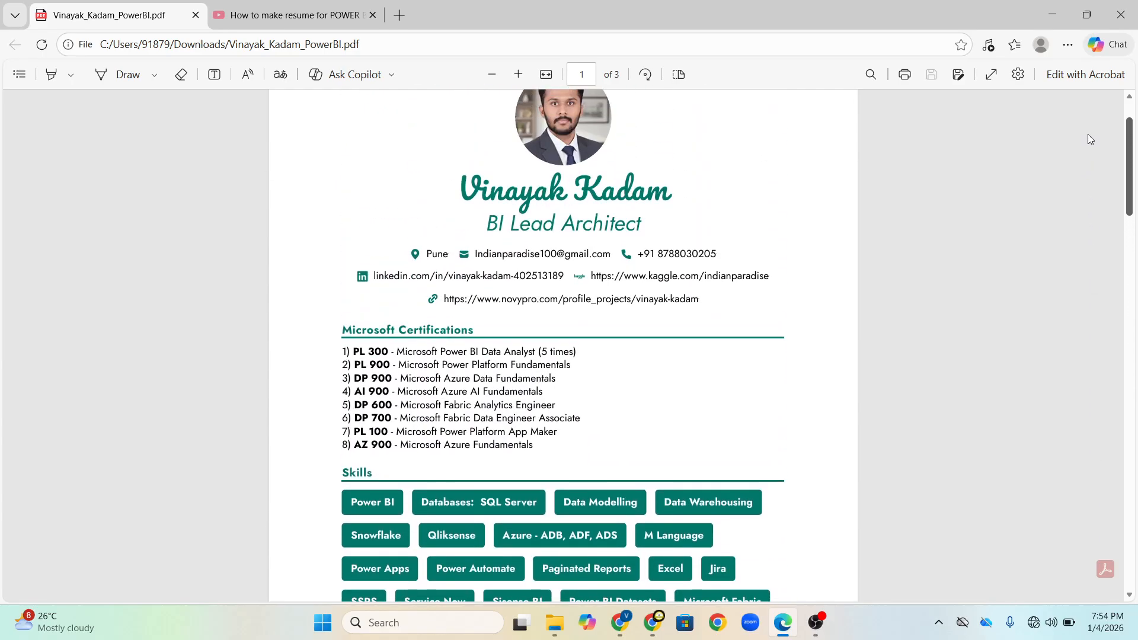
scroll("up", 3)
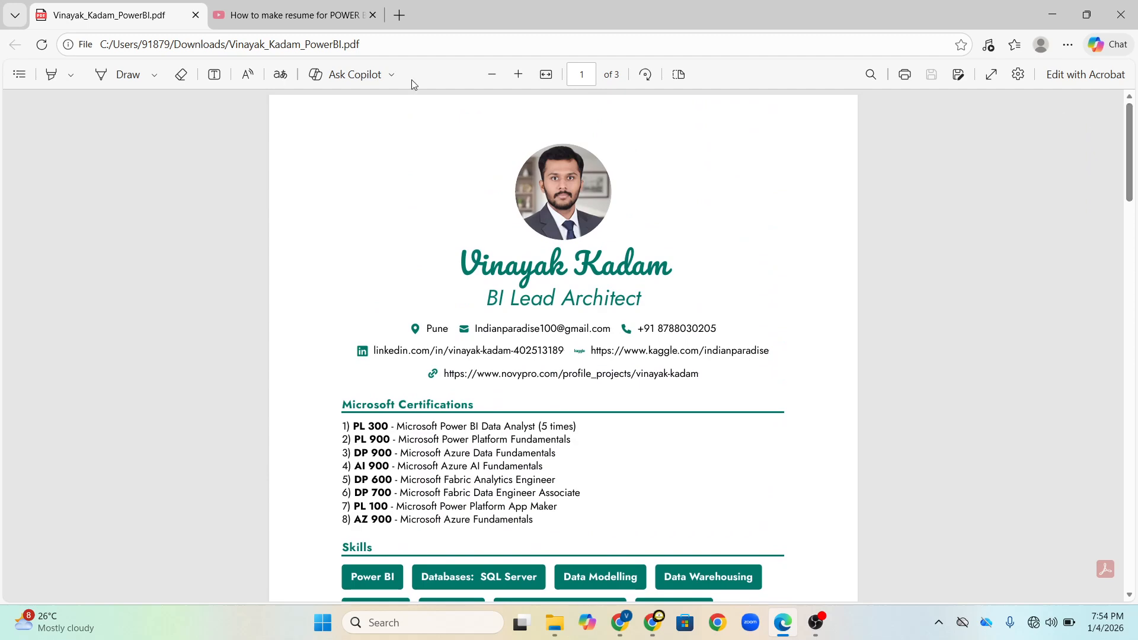
left_click(300, 16)
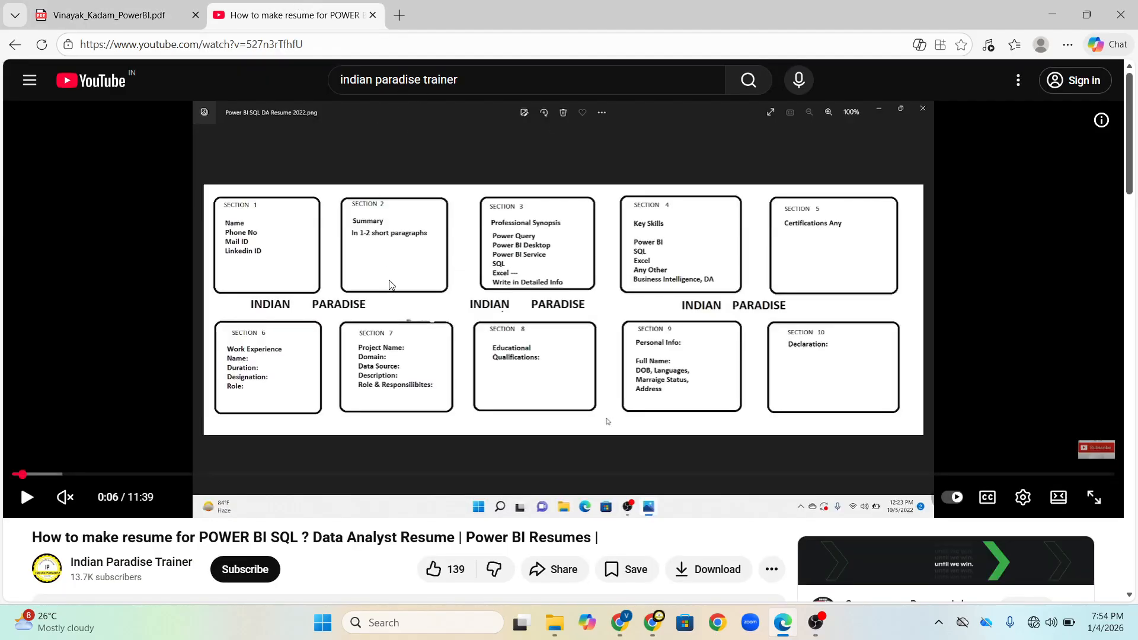
mouse_move(582, 313)
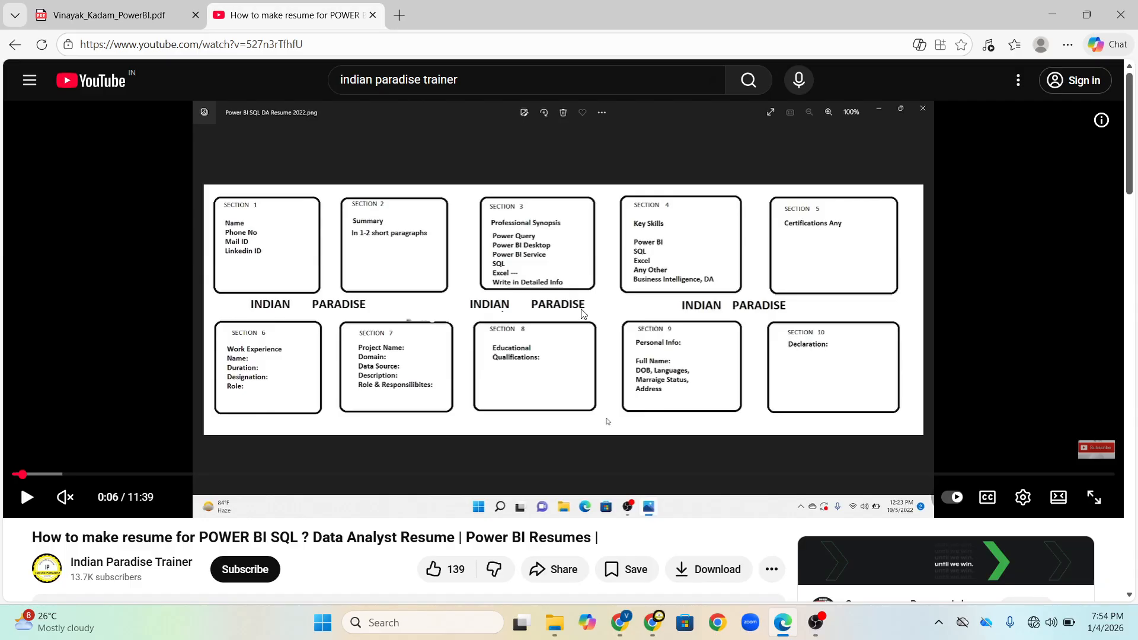
Step: Return from the tutorial's ten-section layout diagram to the resume PDF tab
left_click(94, 11)
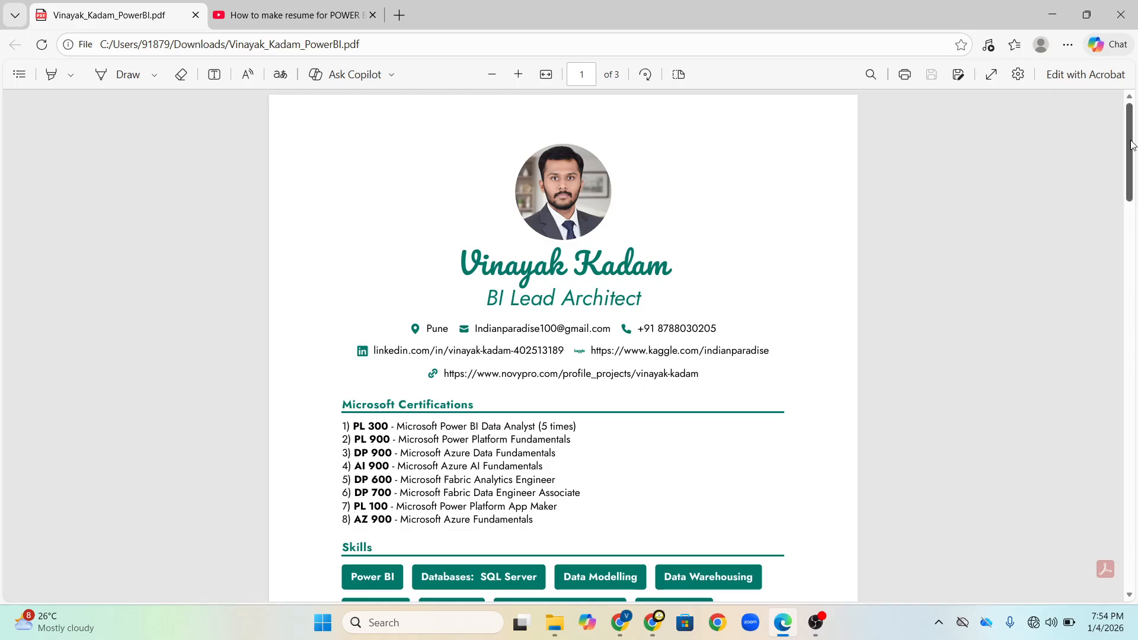
scroll("down", 3)
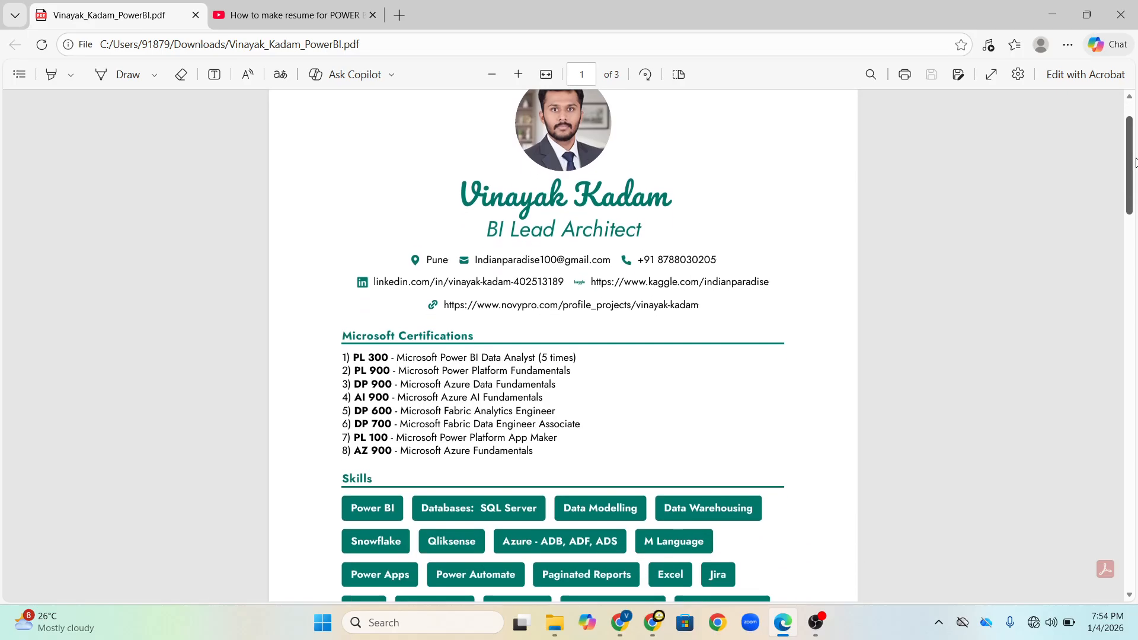
scroll("down", 3)
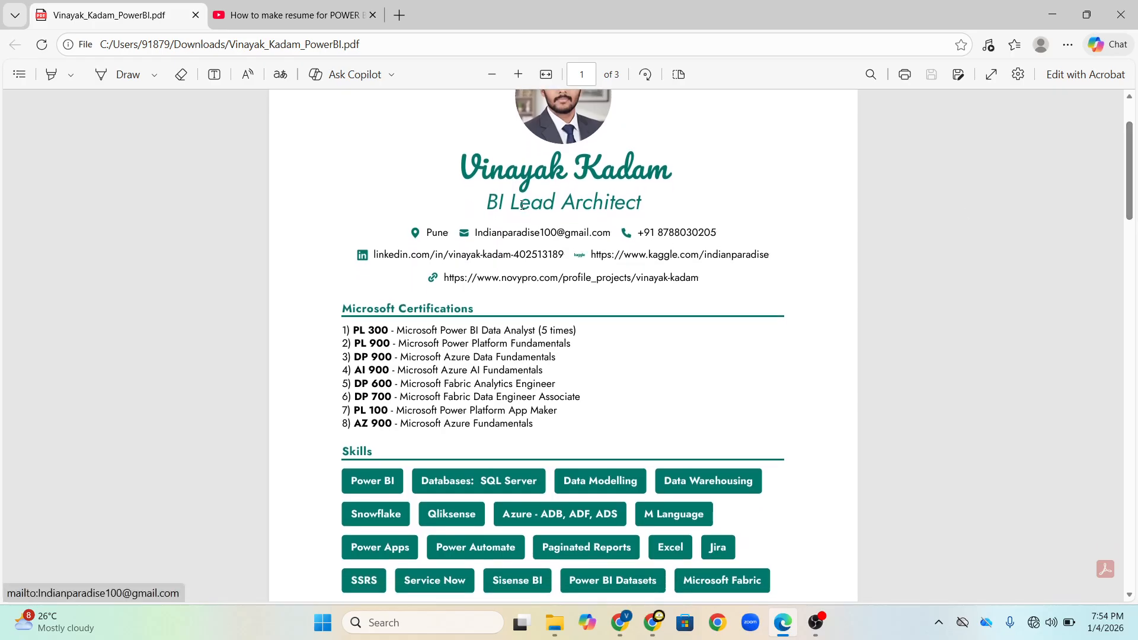
mouse_move(412, 258)
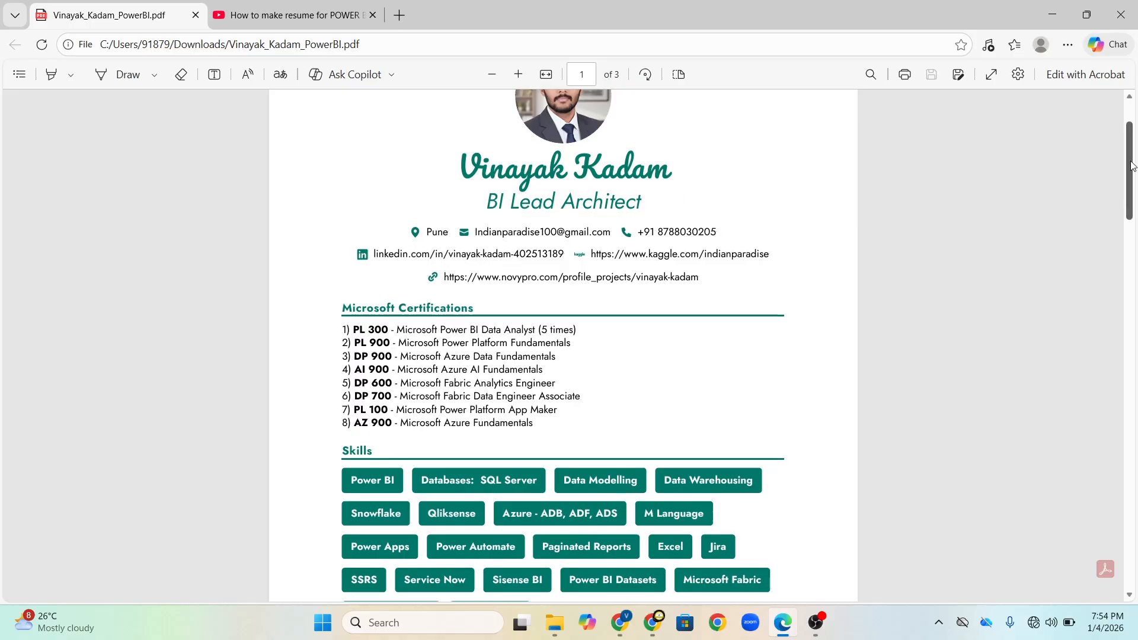
scroll("down", 3)
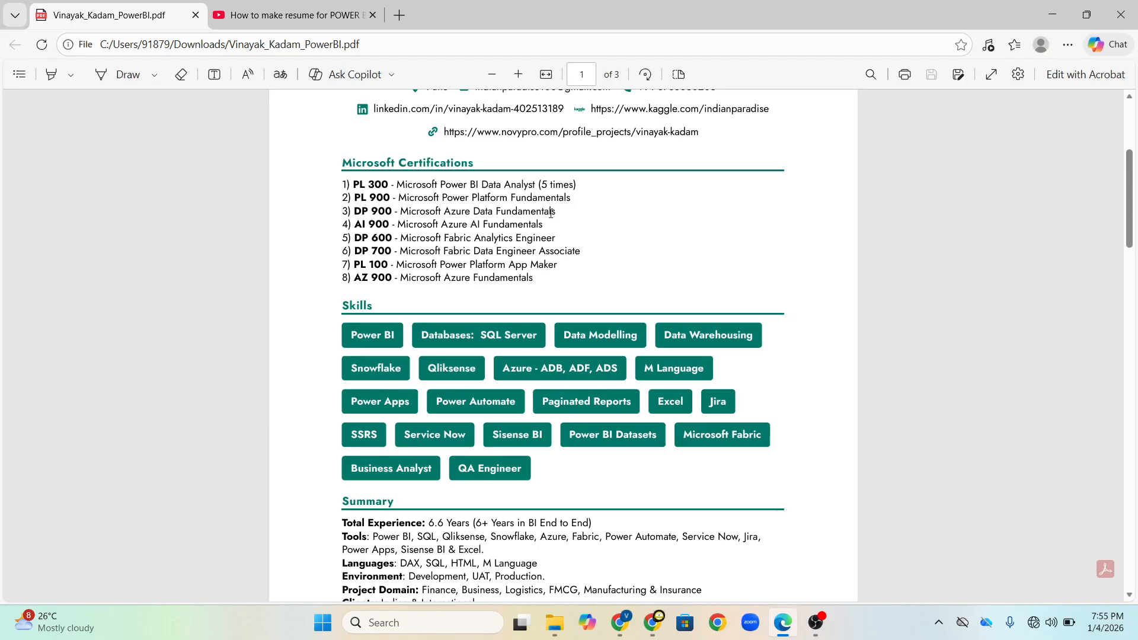
mouse_move(555, 325)
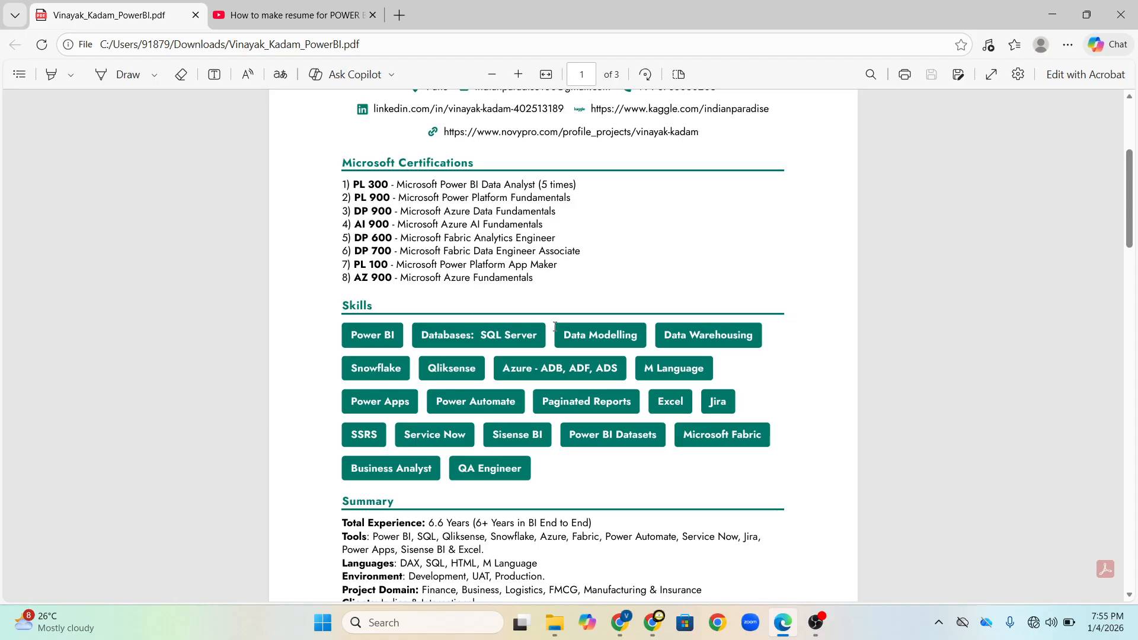
mouse_move(567, 476)
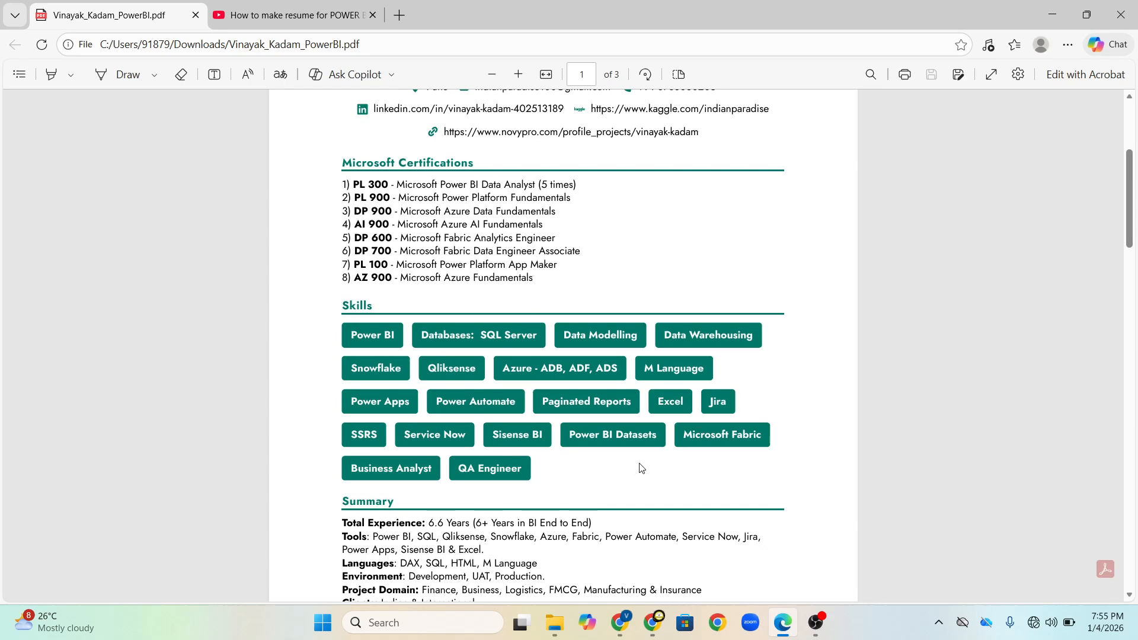
mouse_move(598, 474)
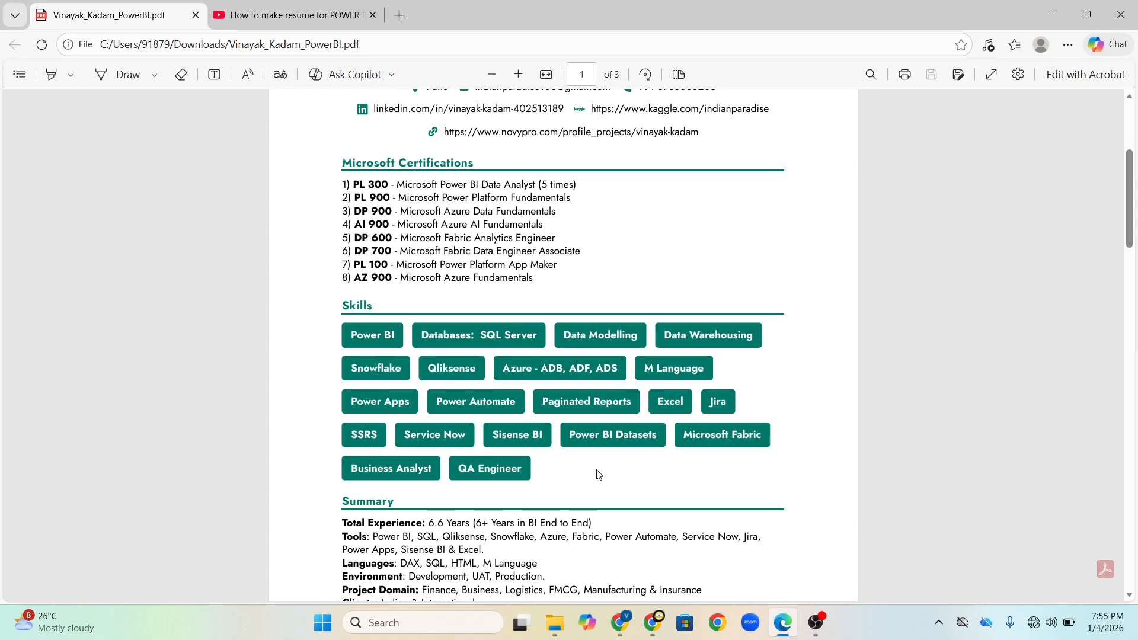
mouse_move(495, 356)
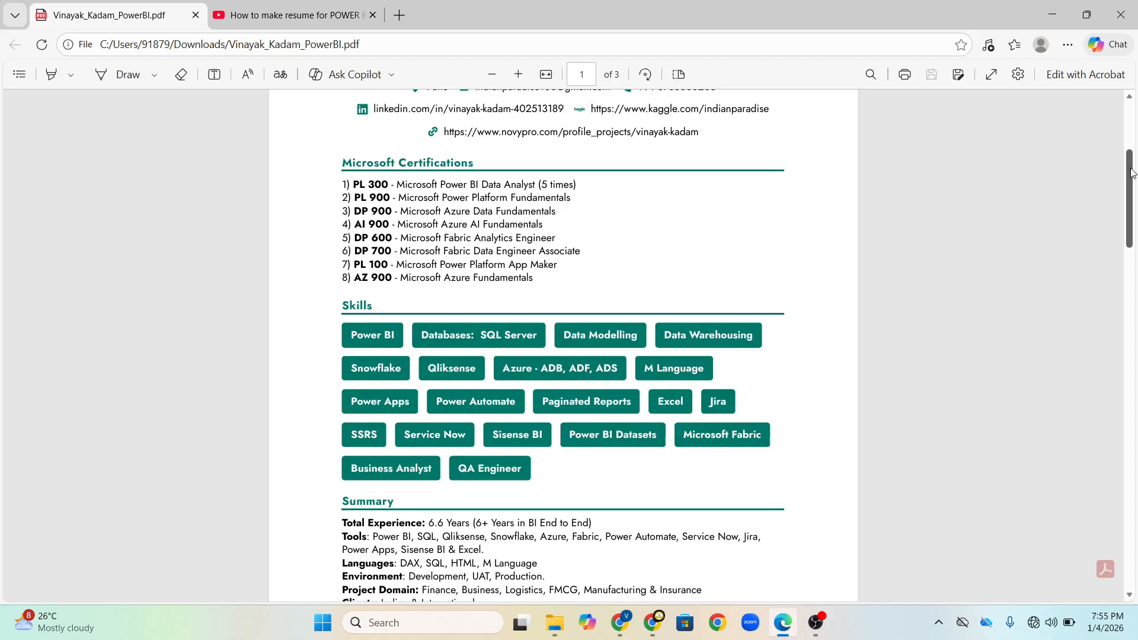
scroll("down", 3)
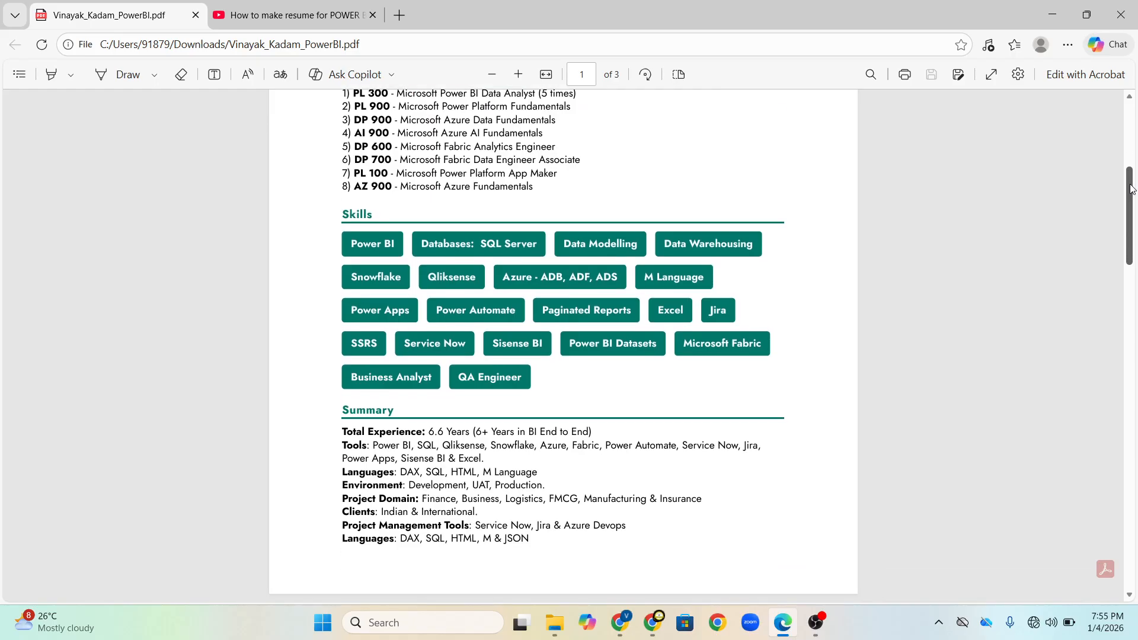
scroll("down", 3)
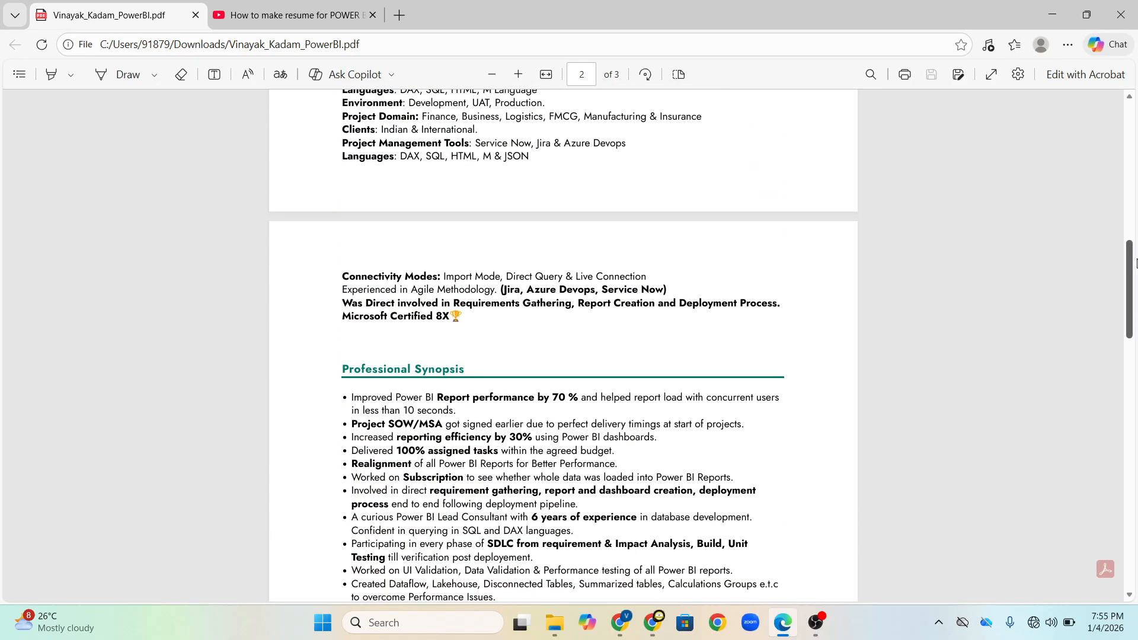
scroll("down", 3)
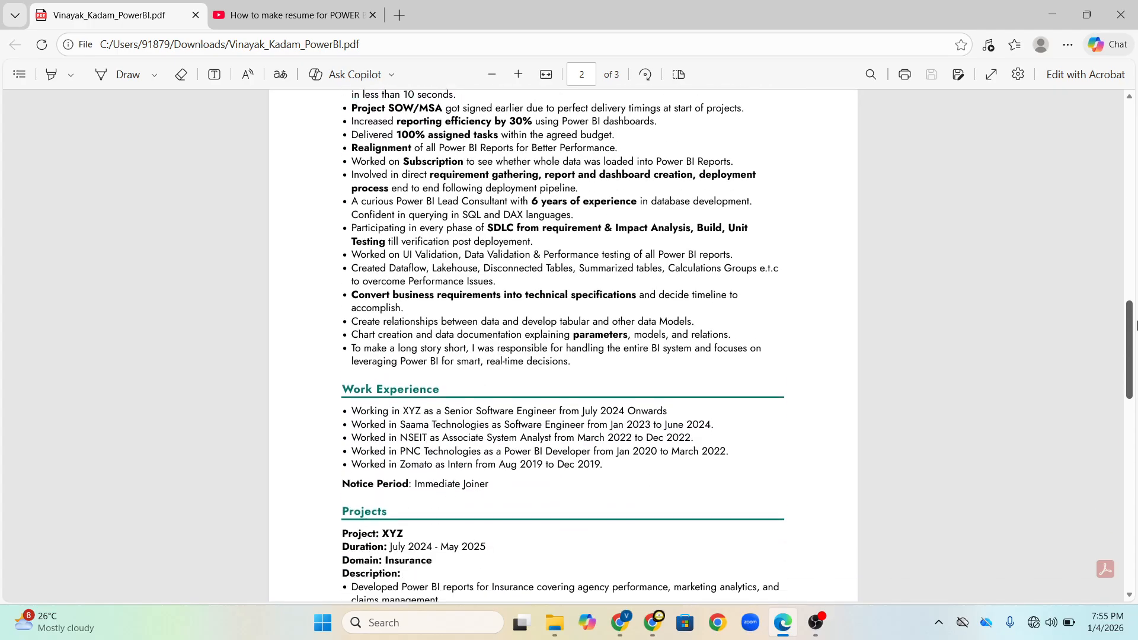
scroll("down", 3)
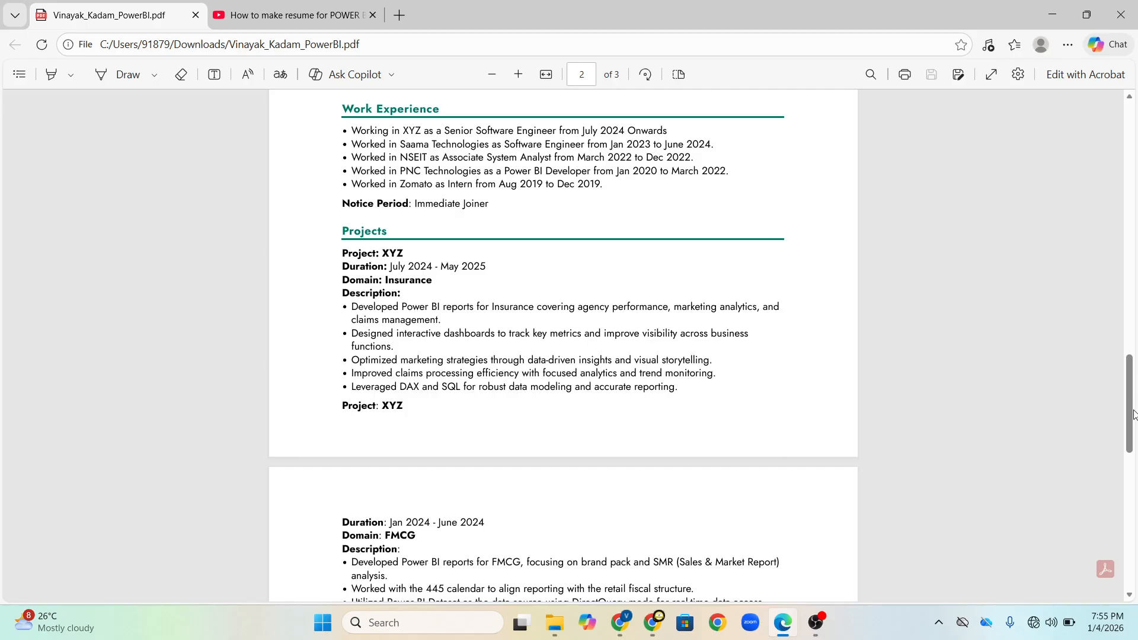
scroll("down", 3)
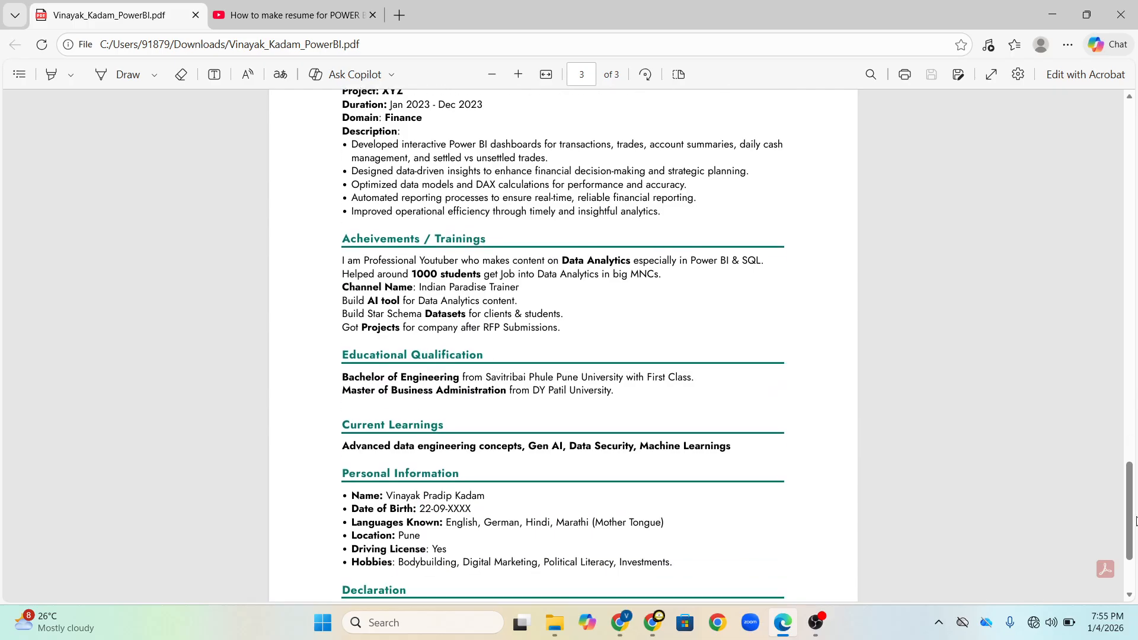
scroll("up", 3)
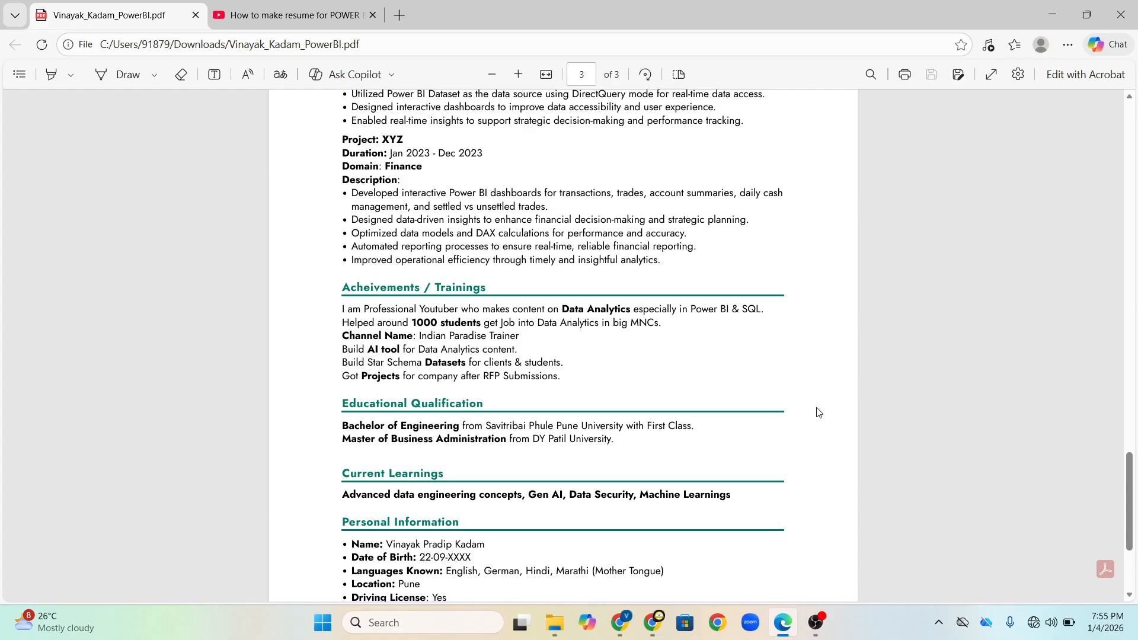
mouse_move(1131, 476)
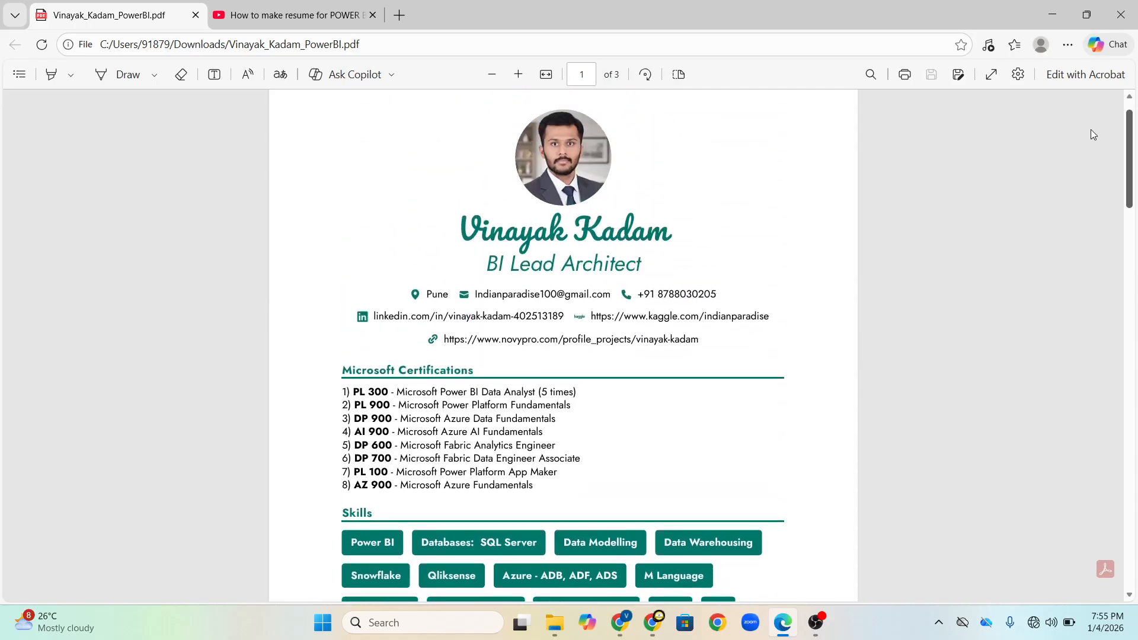
scroll("up", 3)
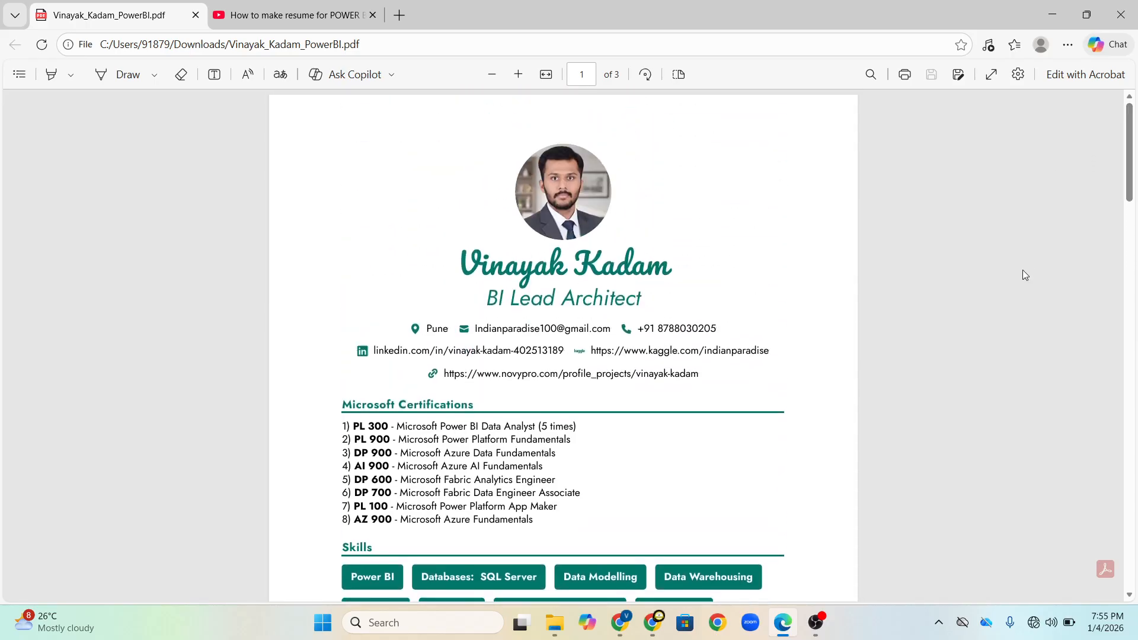